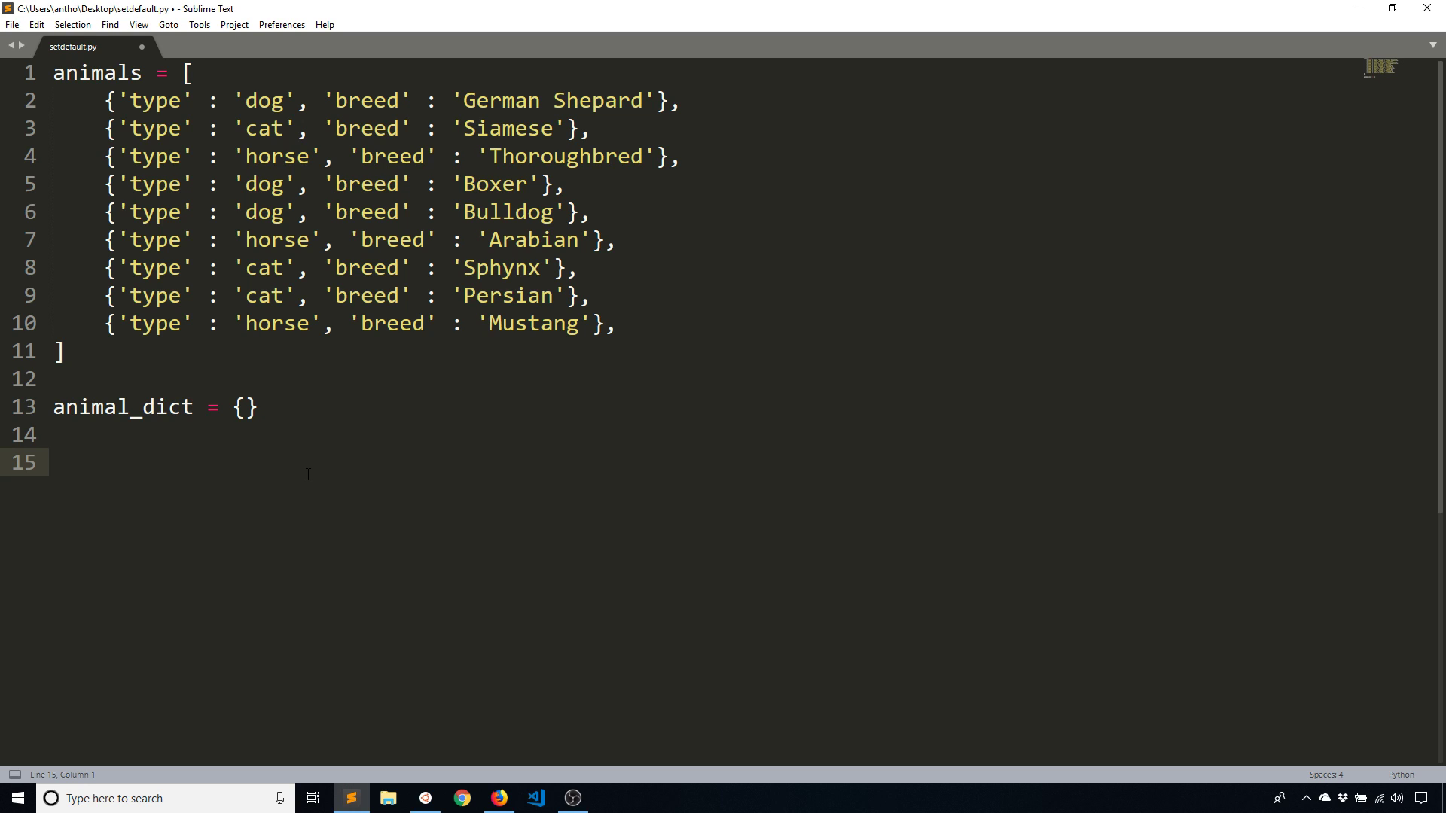
# Write a for loop over animals appending animal['breed'] to animal_dict[animal['type']]
pyautogui.write('for')
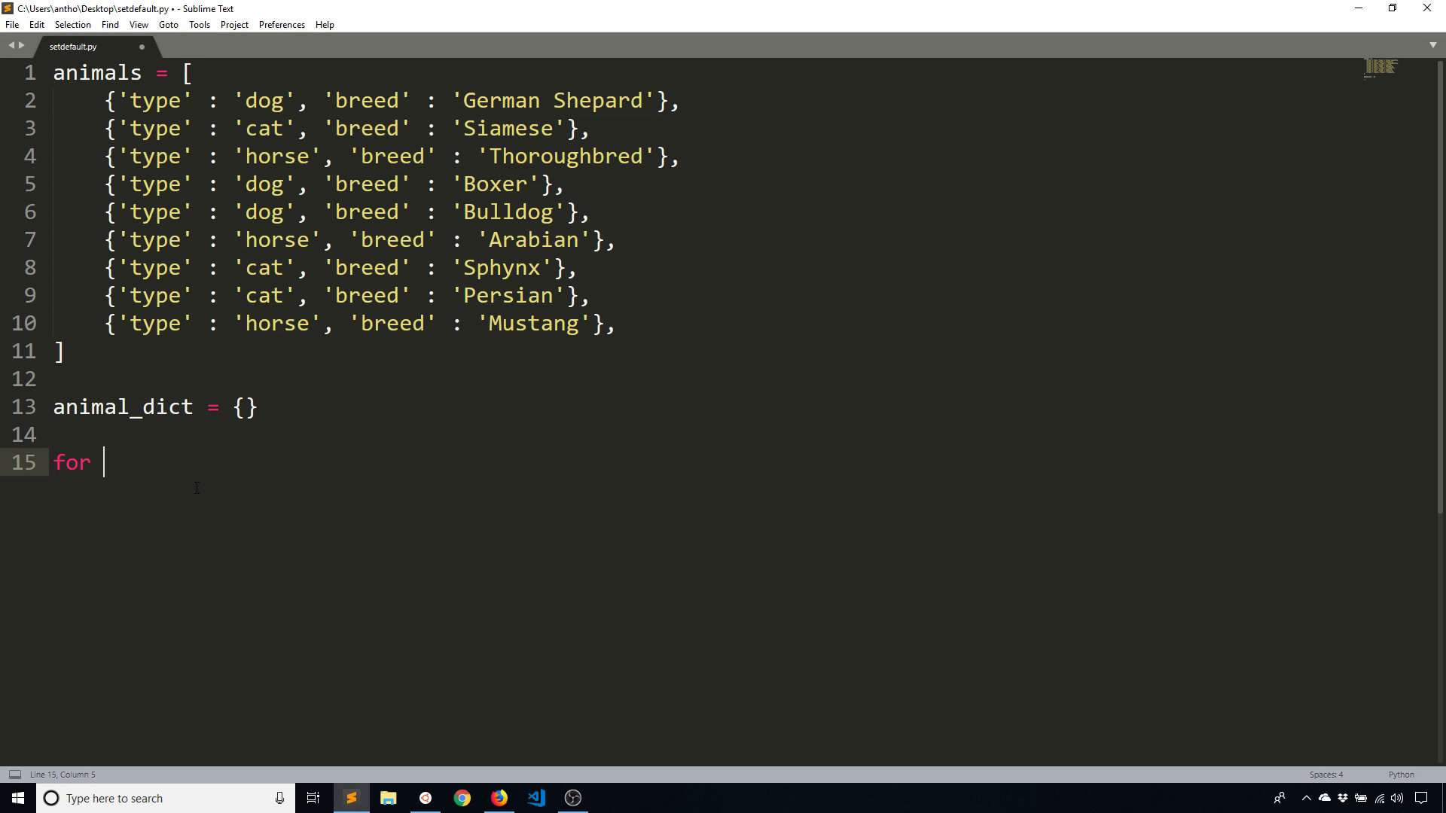
pyautogui.write('animal i')
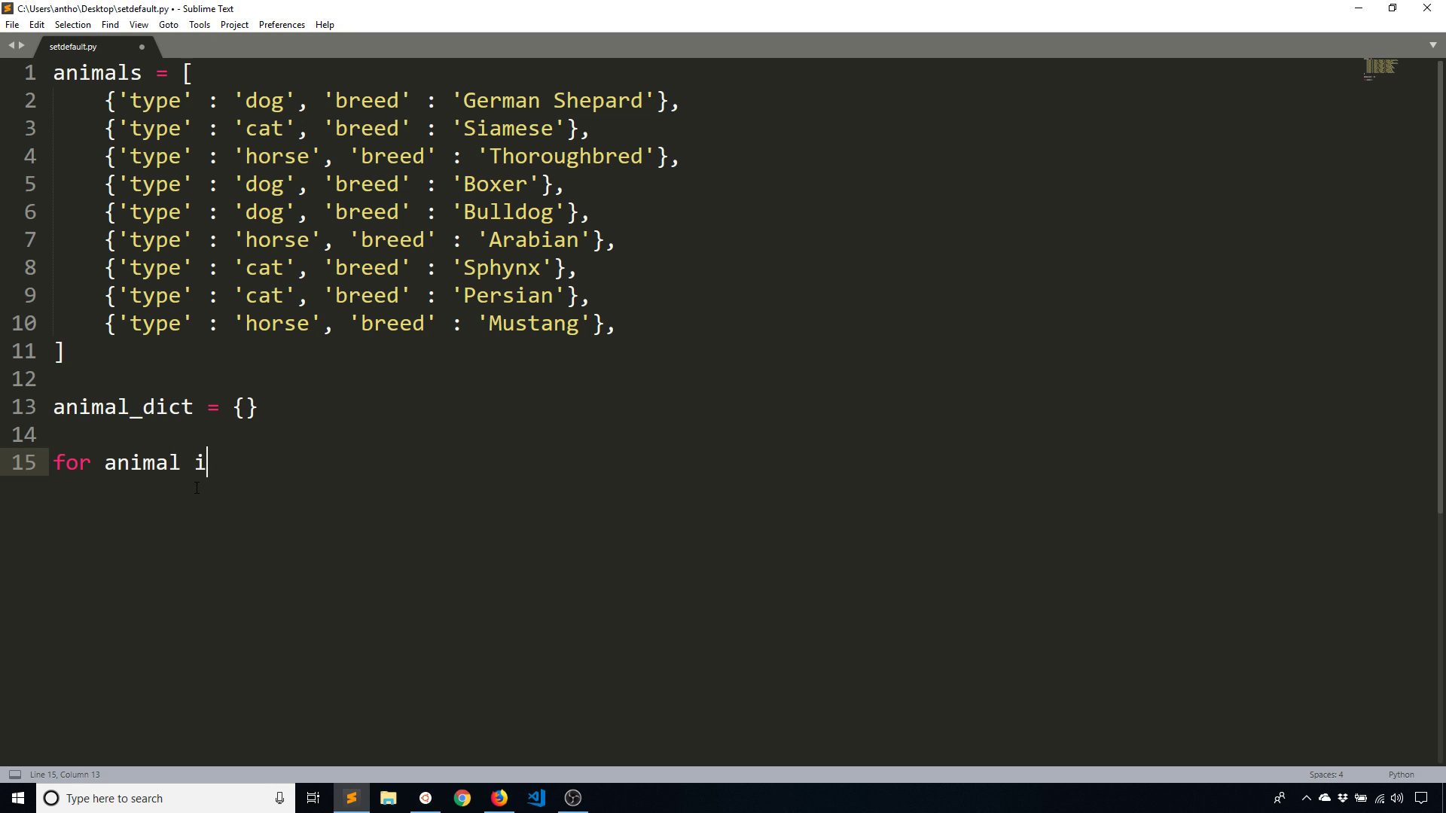
pyautogui.write('n anim')
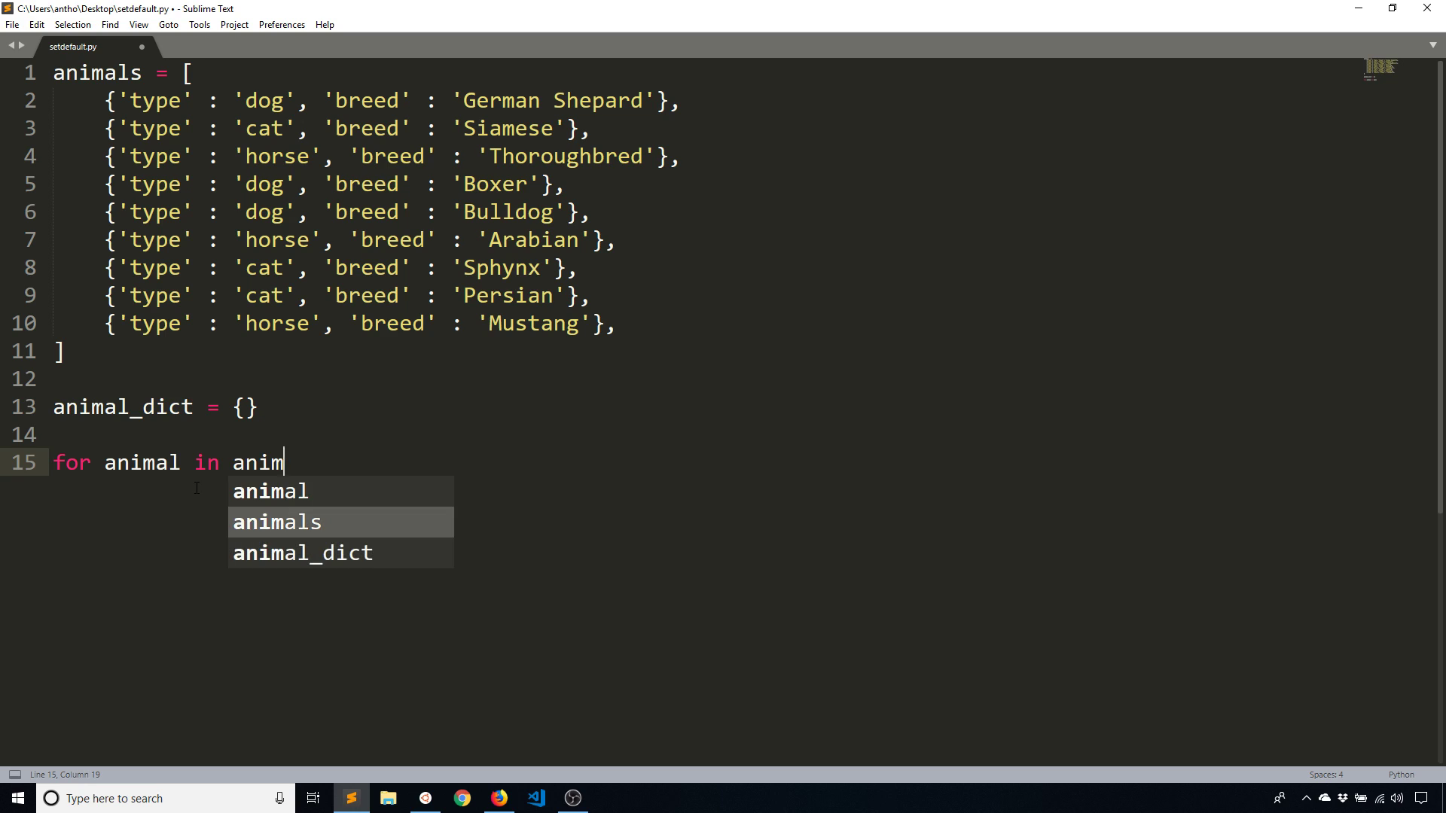
pyautogui.press('enter')
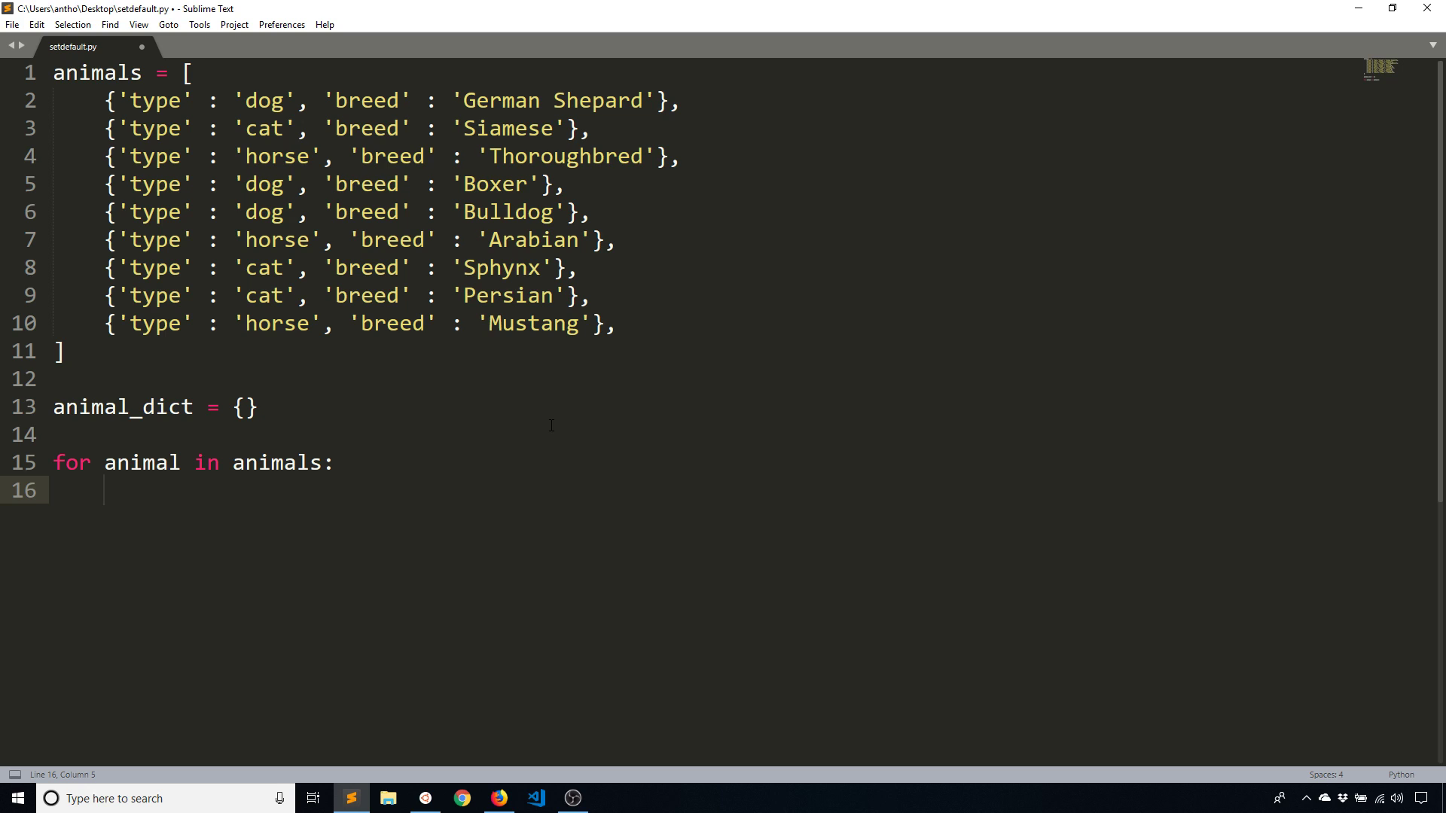
pyautogui.write('animal_dict')
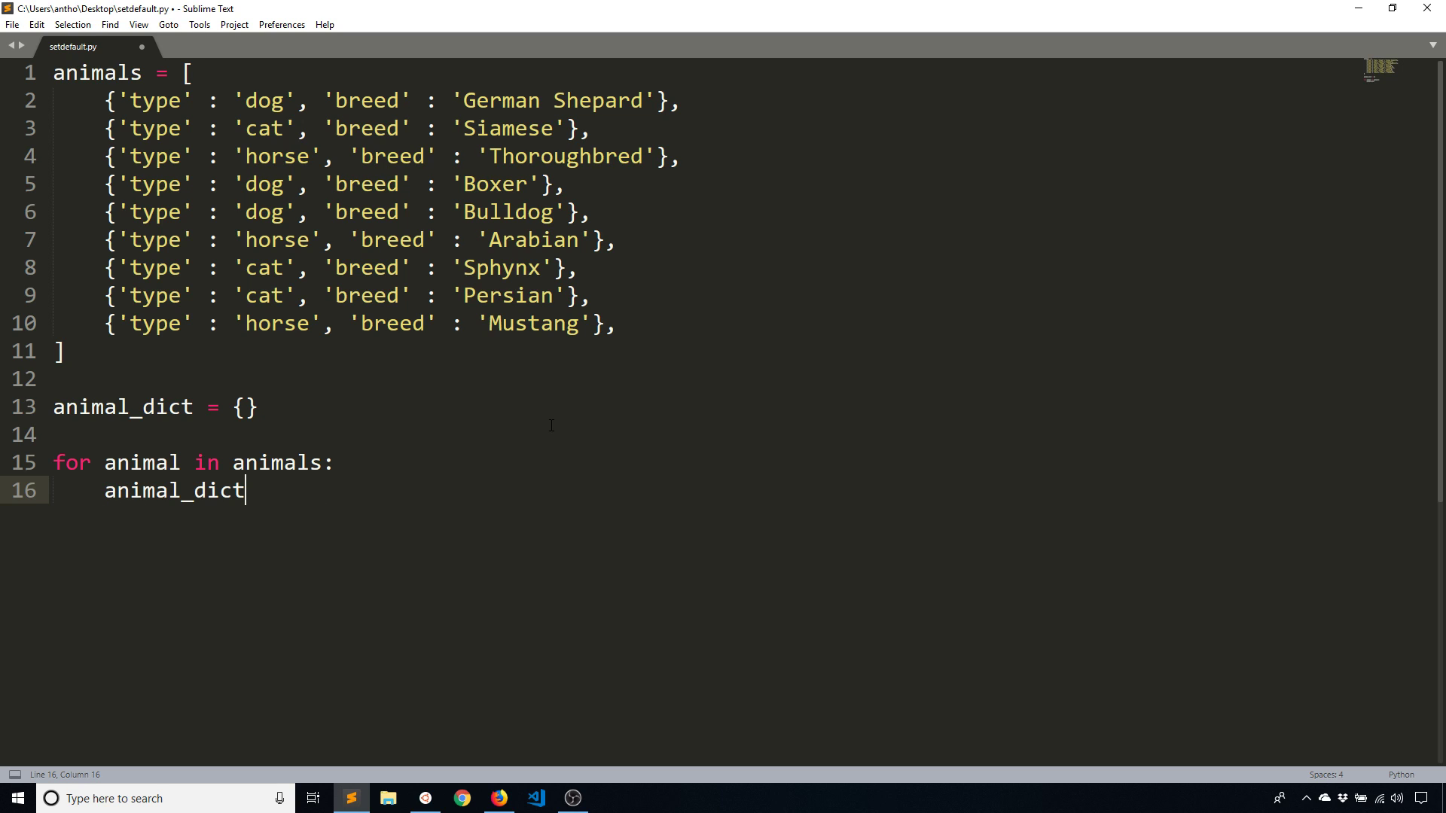
pyautogui.write('[')
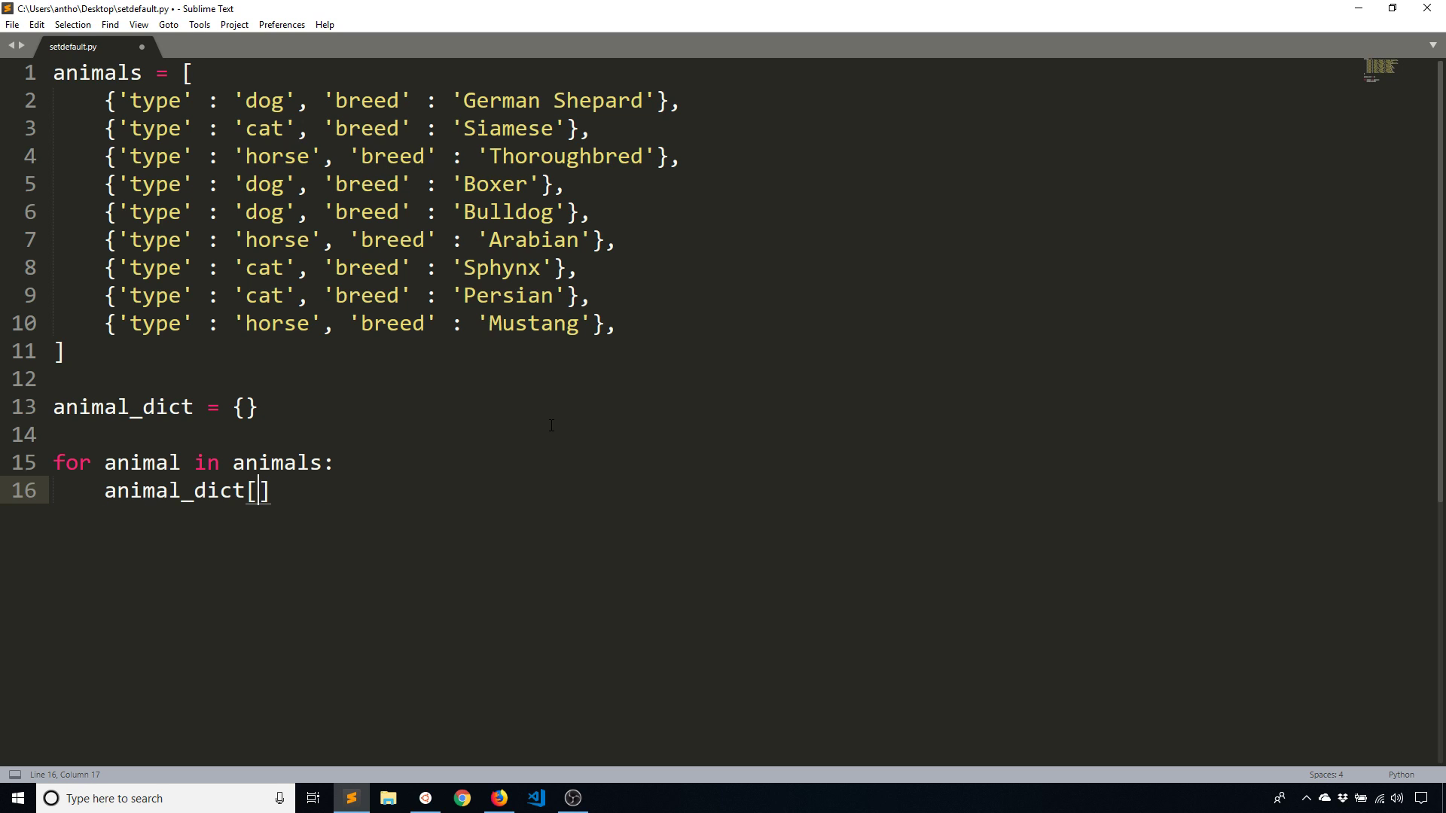
pyautogui.write('ani')
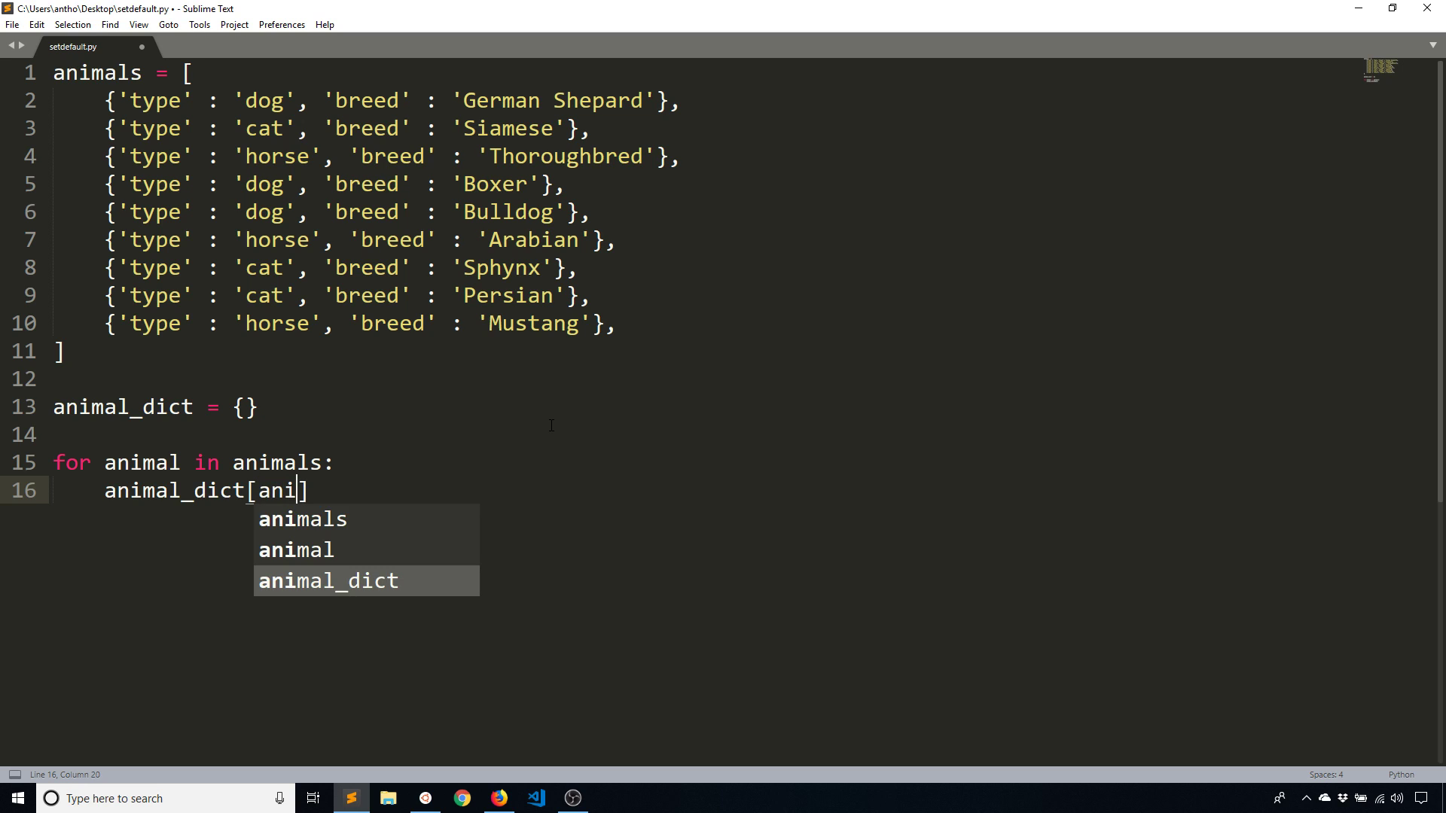
pyautogui.write("mal['type']")
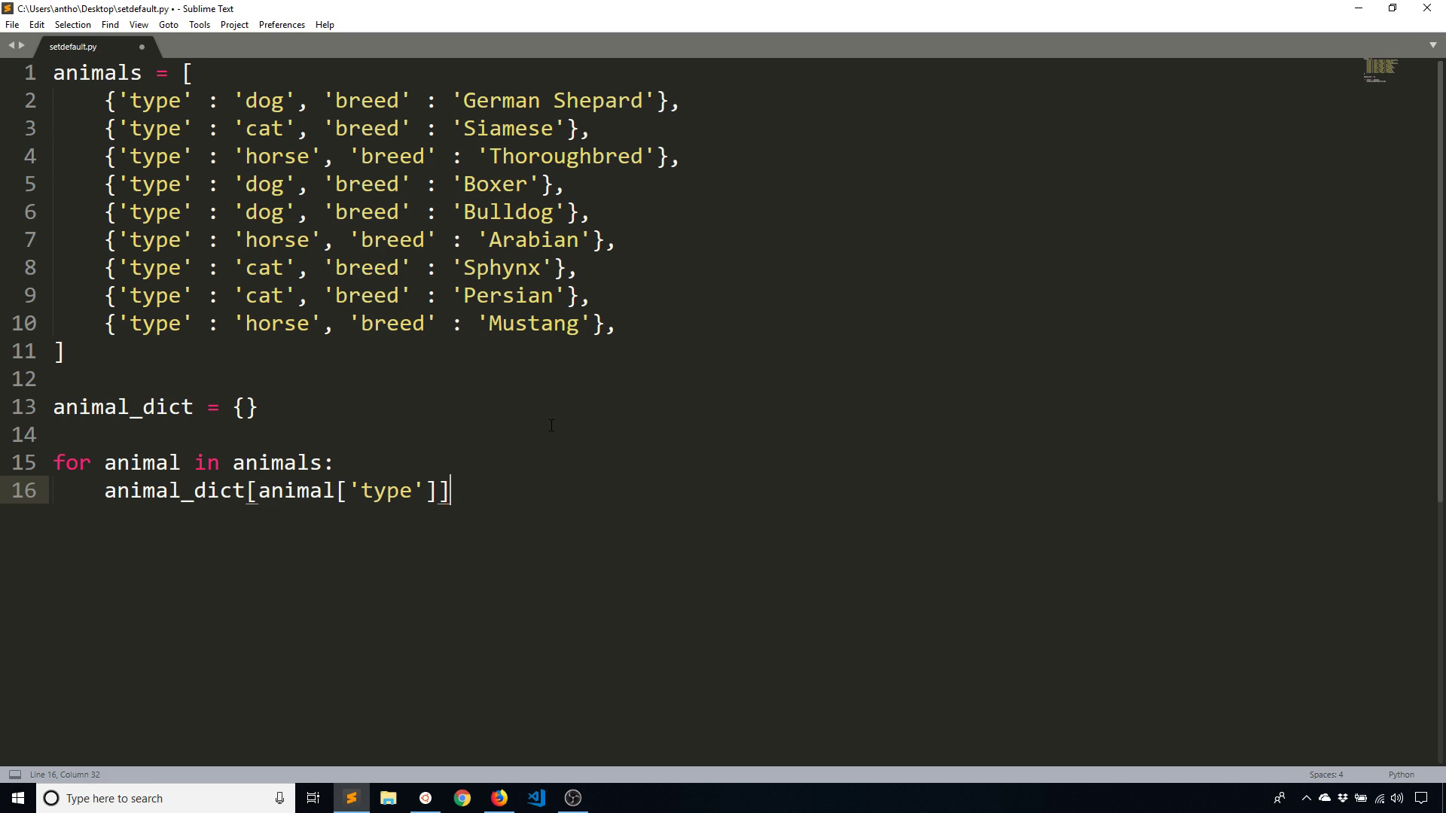
pyautogui.write('.append()')
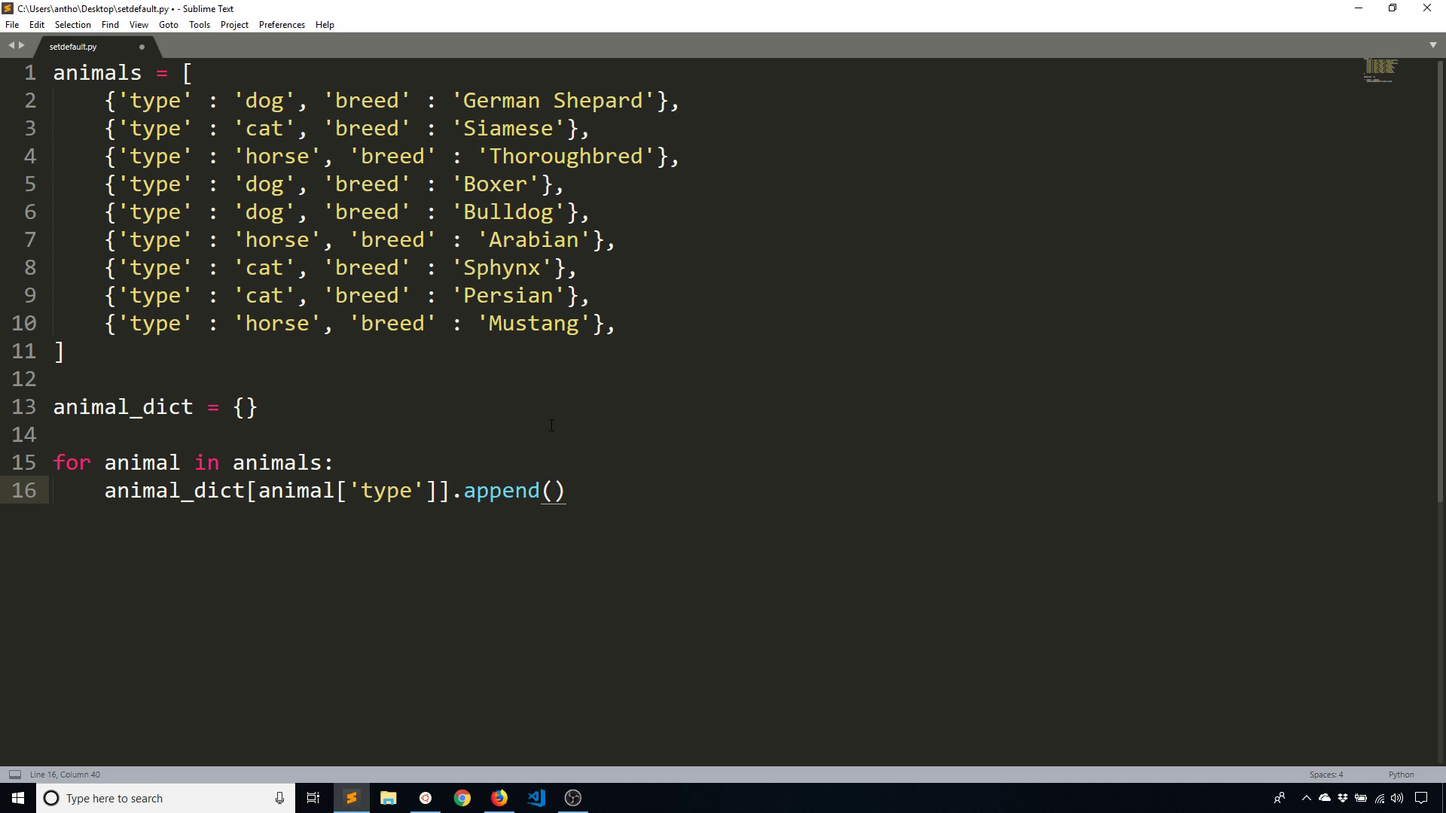
pyautogui.write("animal['breed")
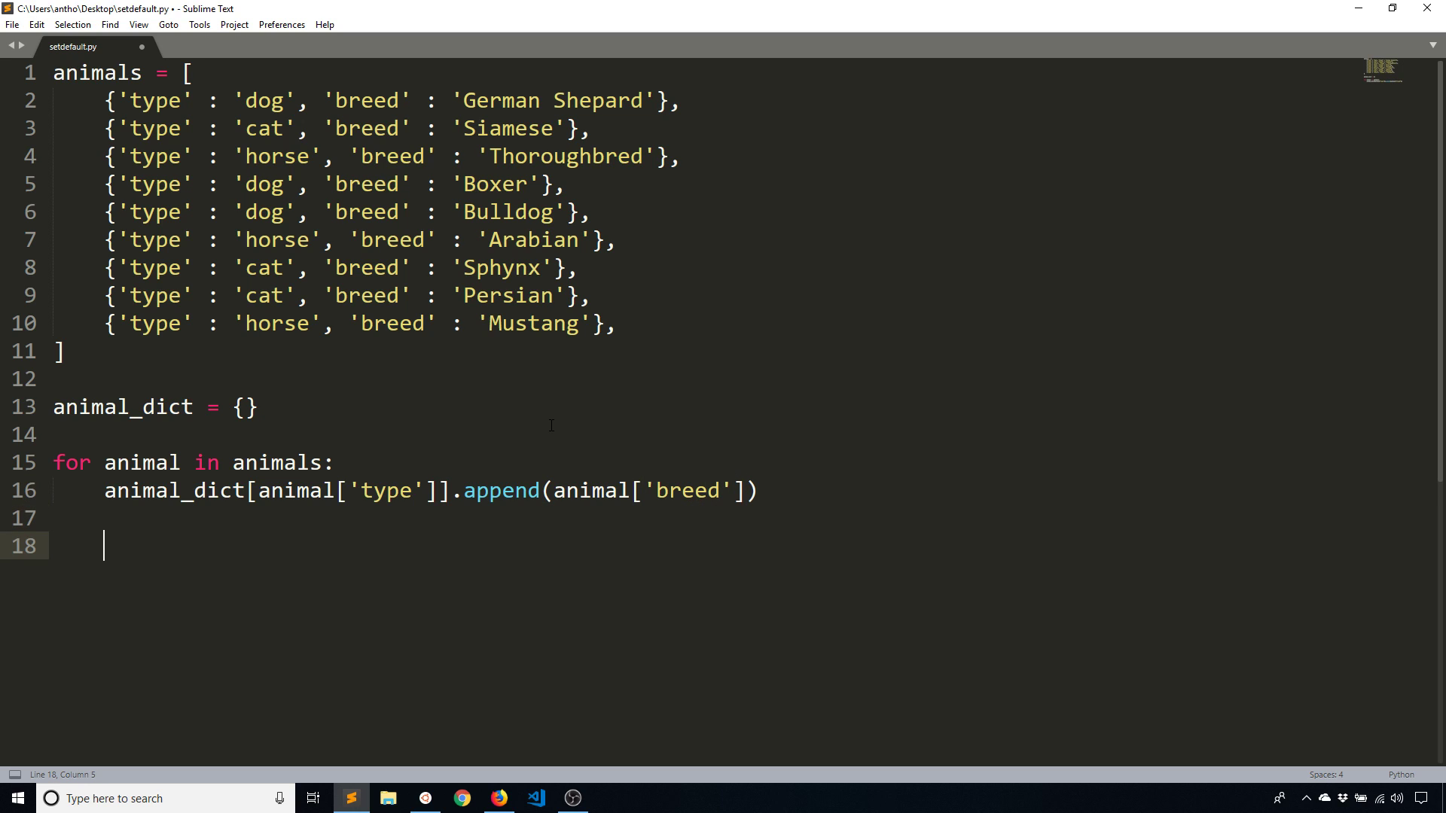
# Add print(animal_dict) after the loop and save the script
pyautogui.write('print(an')
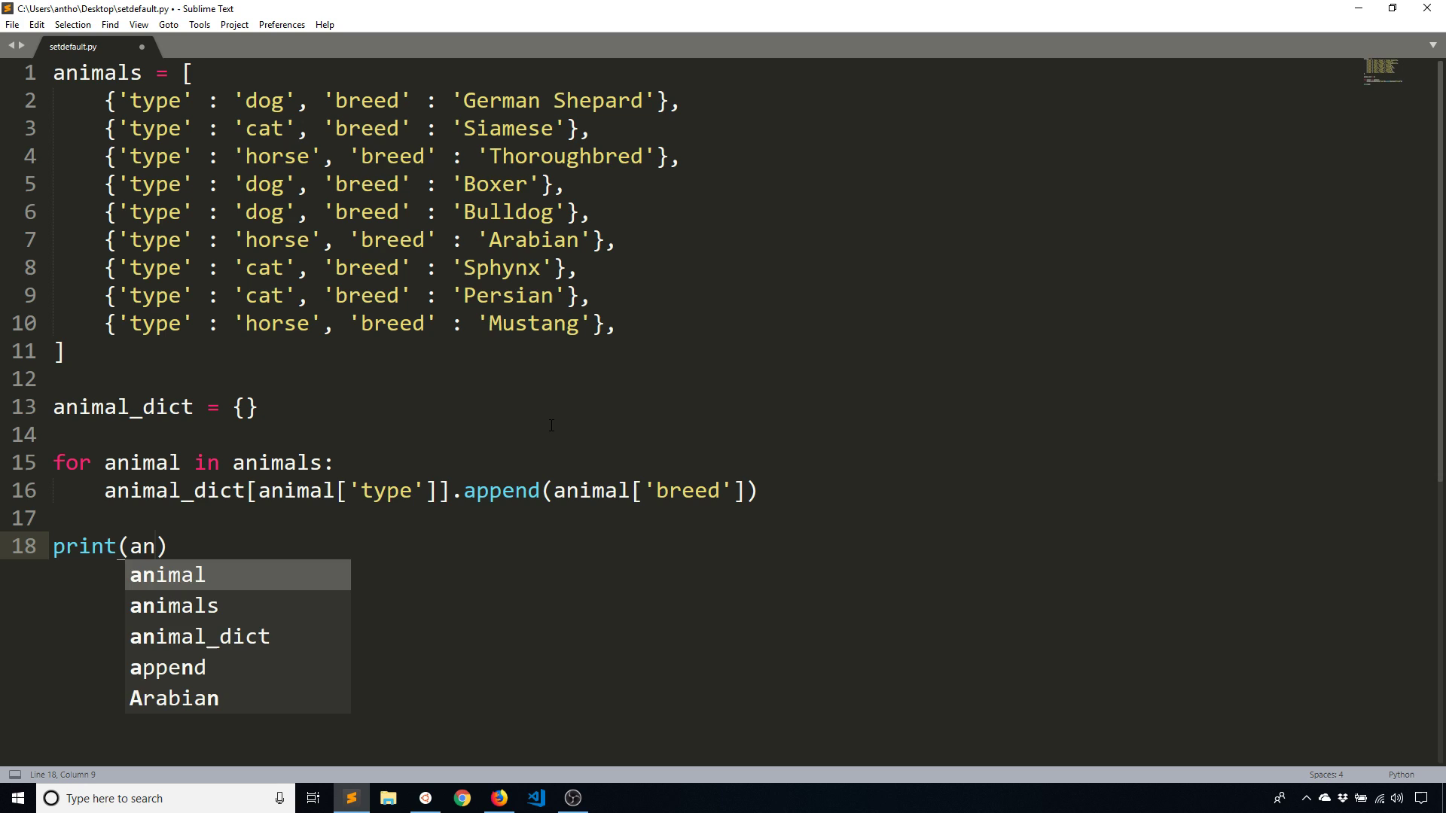
pyautogui.write('imal_dict')
pyautogui.press('enter')
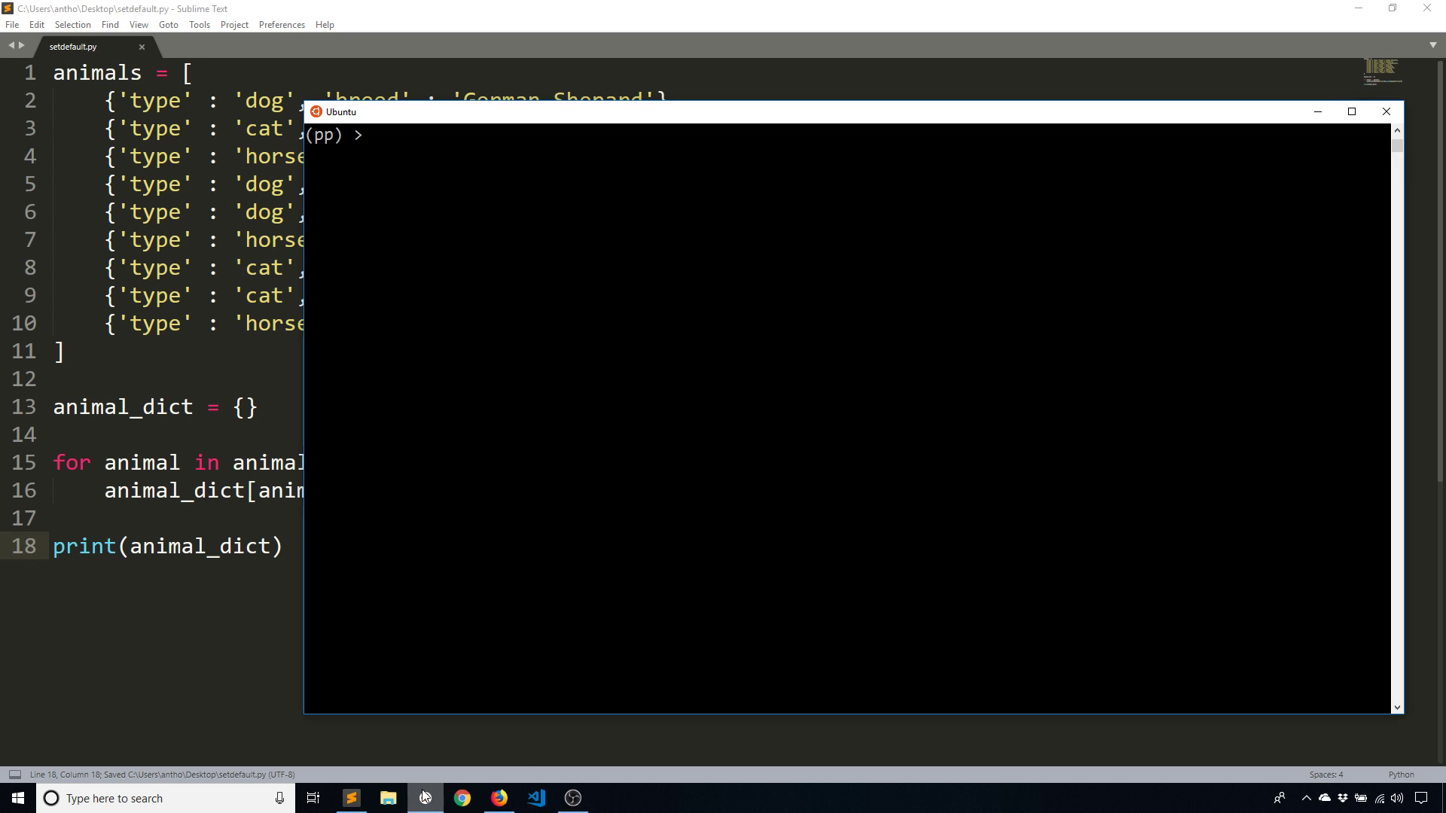
# Run python setdefault.py in the terminal, which raises KeyError 'dog'
pyautogui.write('python setdefault.py')
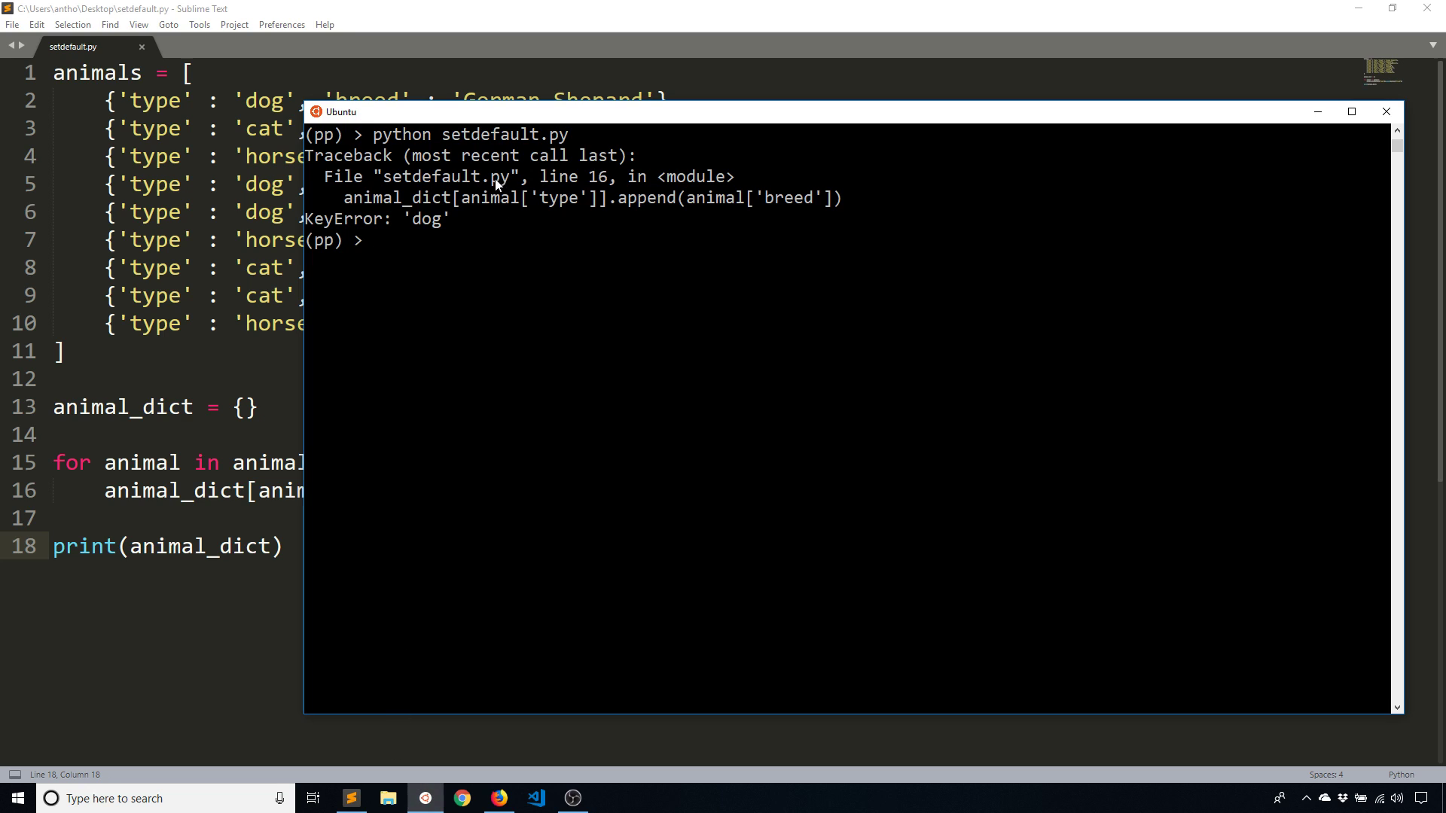
pyautogui.moveTo(448, 231)
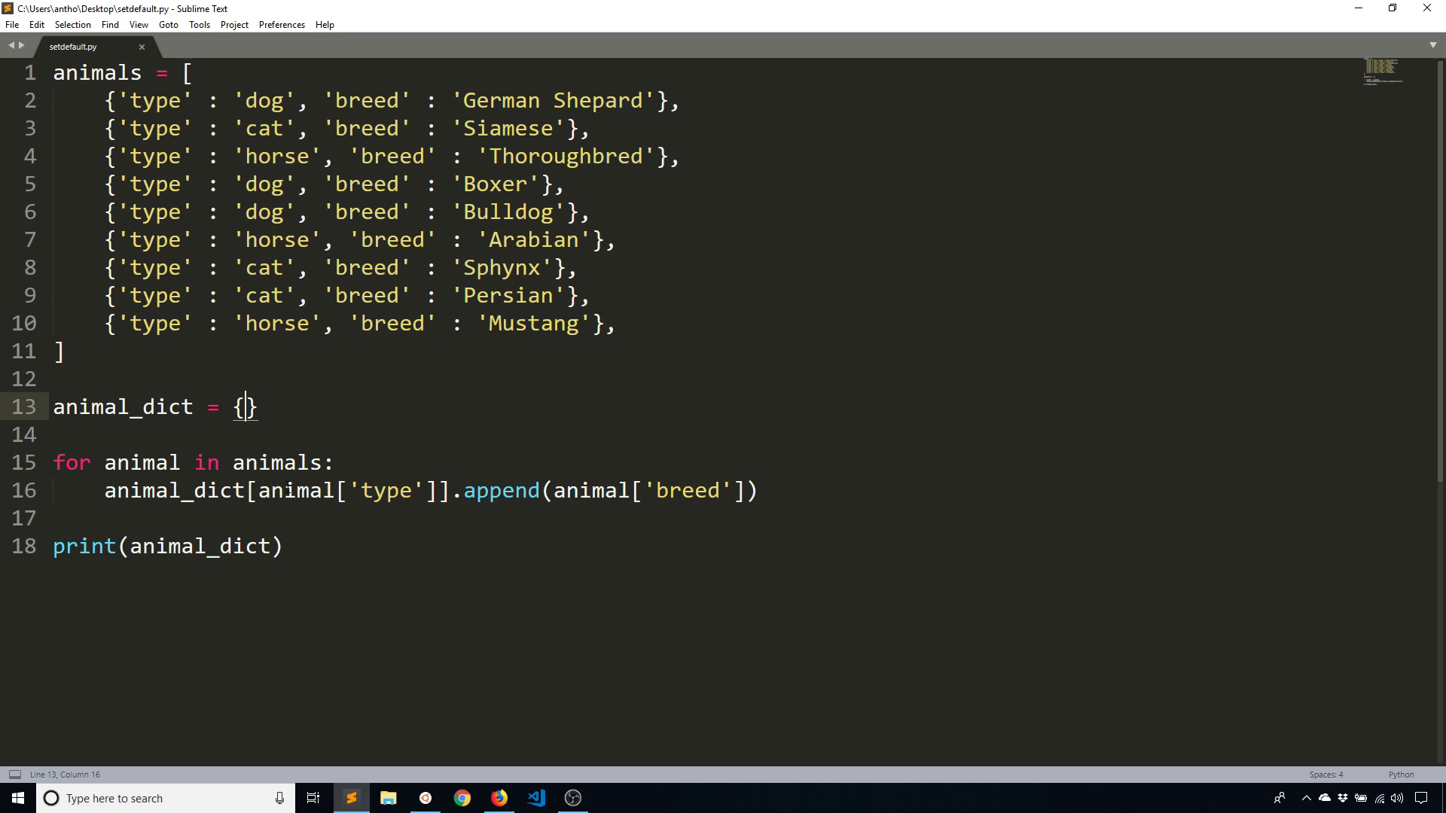
# Prefill animal_dict with empty lists for 'dog', 'cat' and 'horse'
pyautogui.write("'dog'")
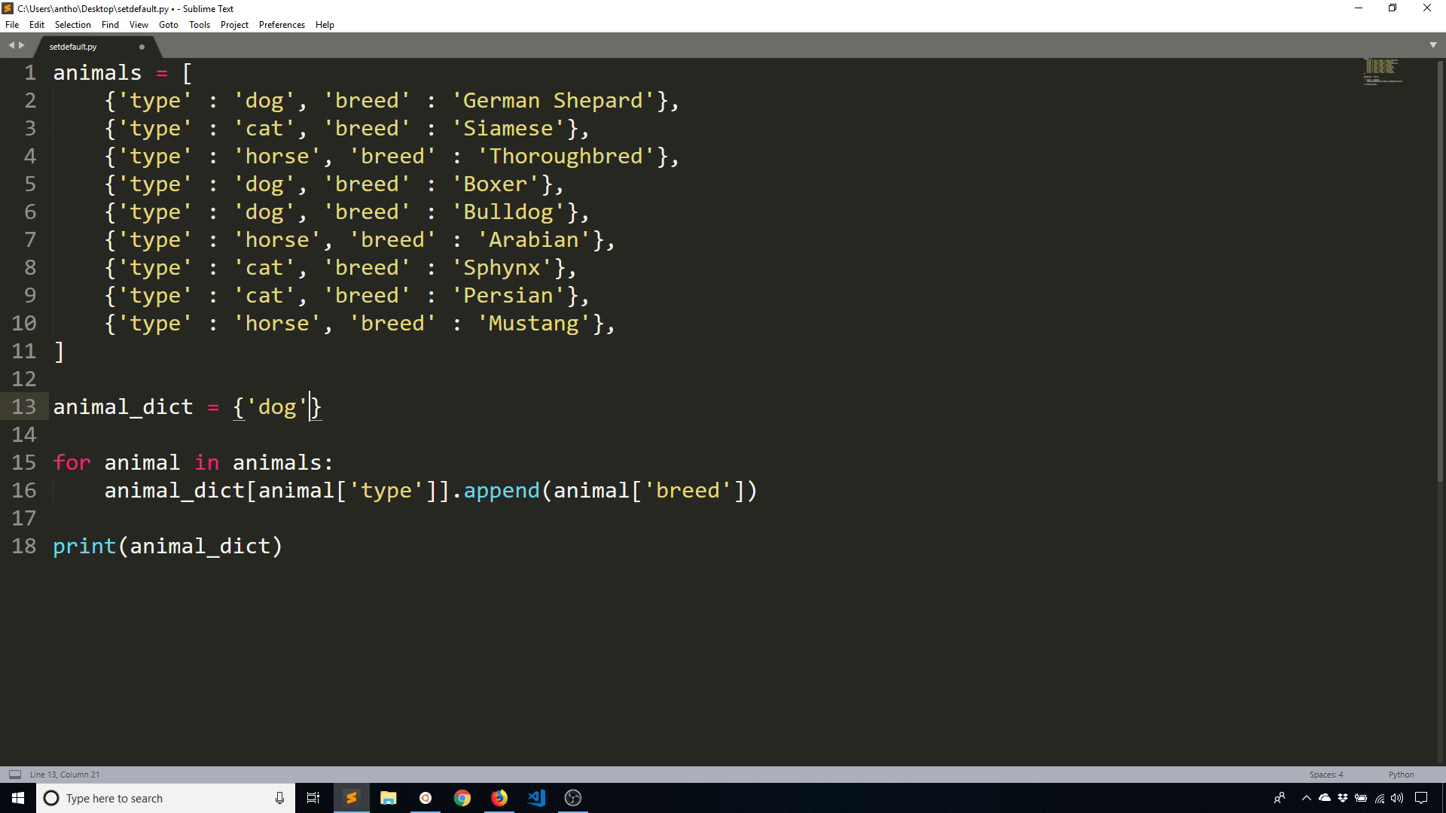
pyautogui.write(': []')
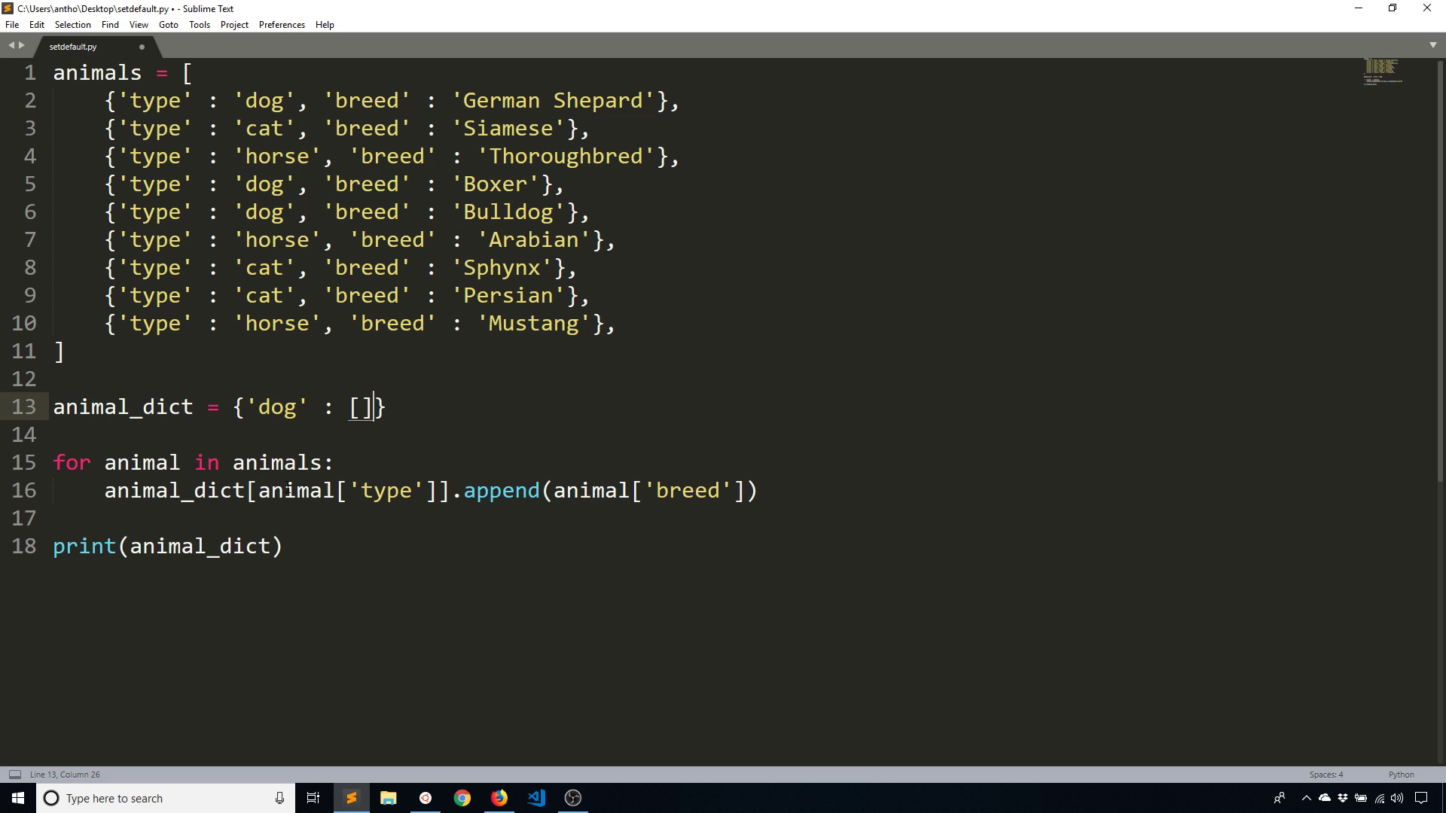
pyautogui.write(", 'cat' :")
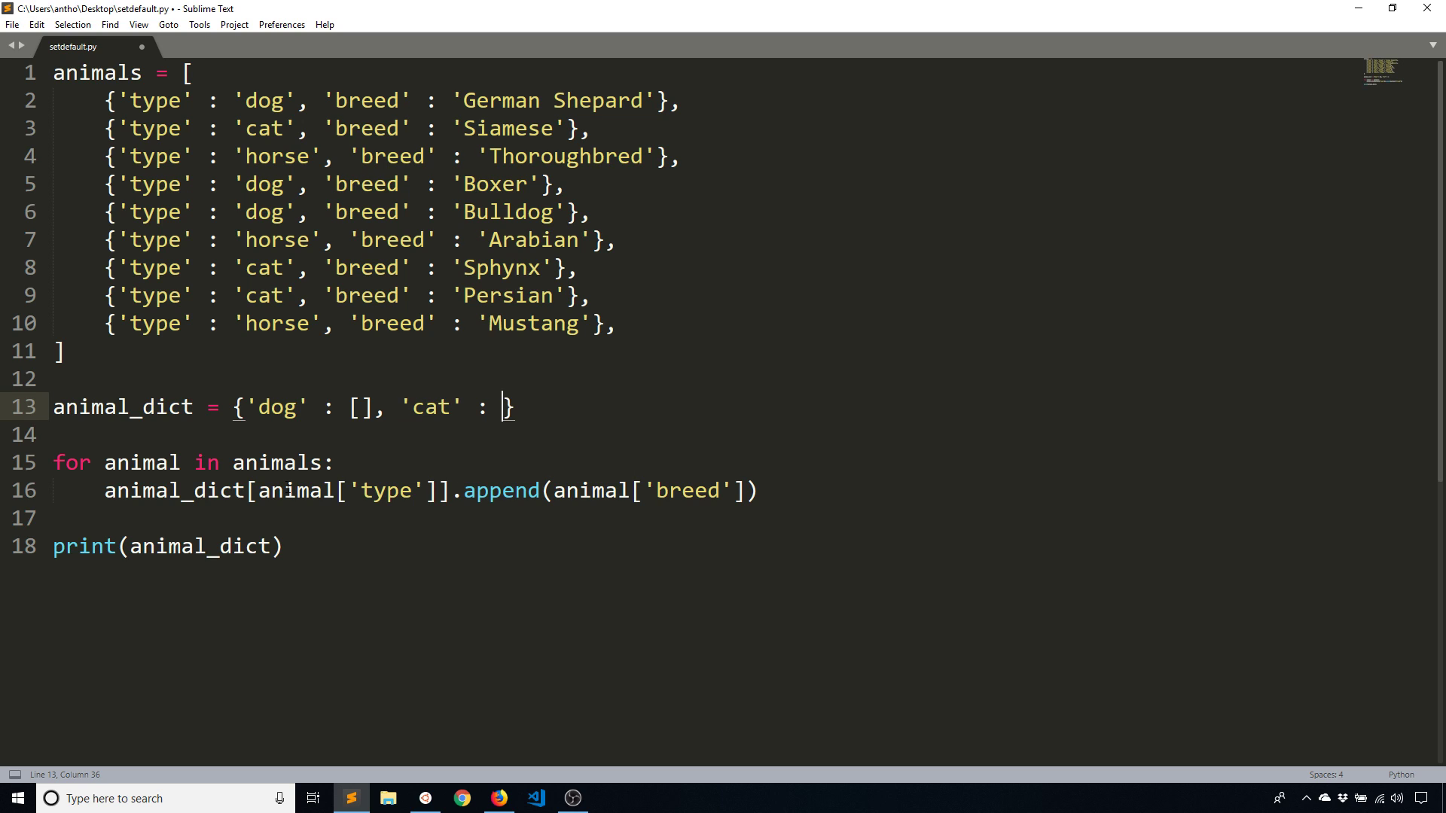
pyautogui.write("[], 'hour'")
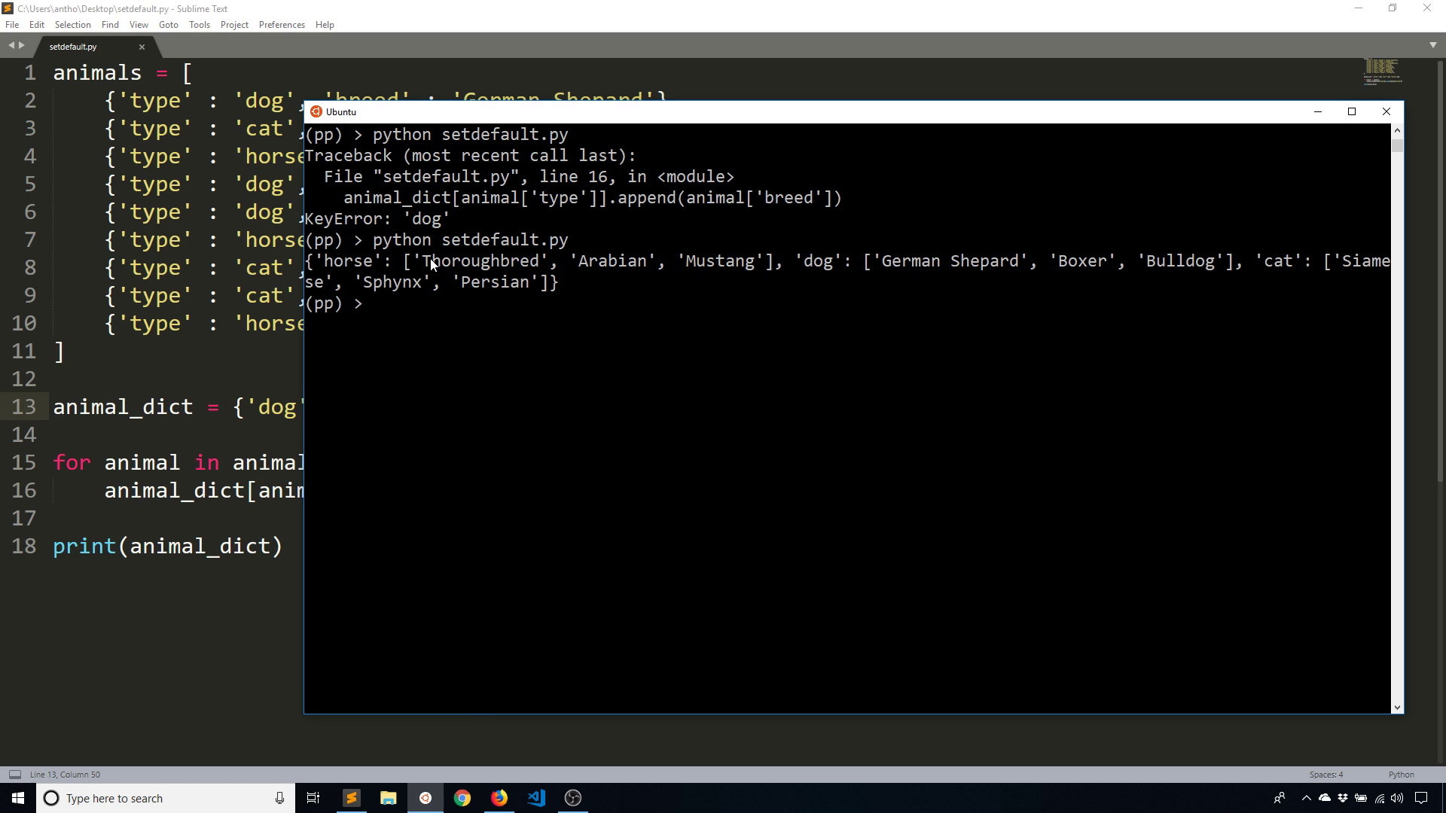
pyautogui.moveTo(686, 290)
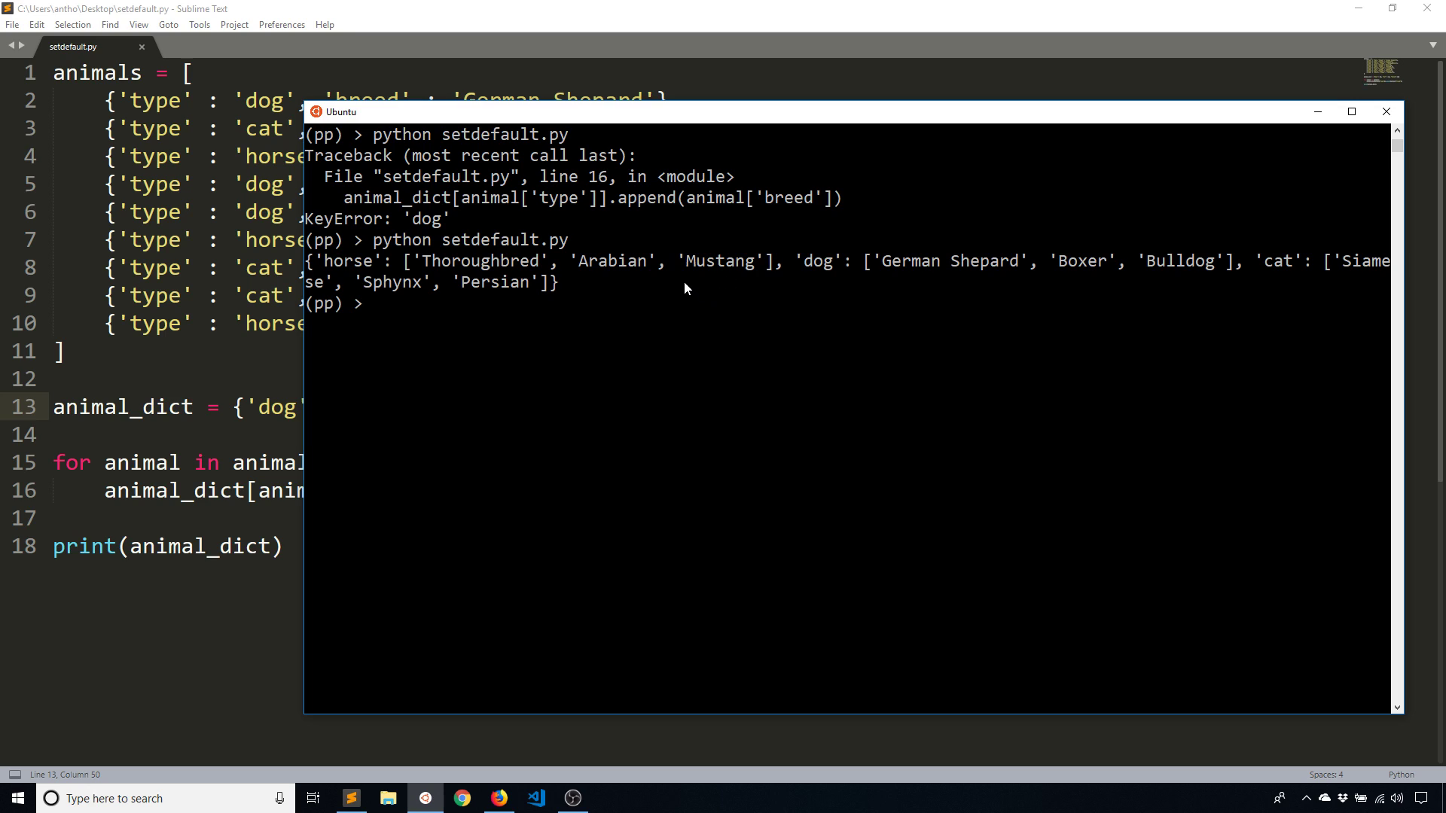
pyautogui.moveTo(867, 280)
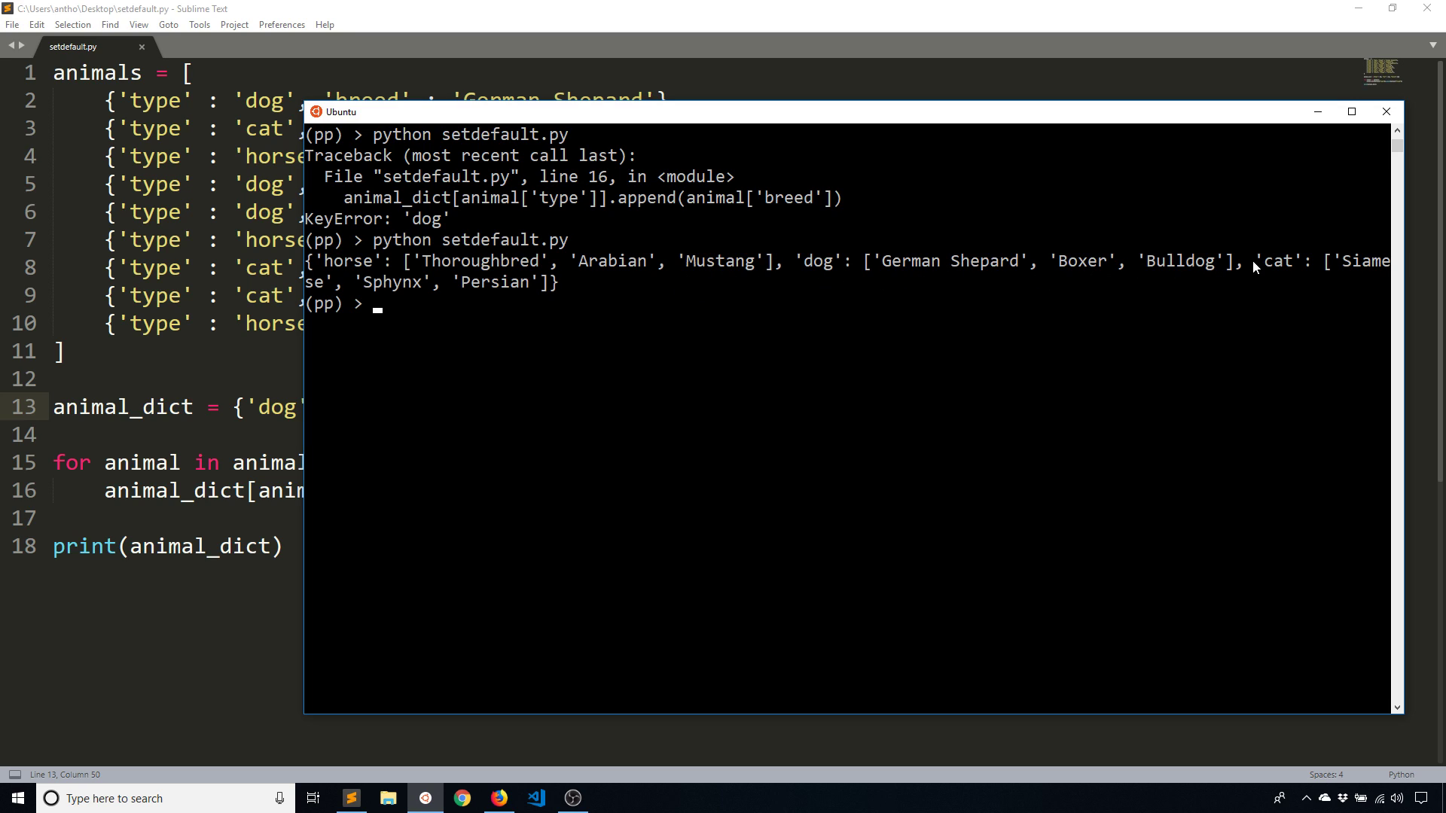
pyautogui.moveTo(654, 381)
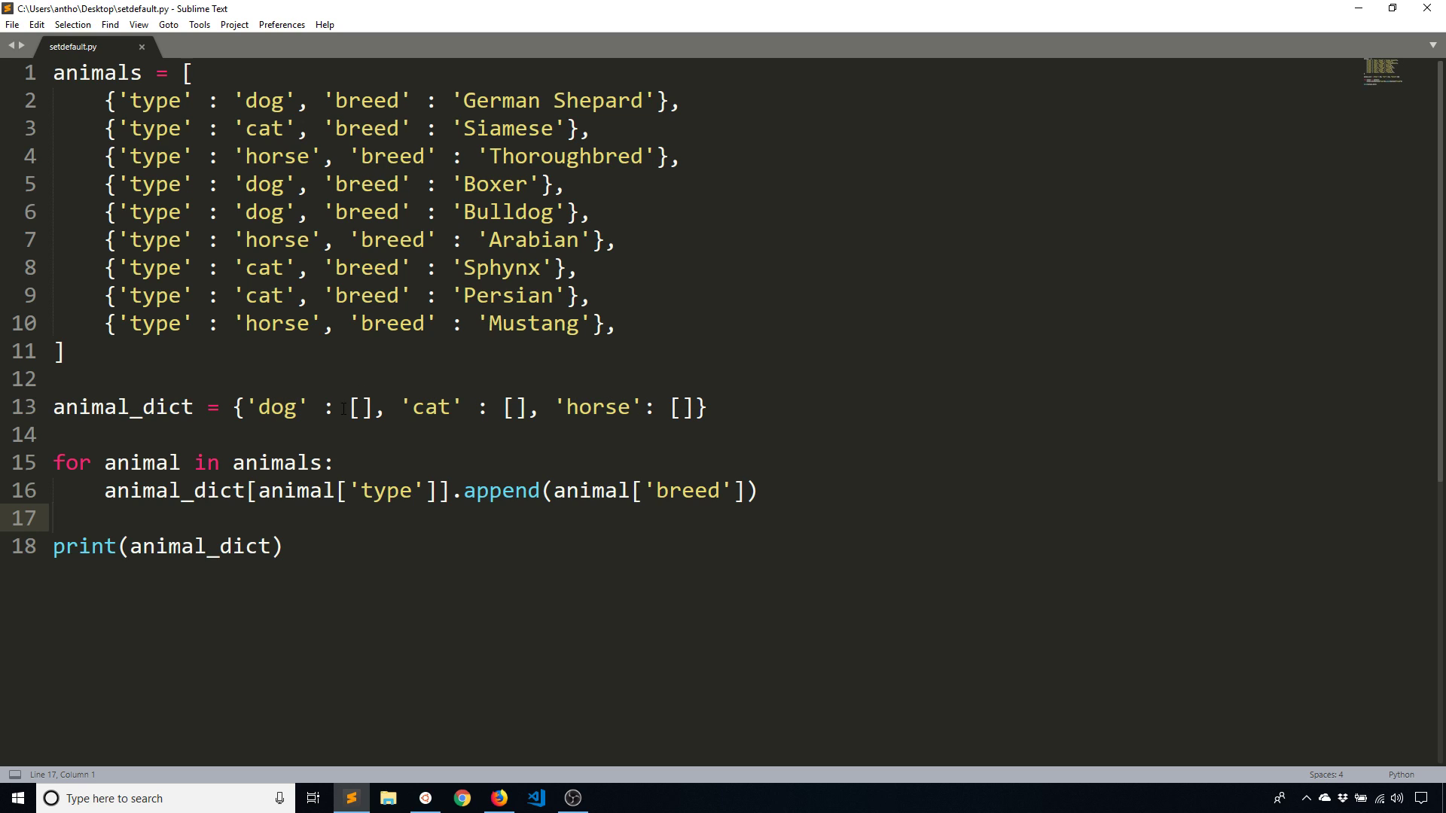
pyautogui.moveTo(374, 362)
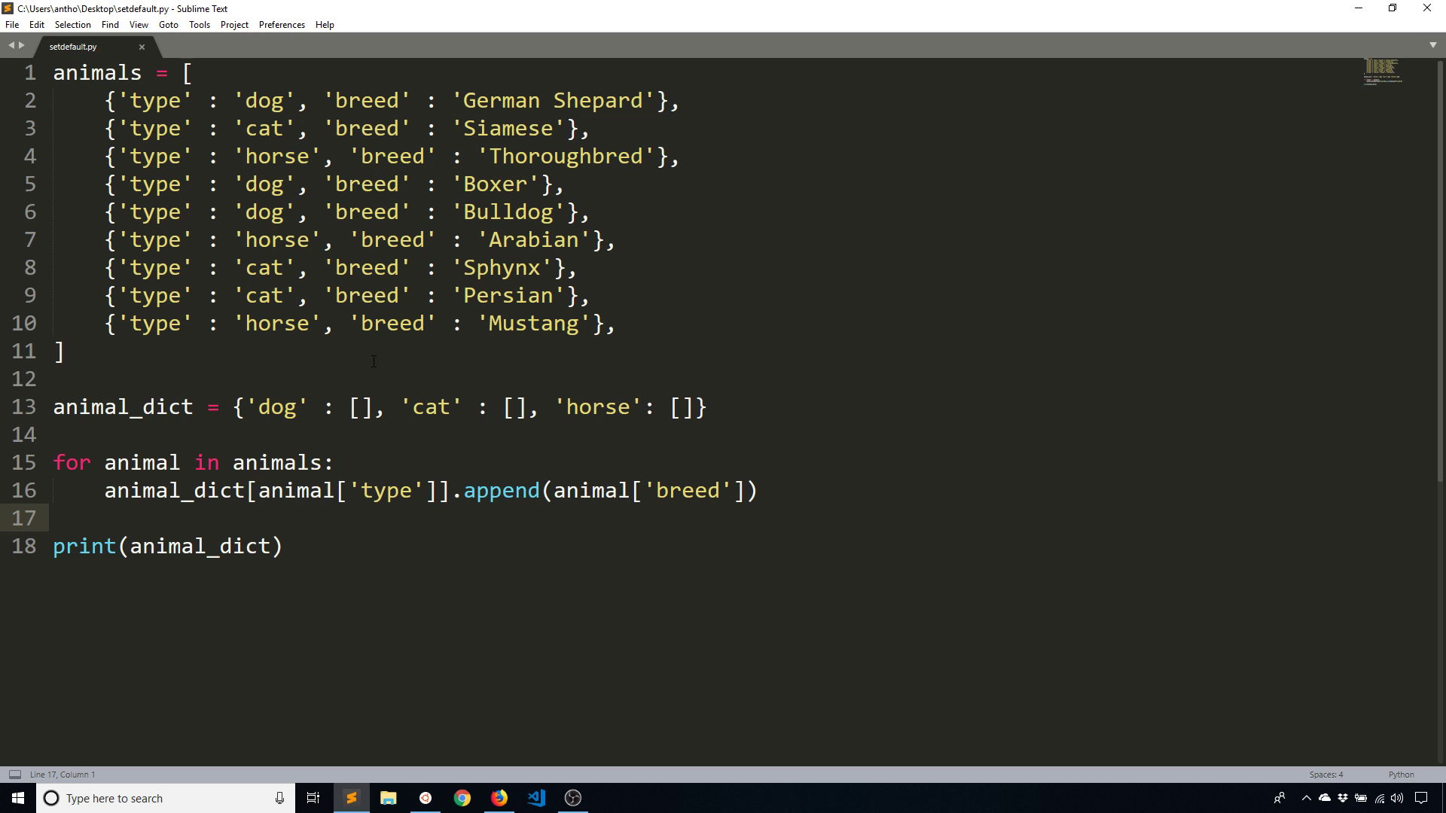
# Delete the prefilled entries so animal_dict is an empty dictionary, then start a line inside the loop
pyautogui.moveTo(258, 406); pyautogui.dragTo(696, 406)
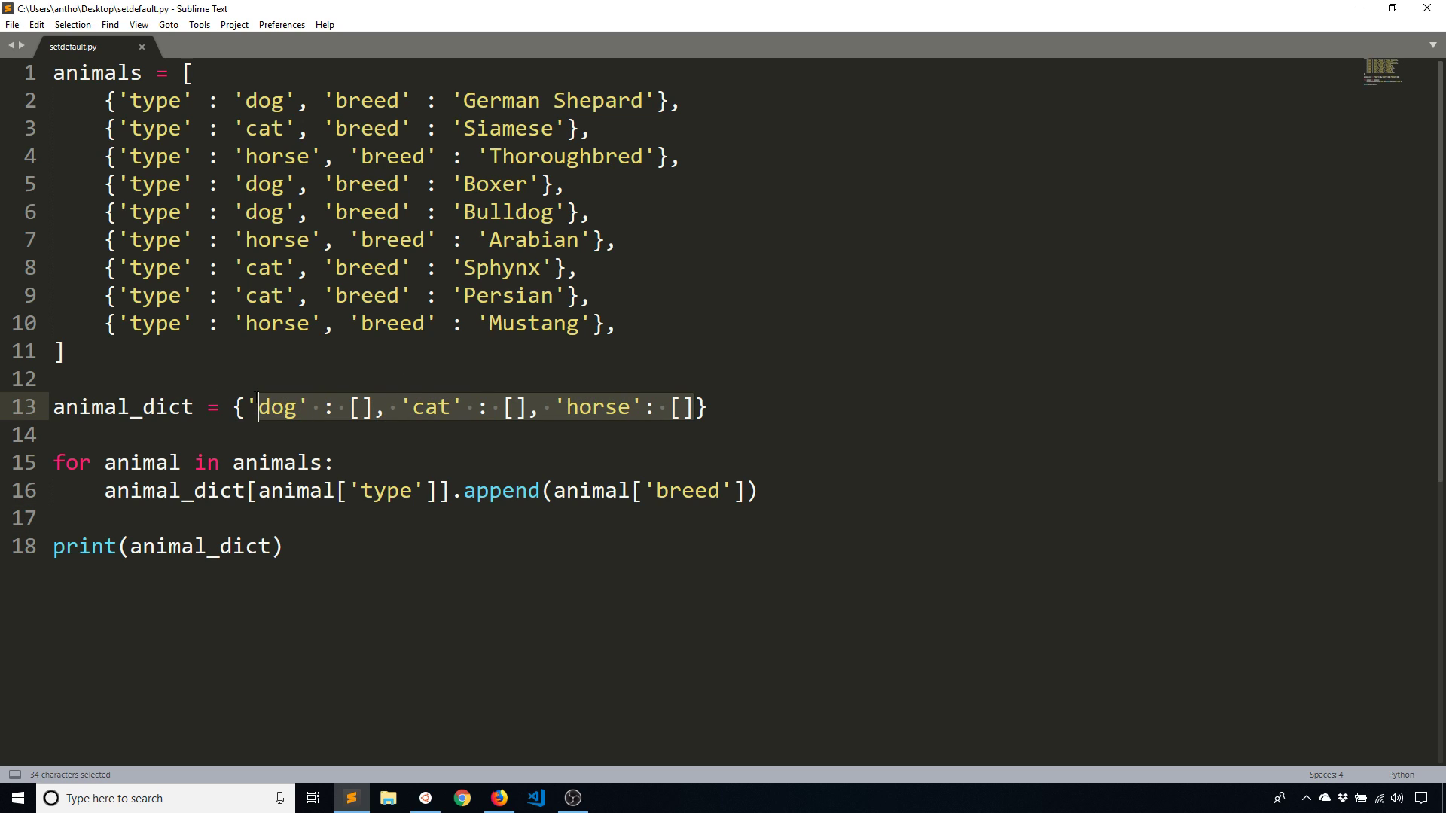
pyautogui.press('Delete')
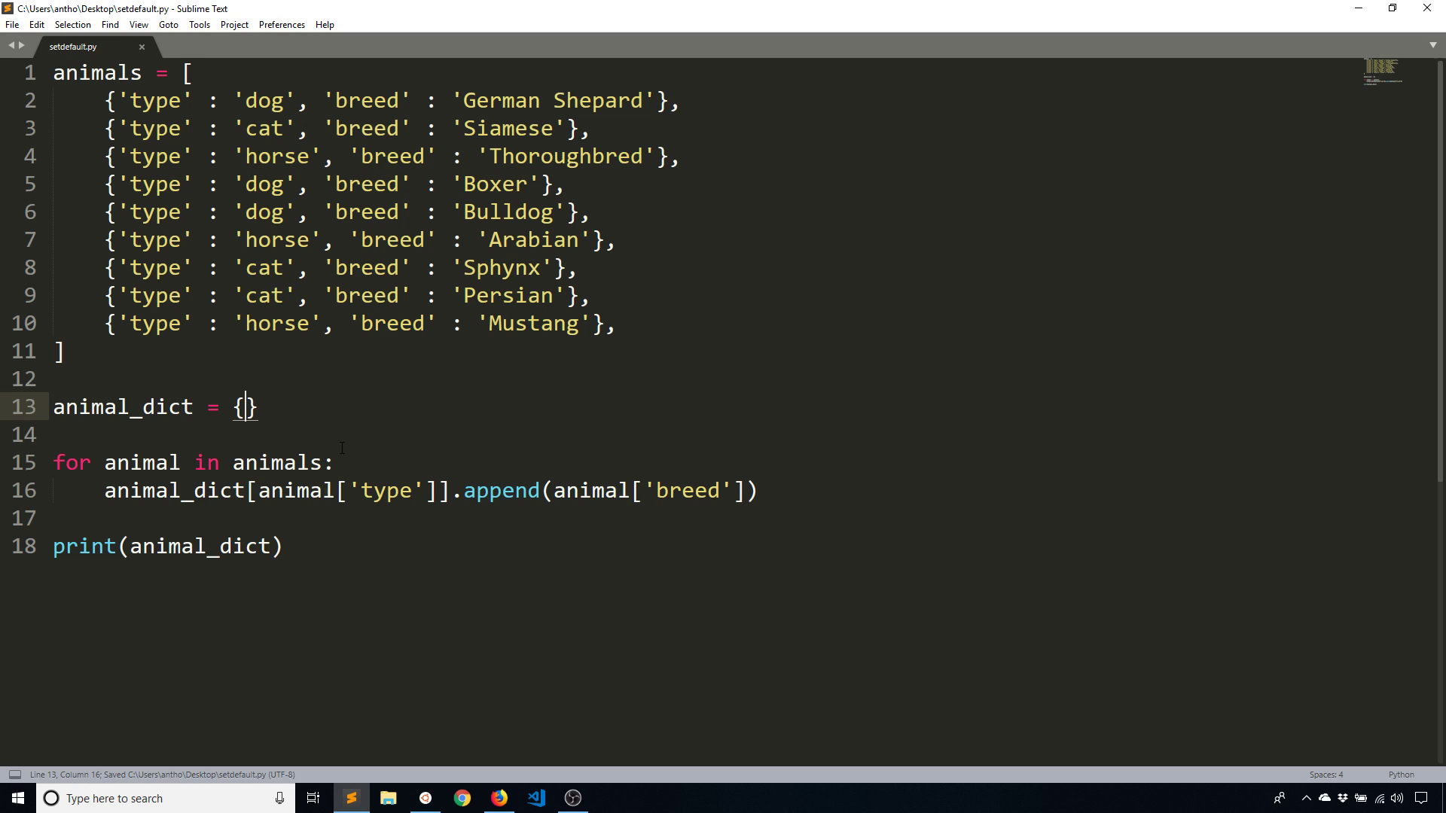
pyautogui.click(373, 464)
pyautogui.write('i')
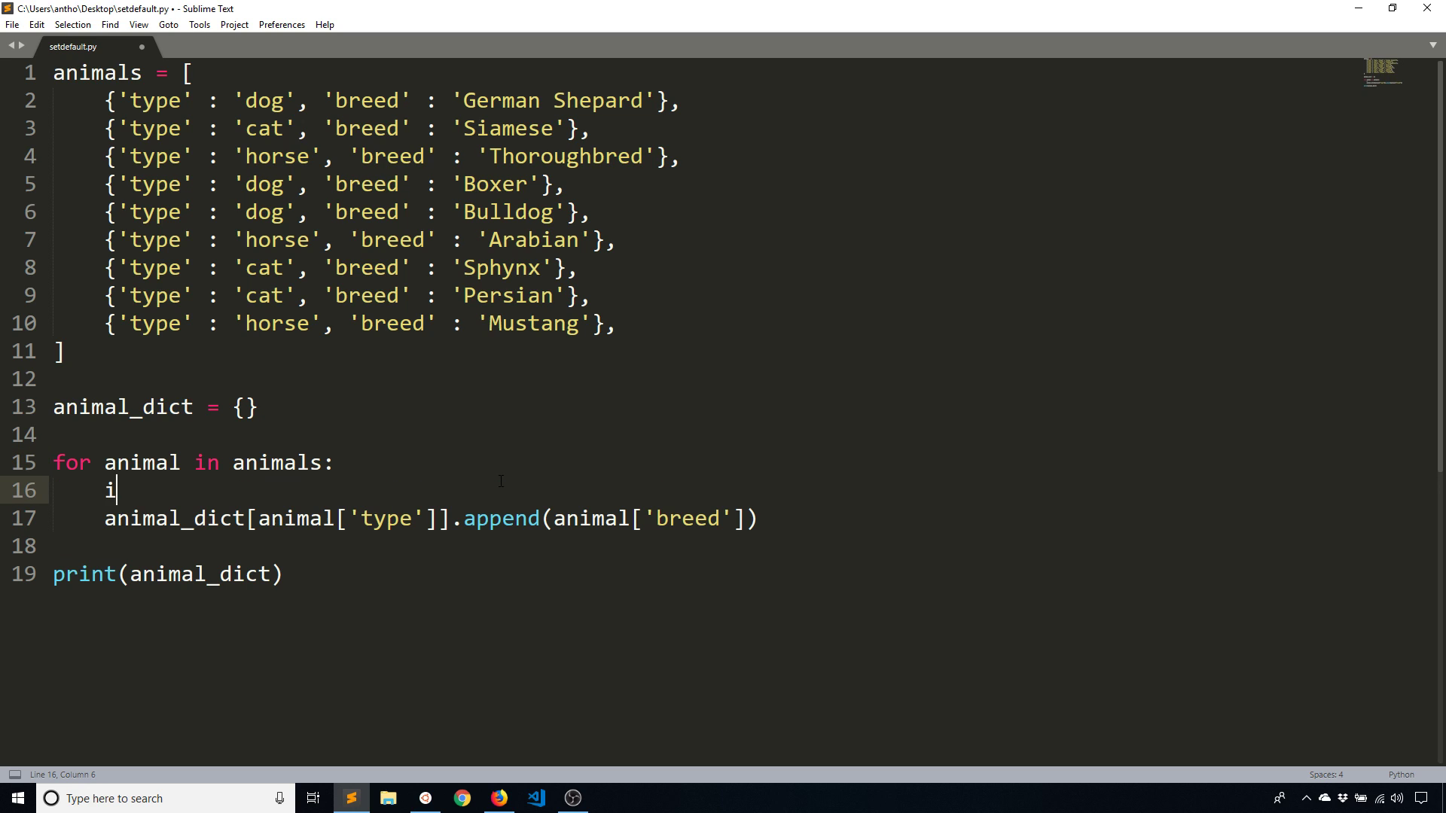
# Add an if animal['type'] in animal_dict: check and indent the append under it
pyautogui.write("f animal['type")
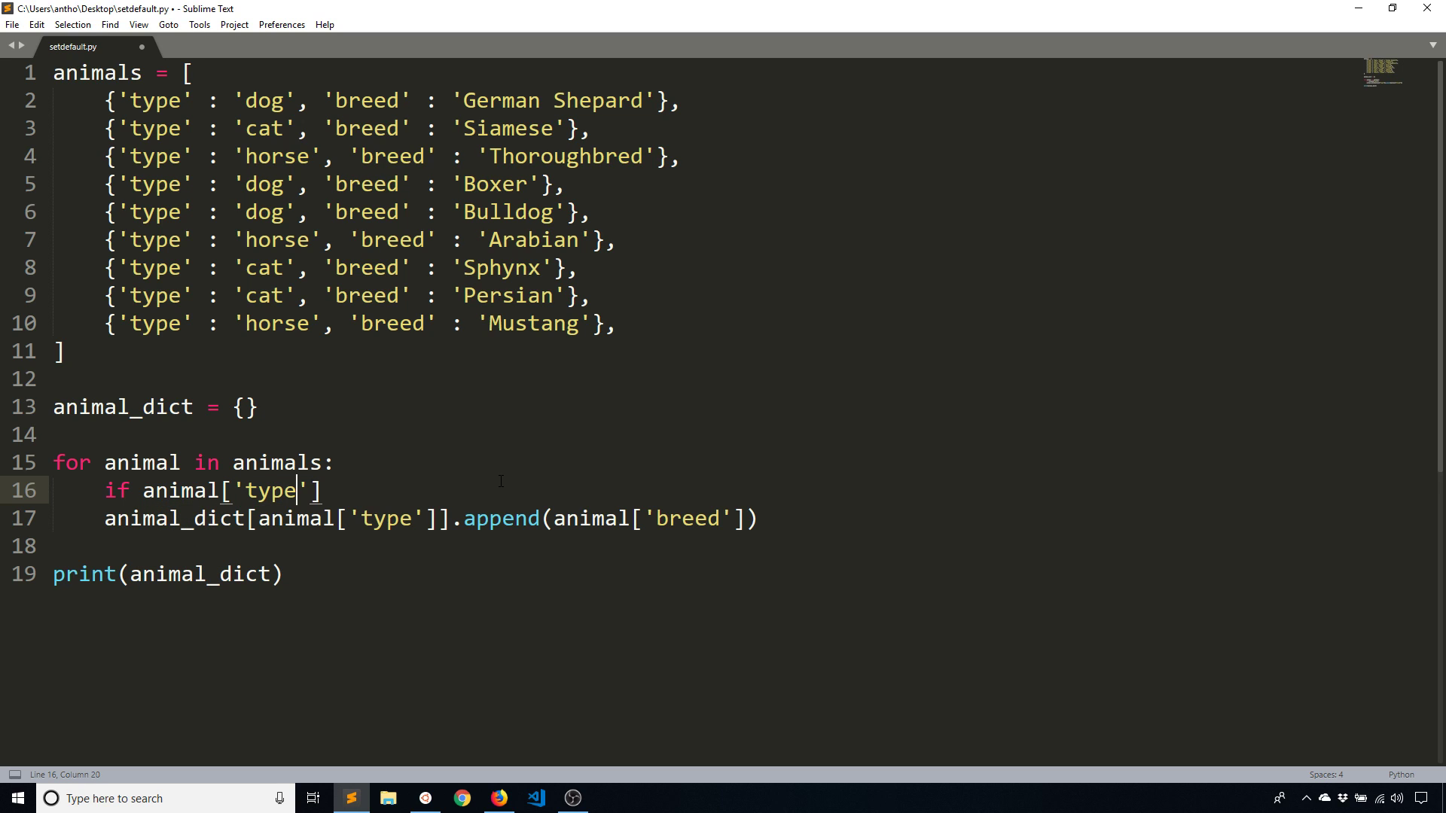
pyautogui.write('in an')
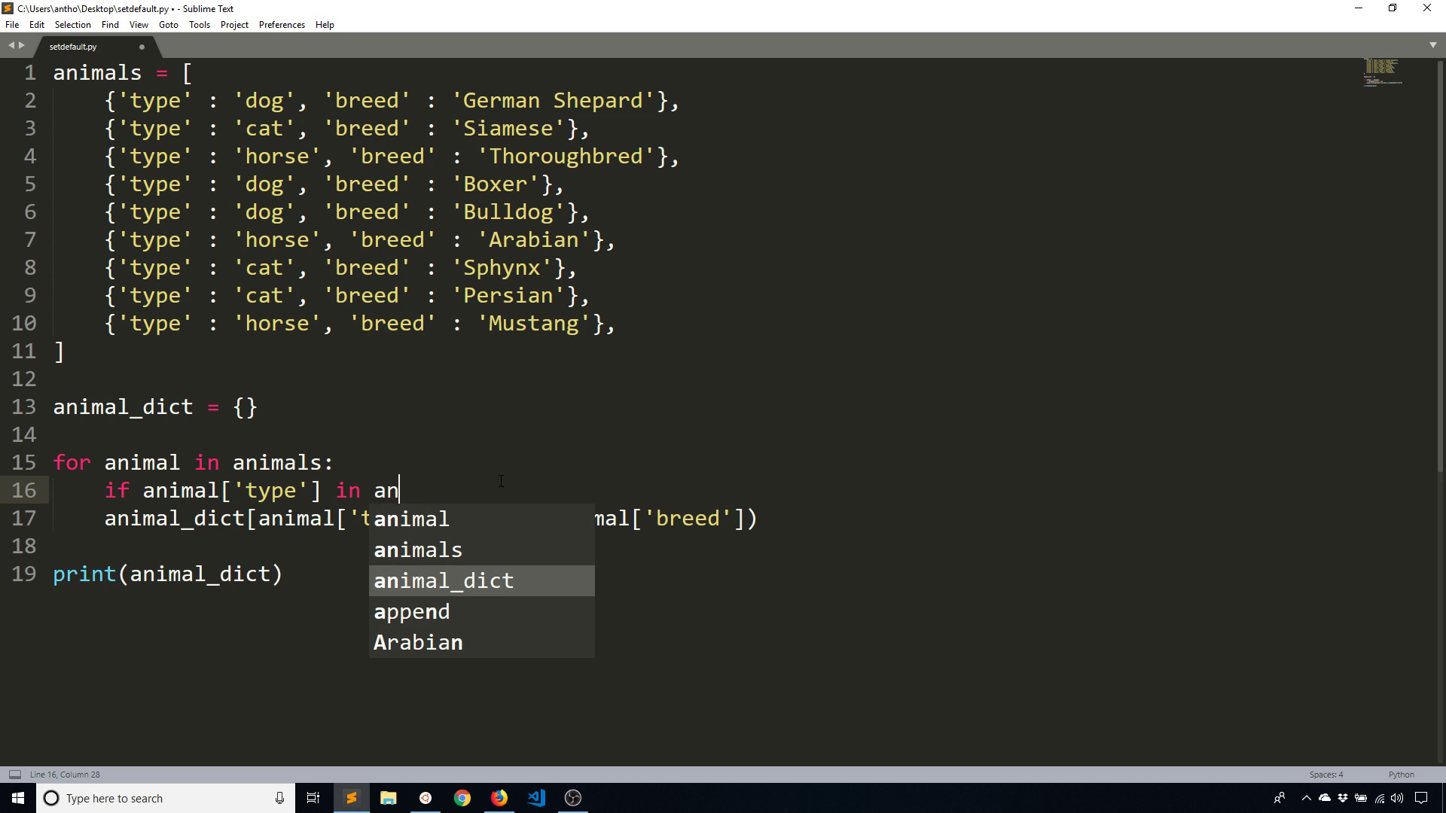
pyautogui.write('imal_dictL')
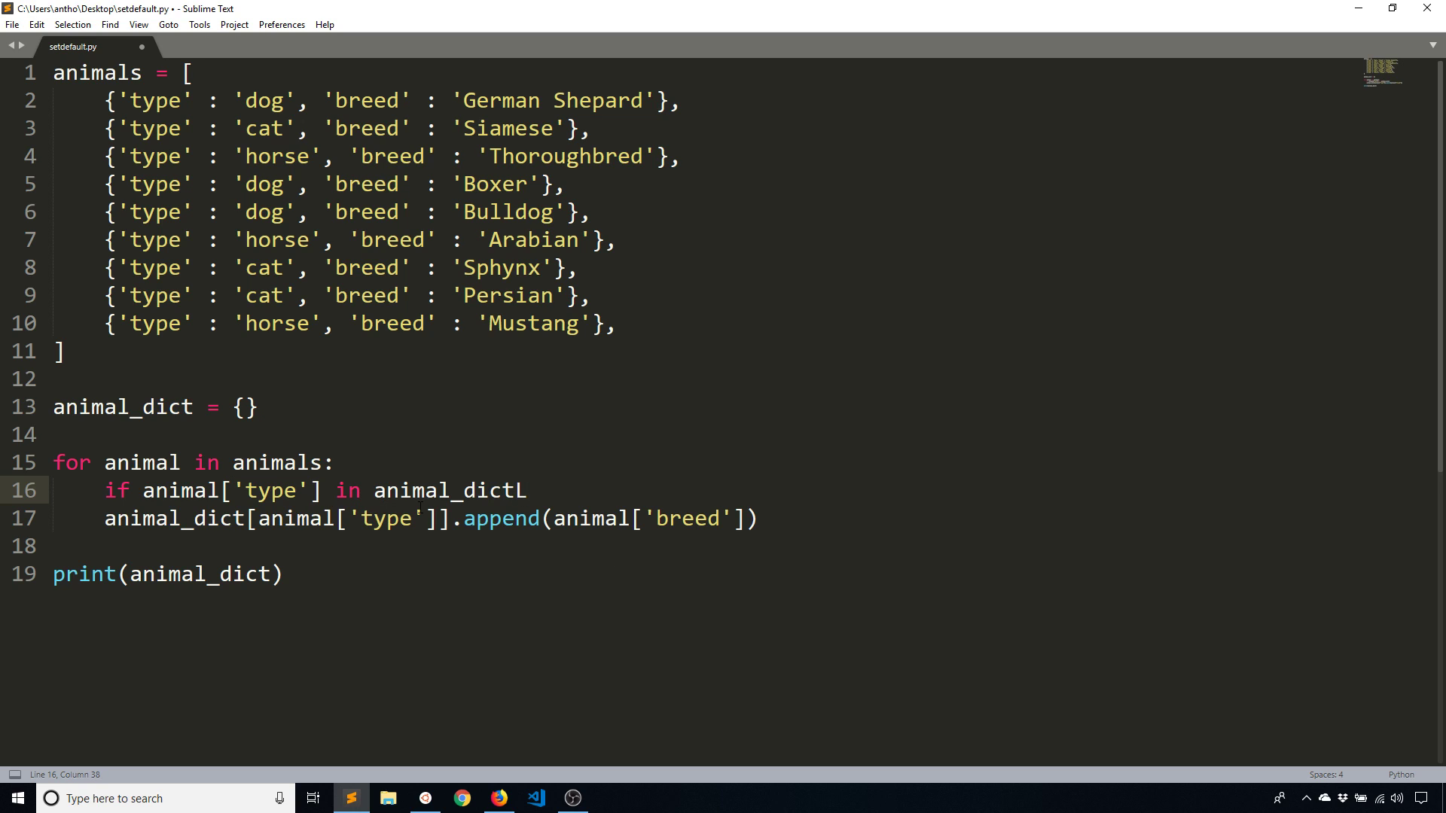
pyautogui.press('Backspace')
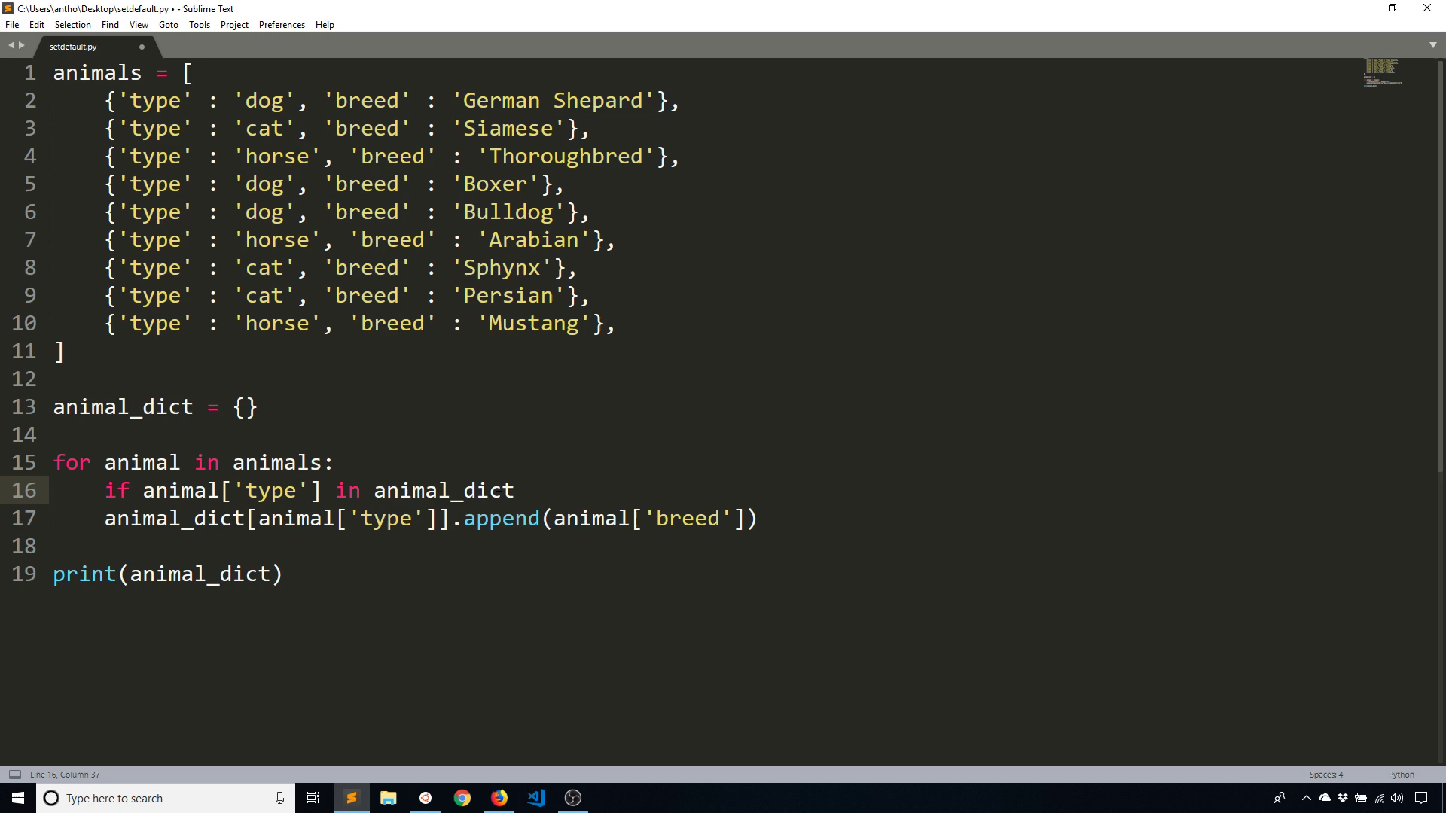
pyautogui.write(':')
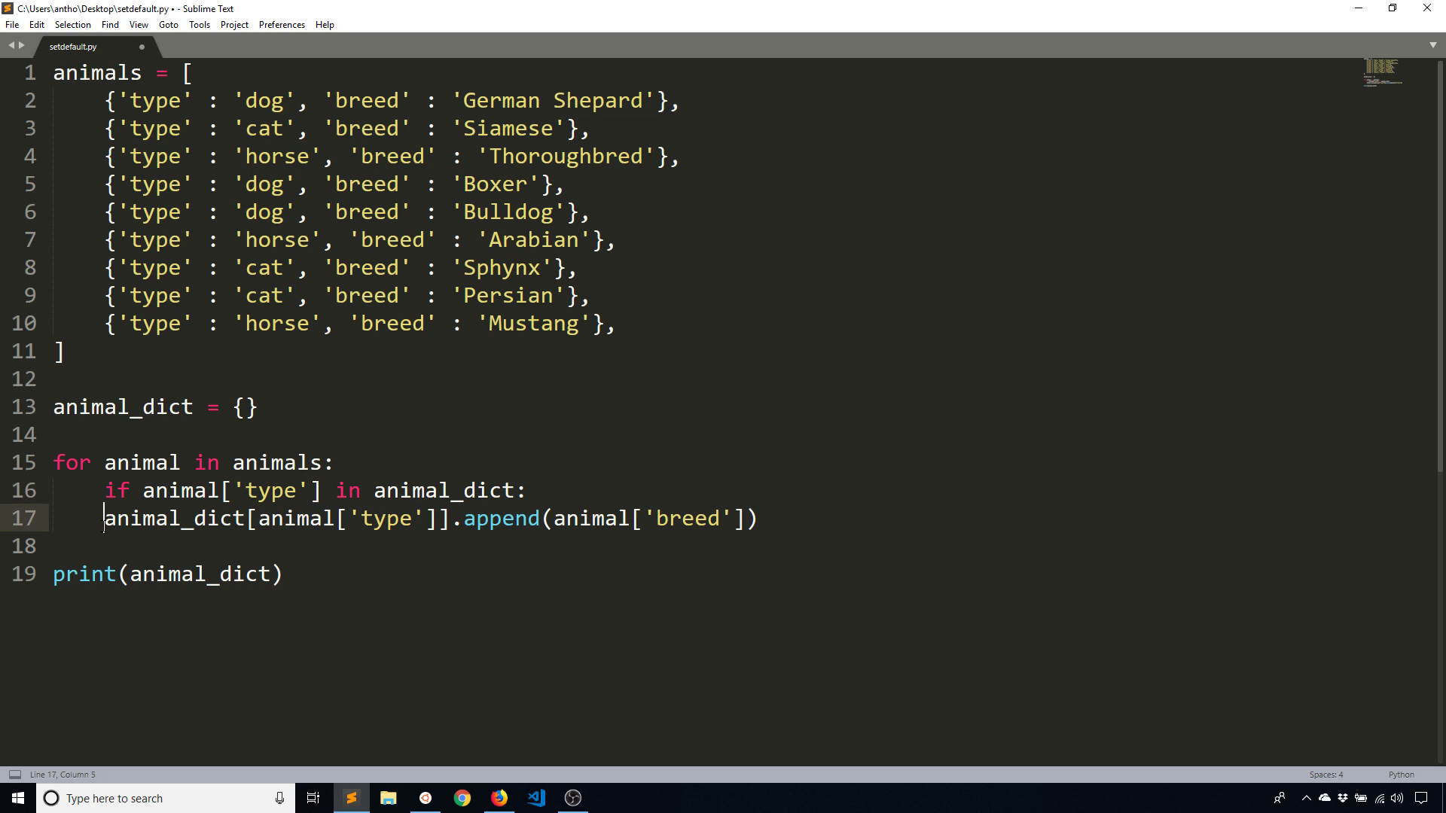
pyautogui.press('Tab')
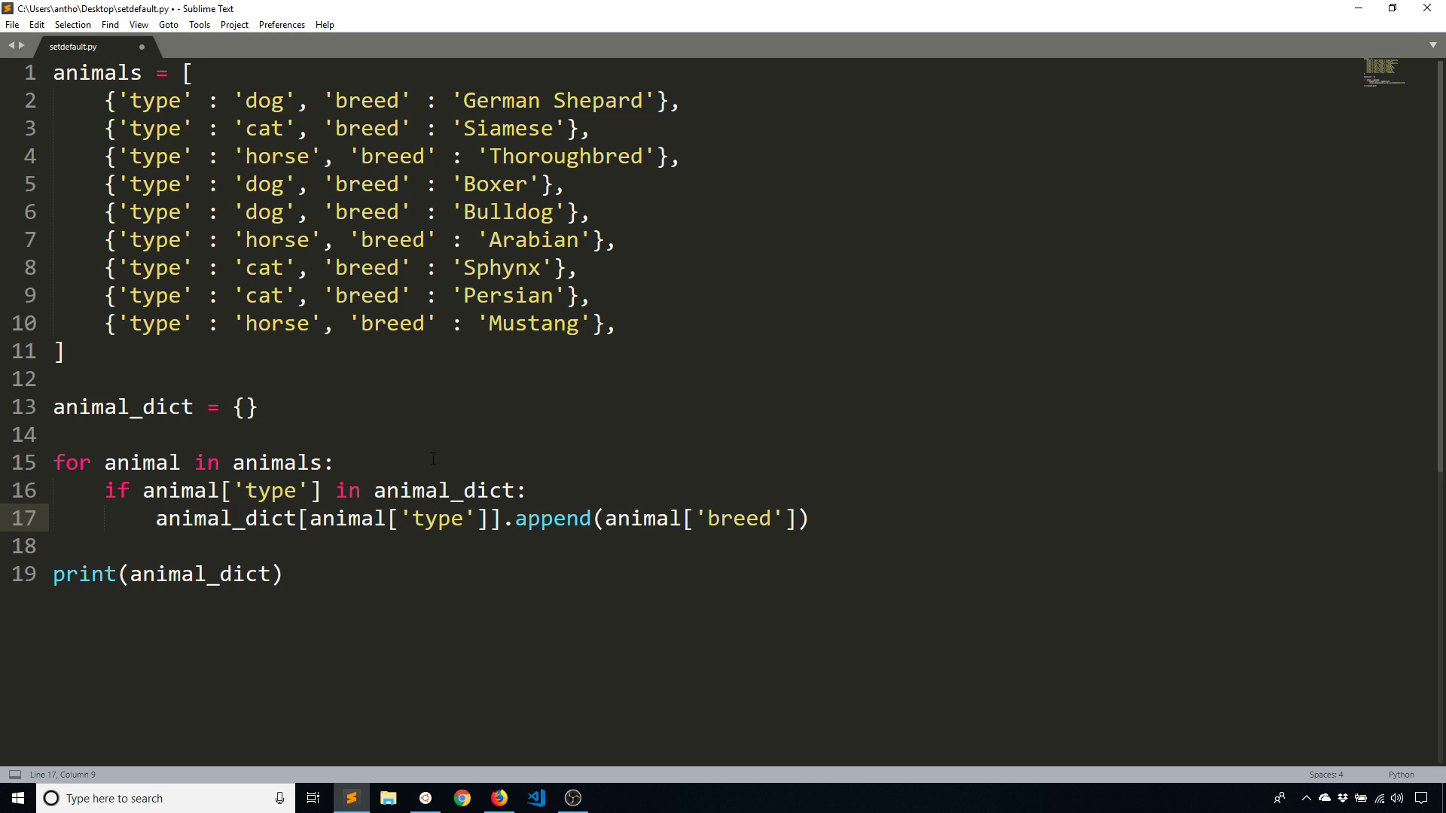
pyautogui.moveTo(277, 443)
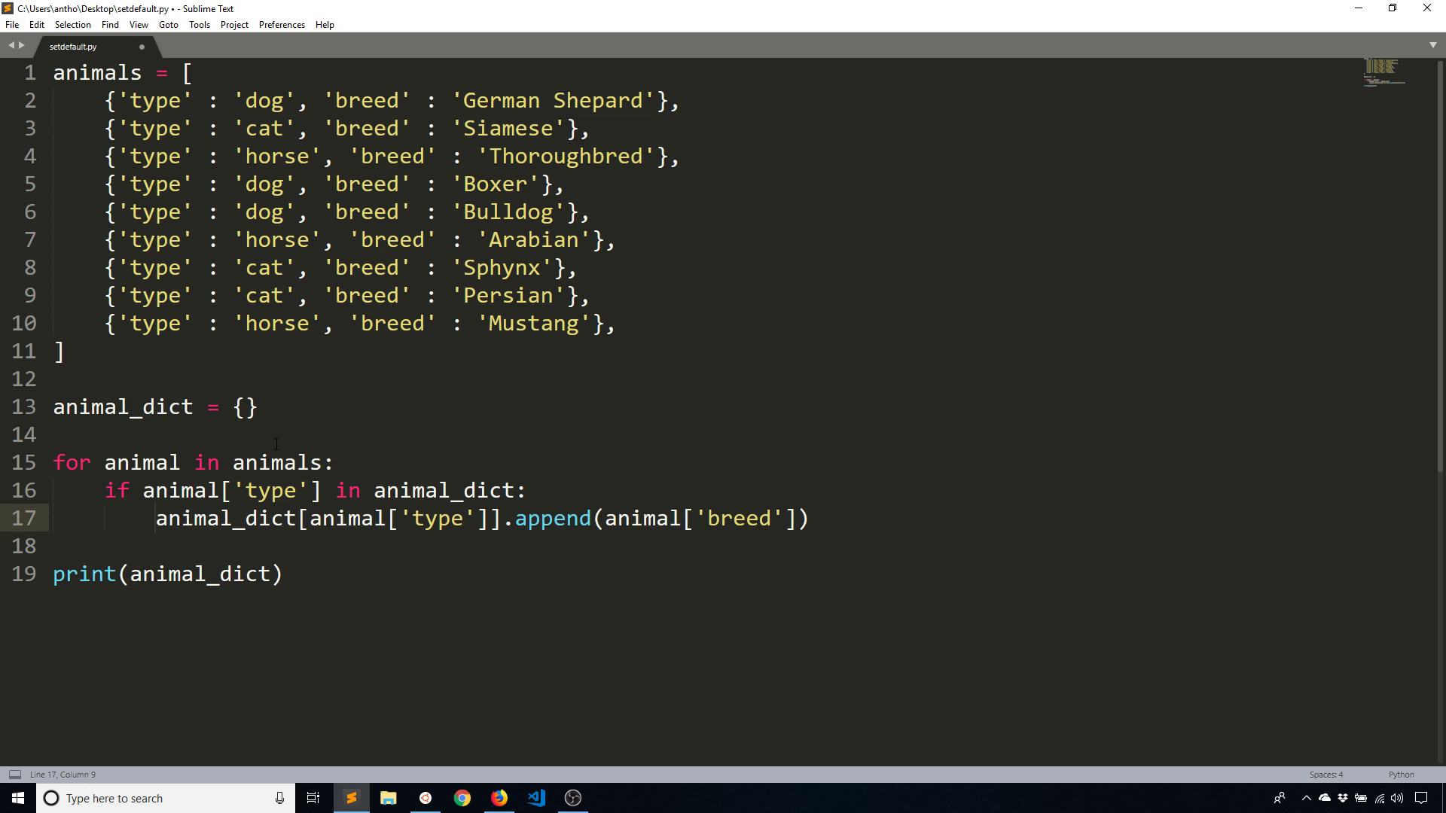
# Add an else branch assigning animal_dict[animal['type']] a new list with the breed
pyautogui.write('else:')
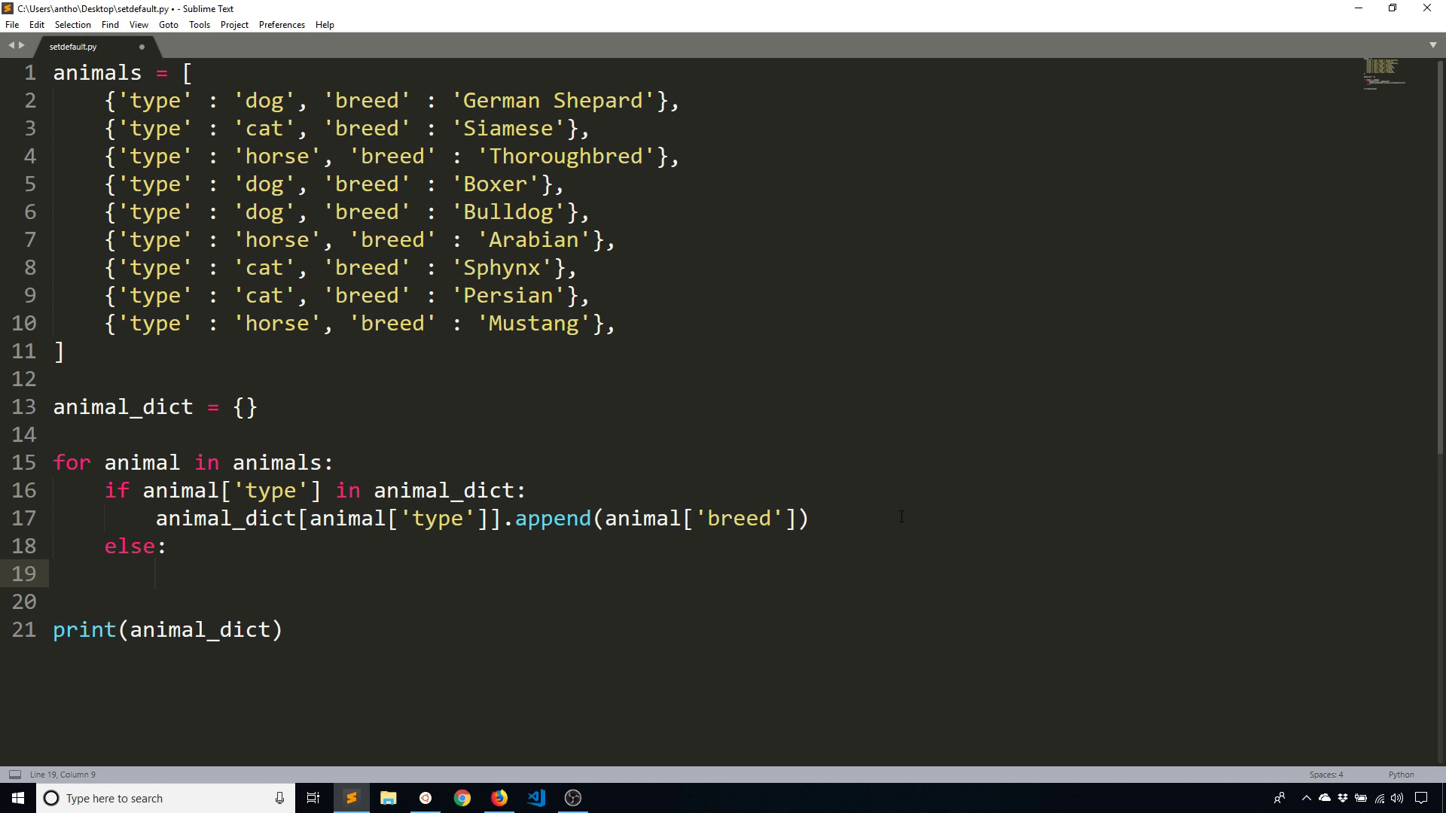
pyautogui.write("animal_dict['")
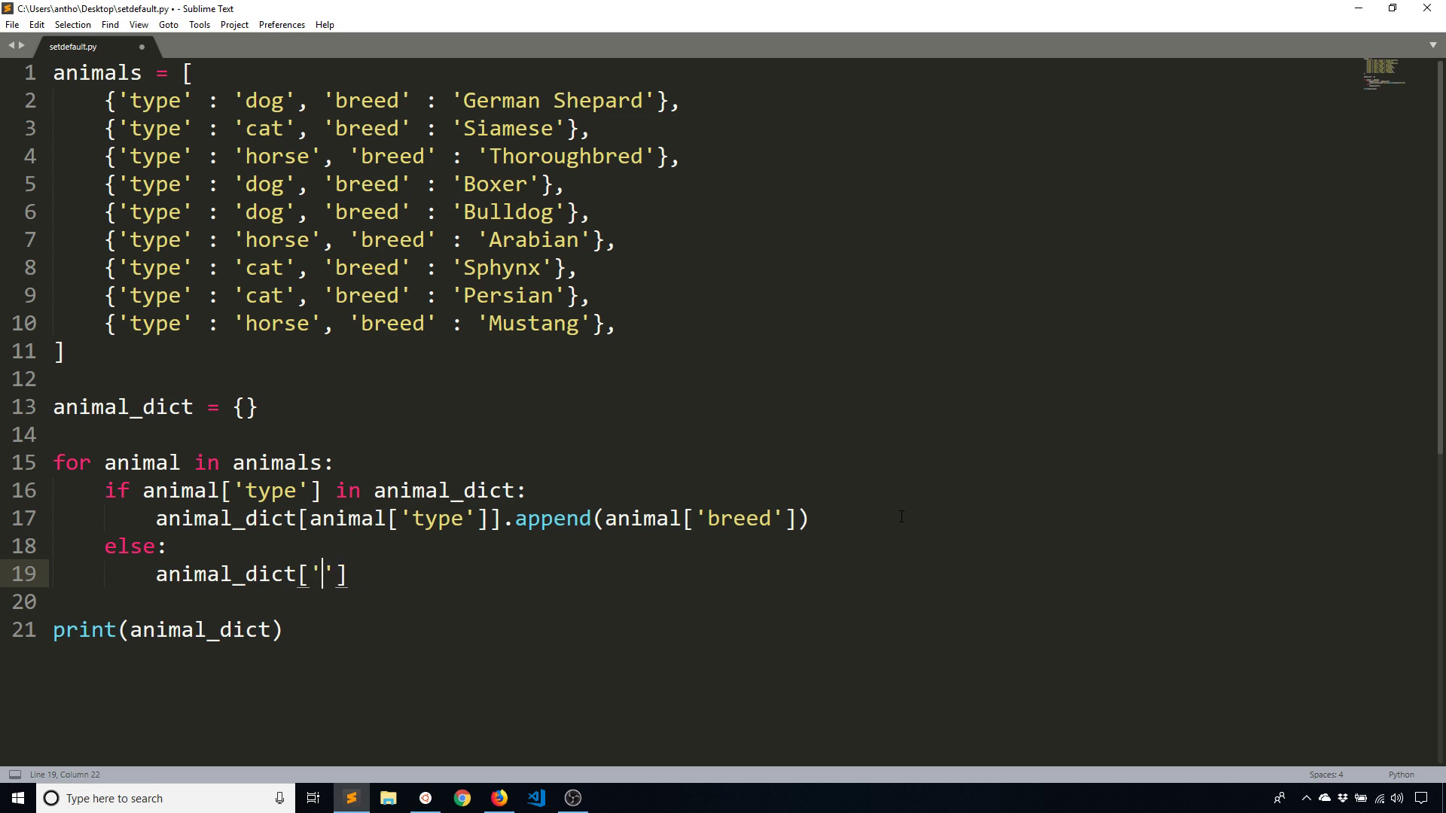
pyautogui.write('animal[')
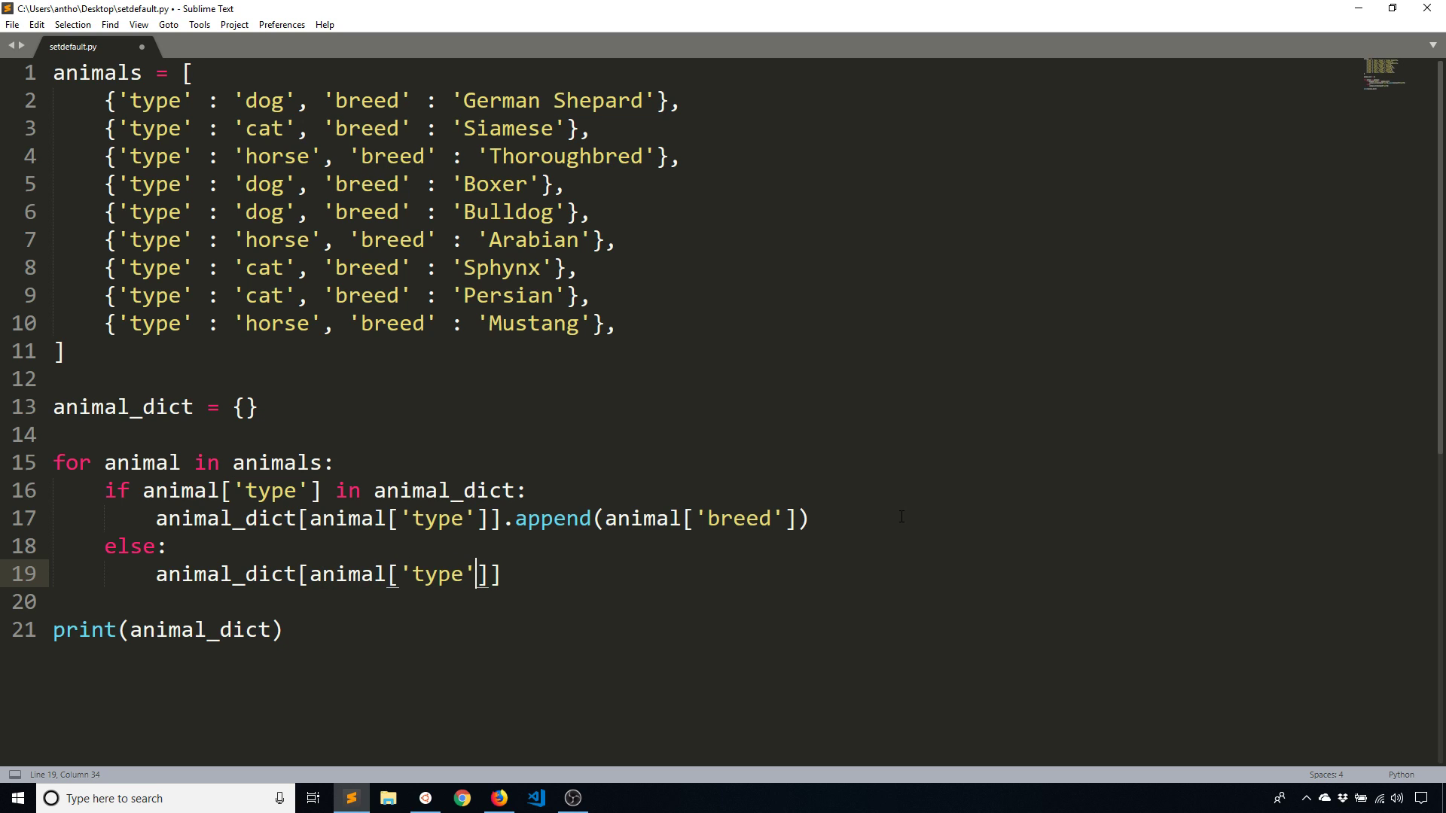
pyautogui.write('= []')
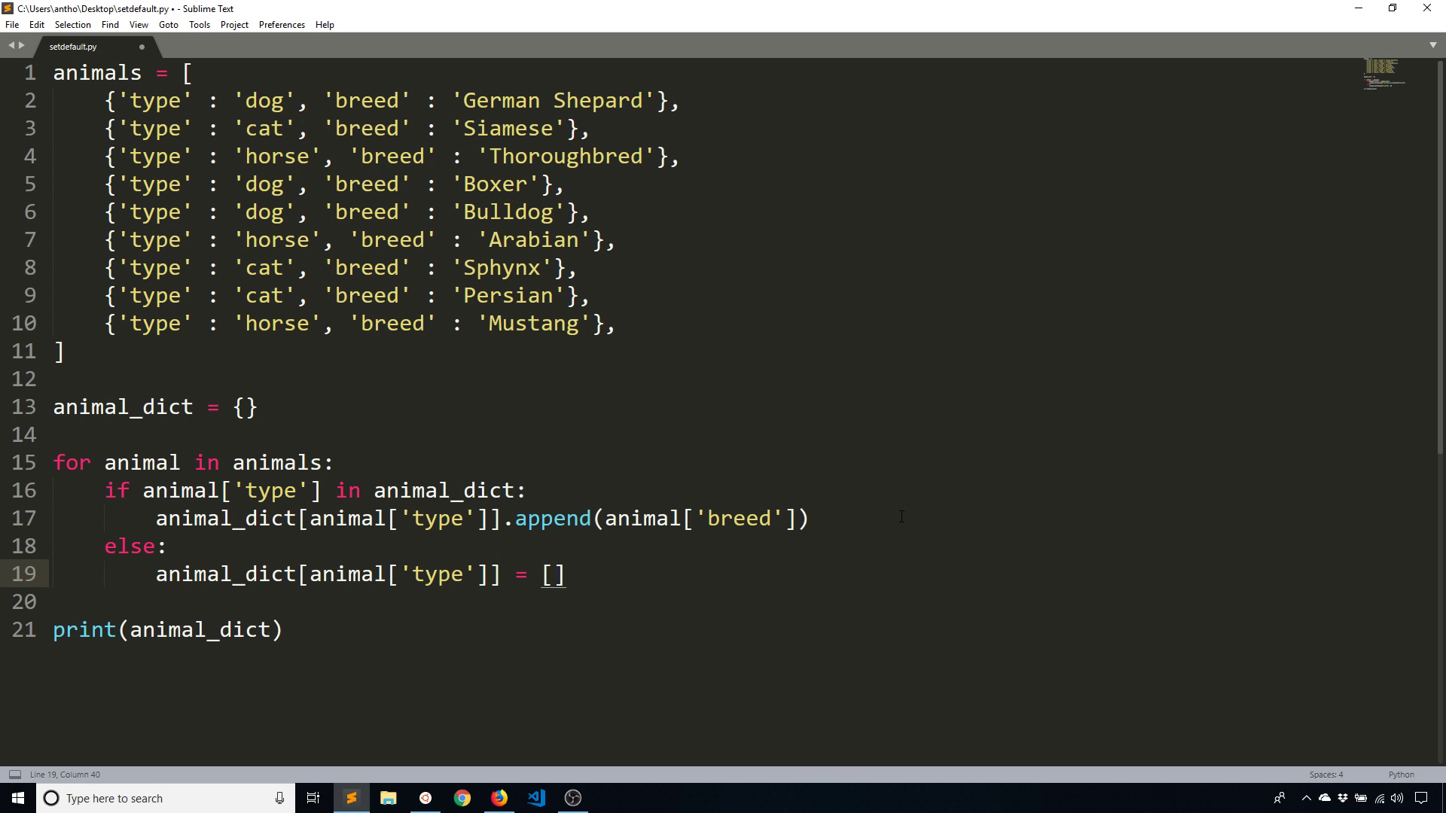
pyautogui.write('anim')
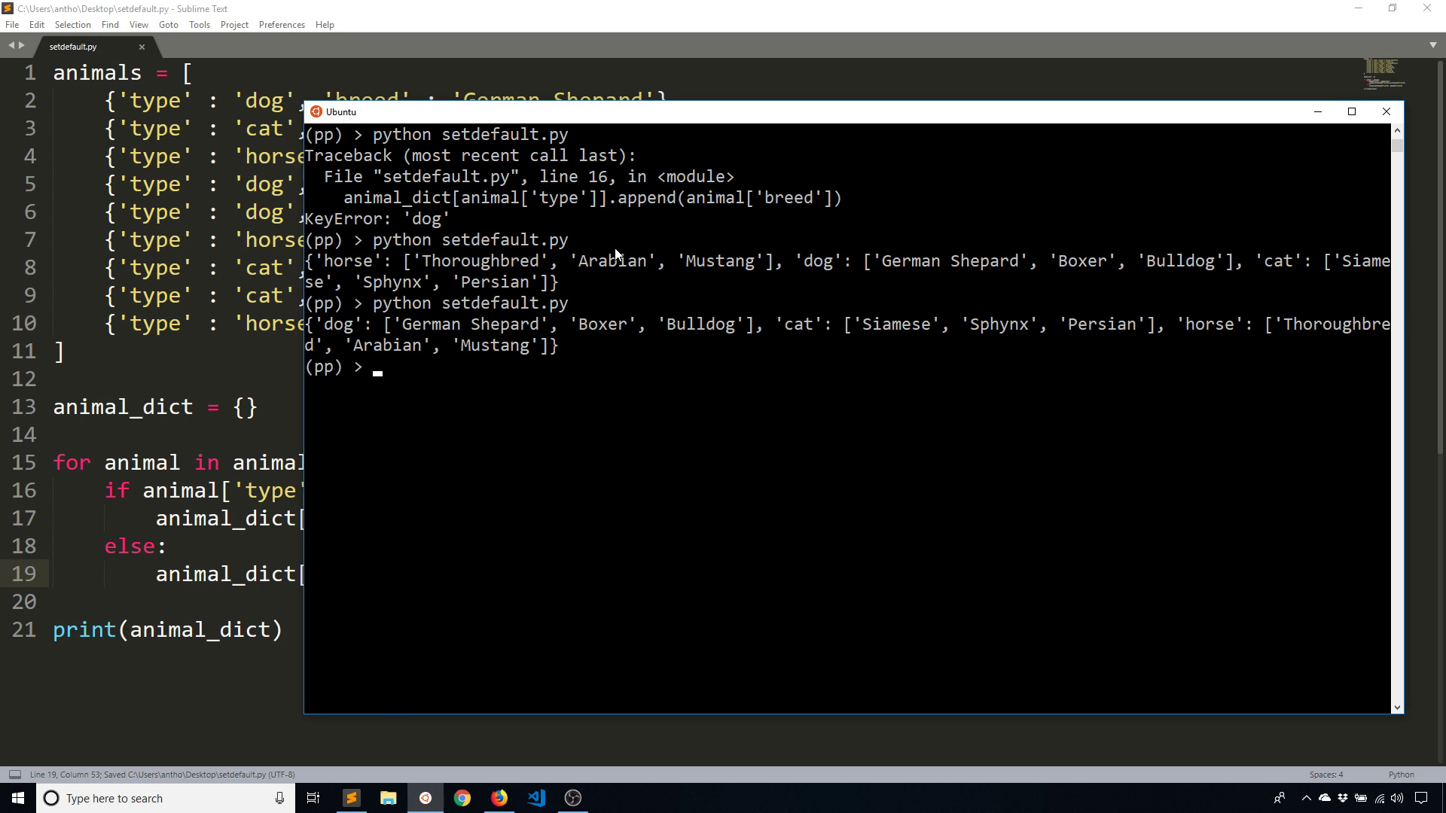
pyautogui.moveTo(373, 310)
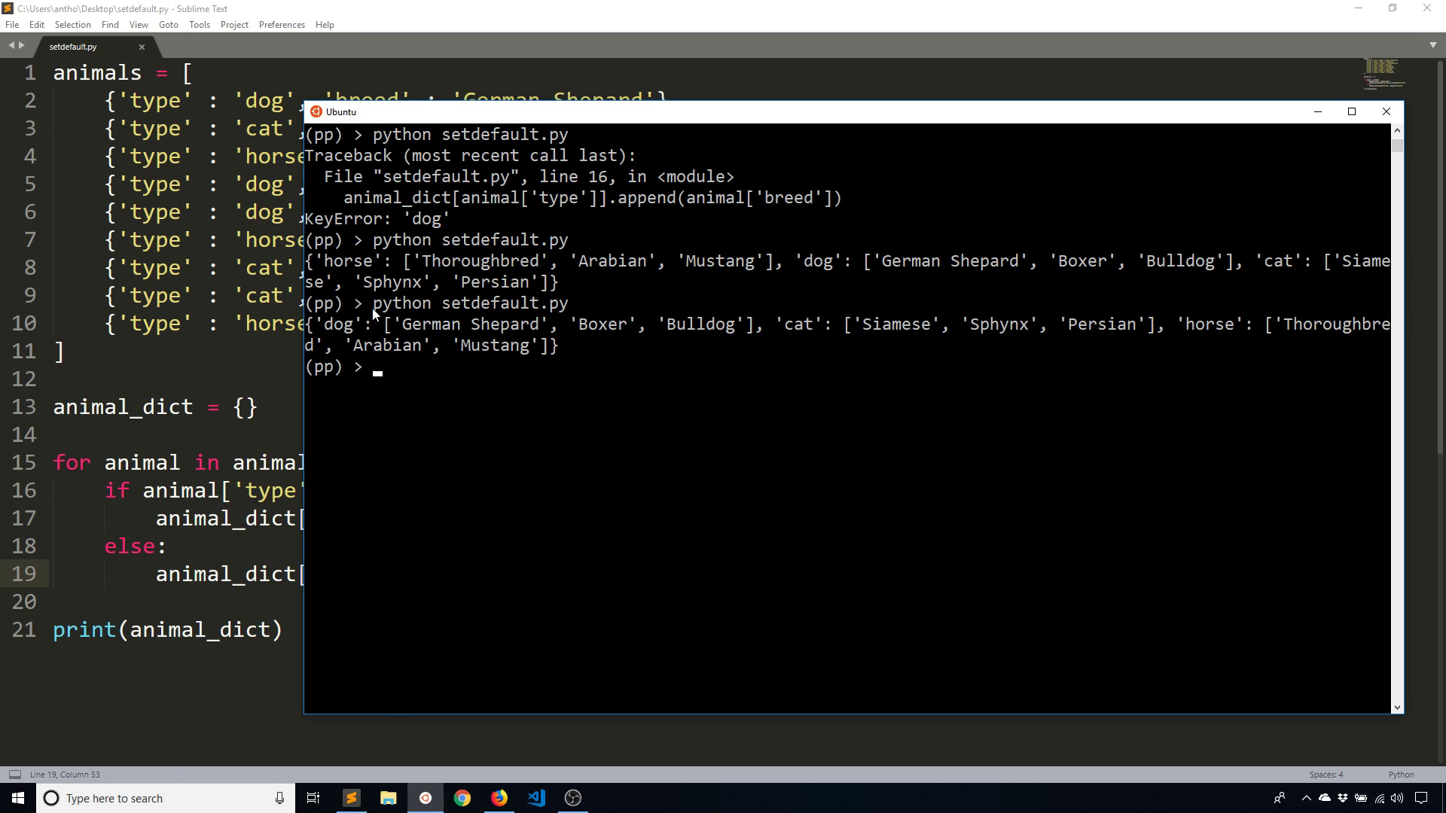
pyautogui.moveTo(867, 349)
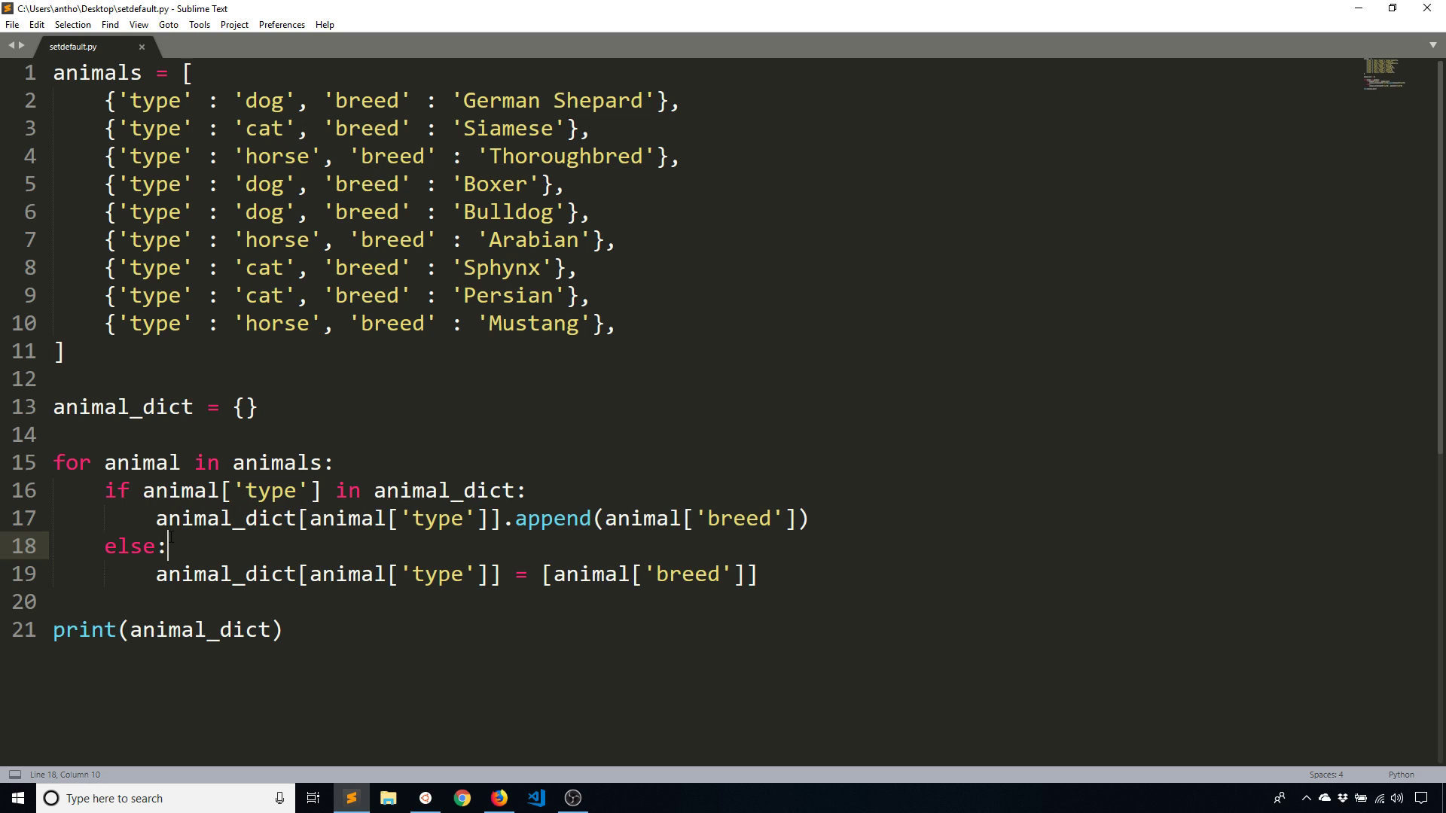
pyautogui.moveTo(605, 544)
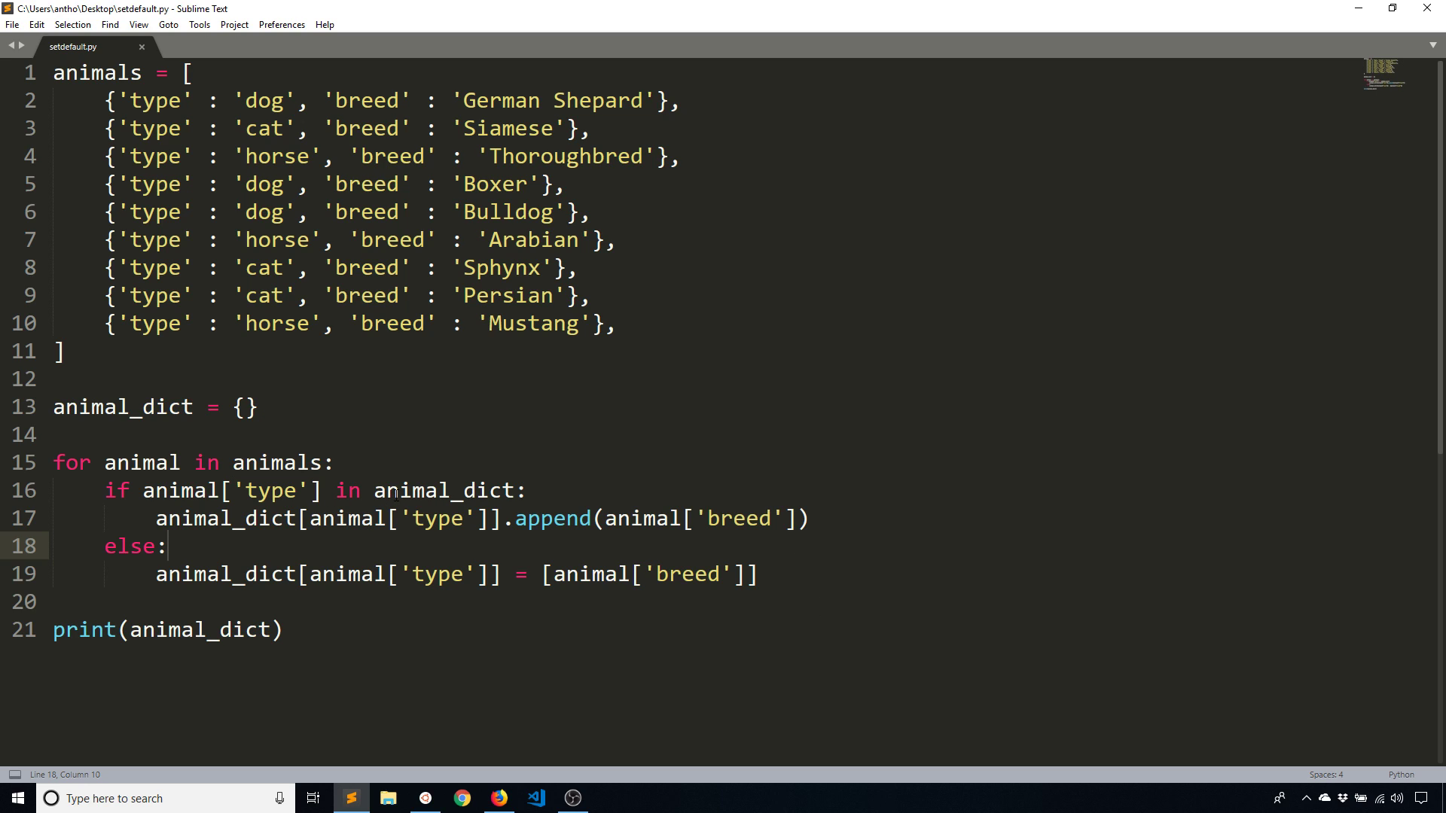
# Comment out the old if/else block with Ctrl+/
pyautogui.scroll(-3)
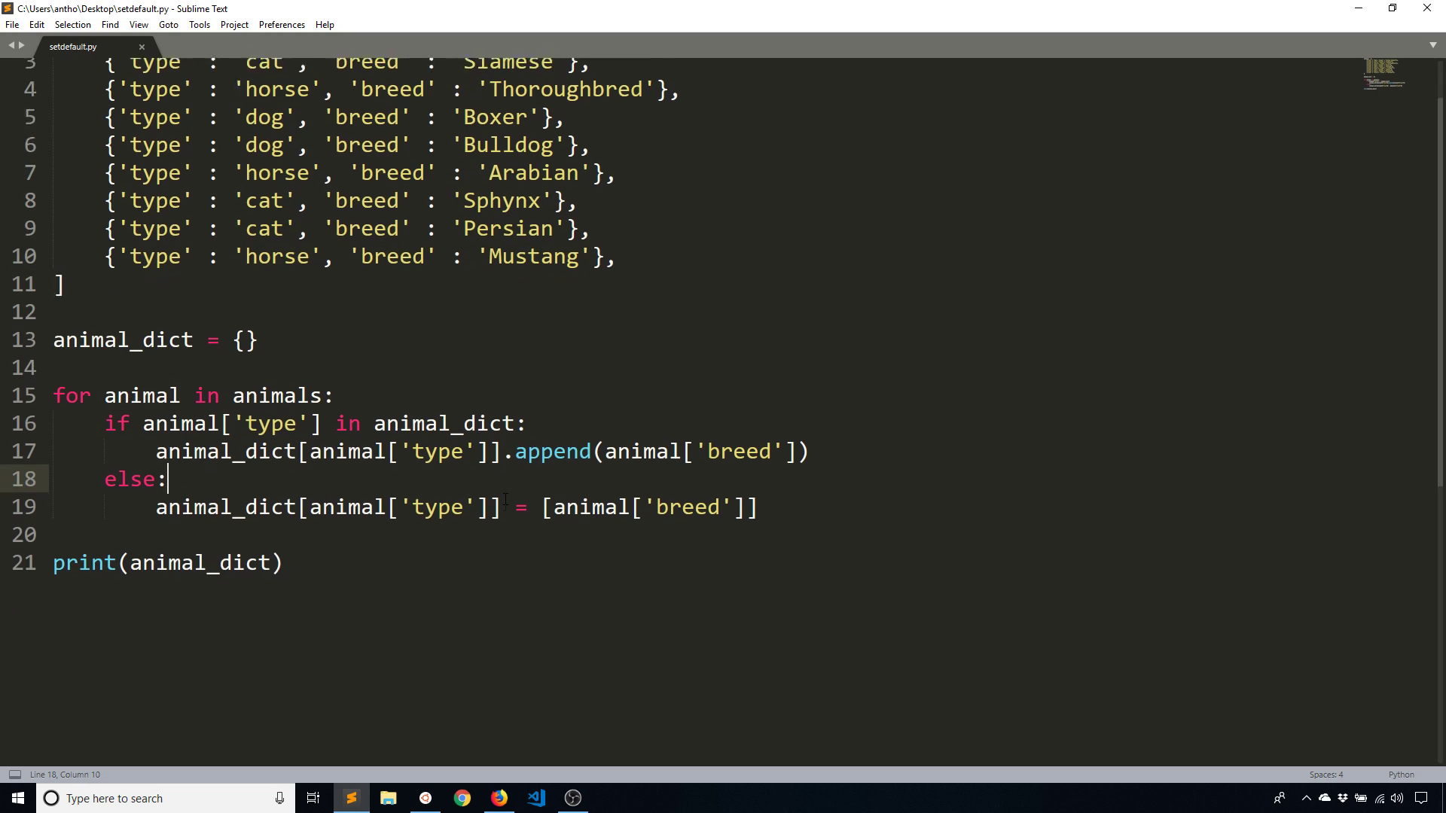
pyautogui.scroll(-3)
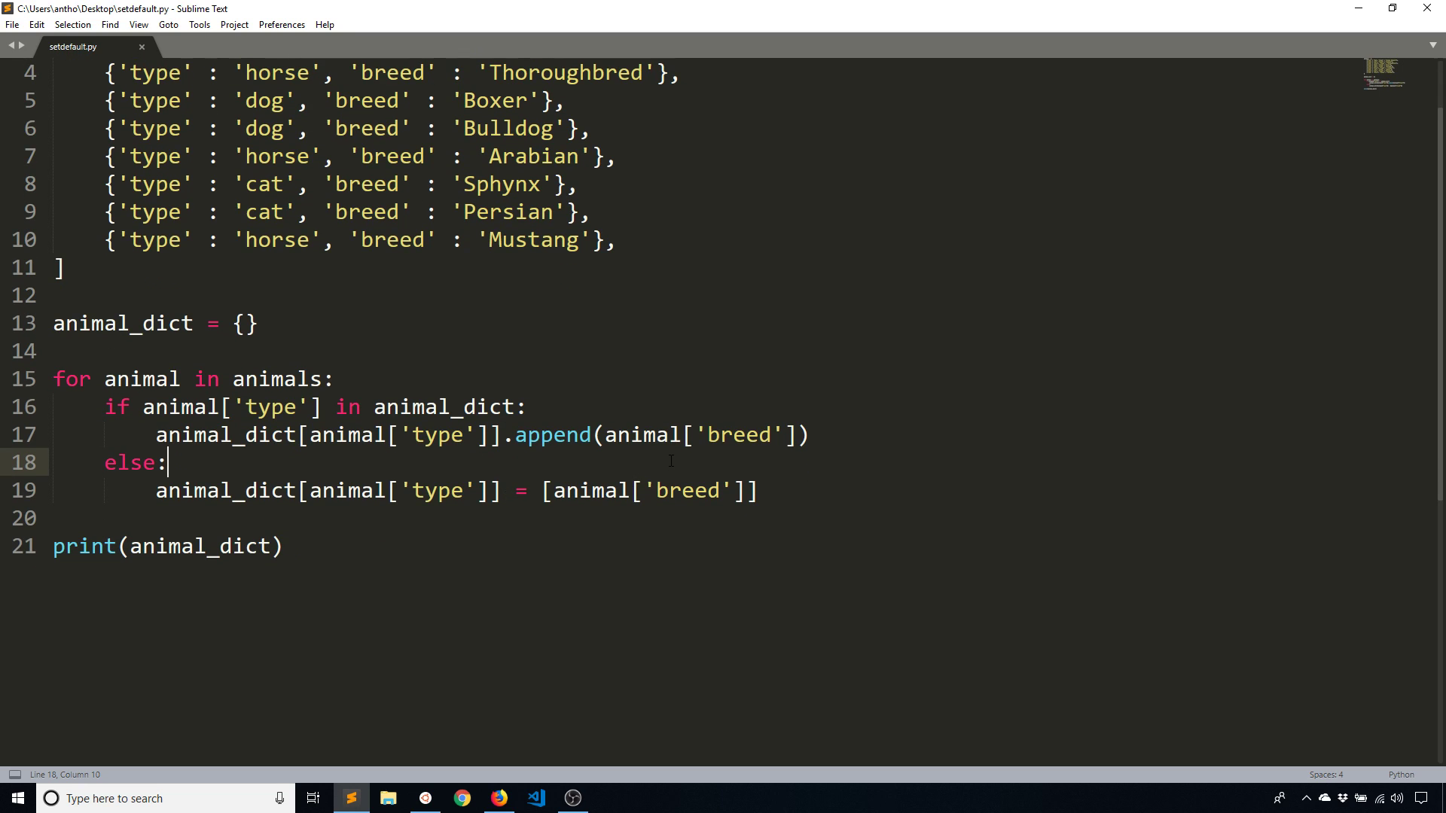
pyautogui.press('ctrl+/')
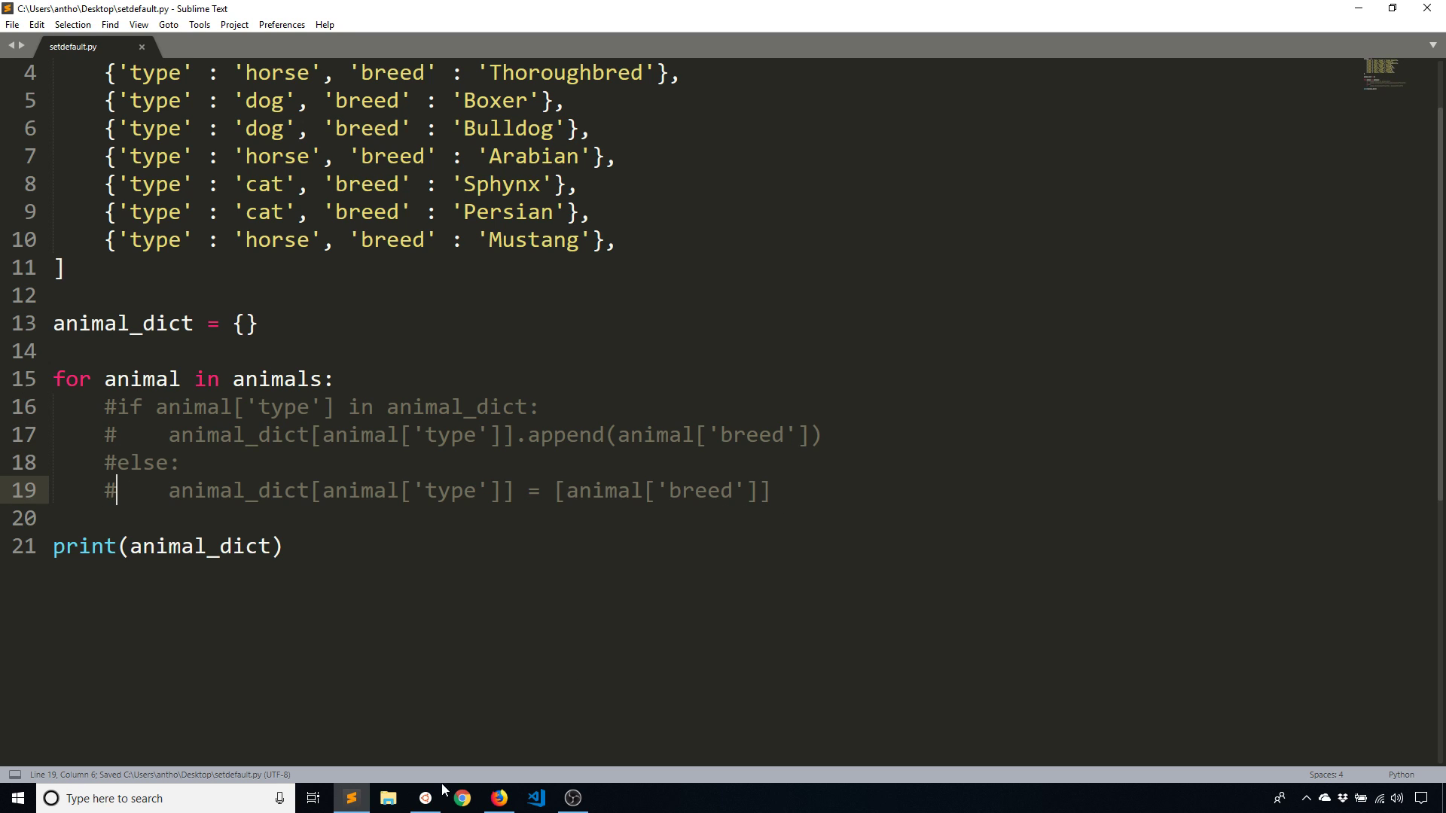
# Open a new indented line inside the loop, type a placeholder pass, then remove it
pyautogui.click(425, 798)
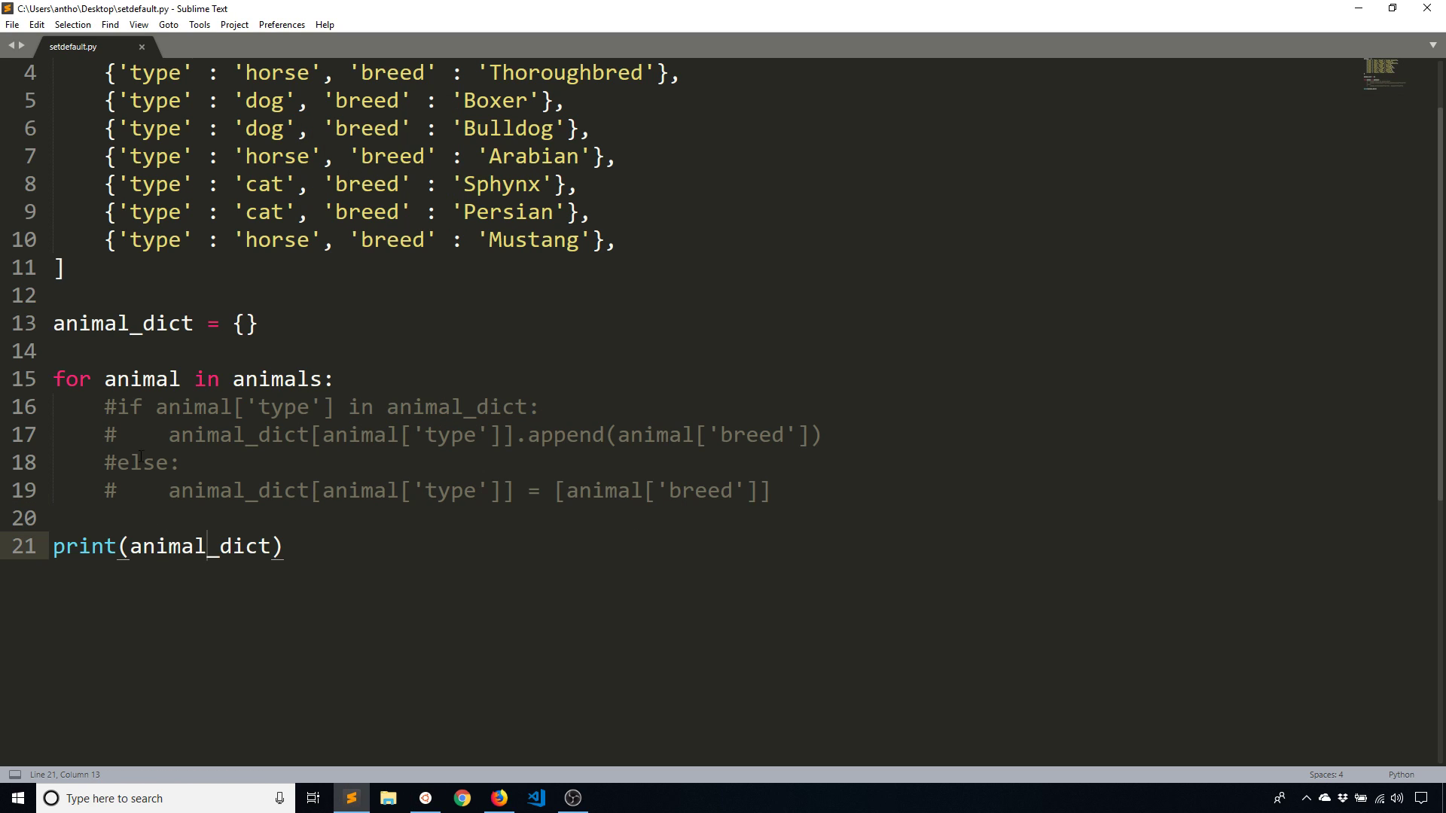
pyautogui.press('Enter')
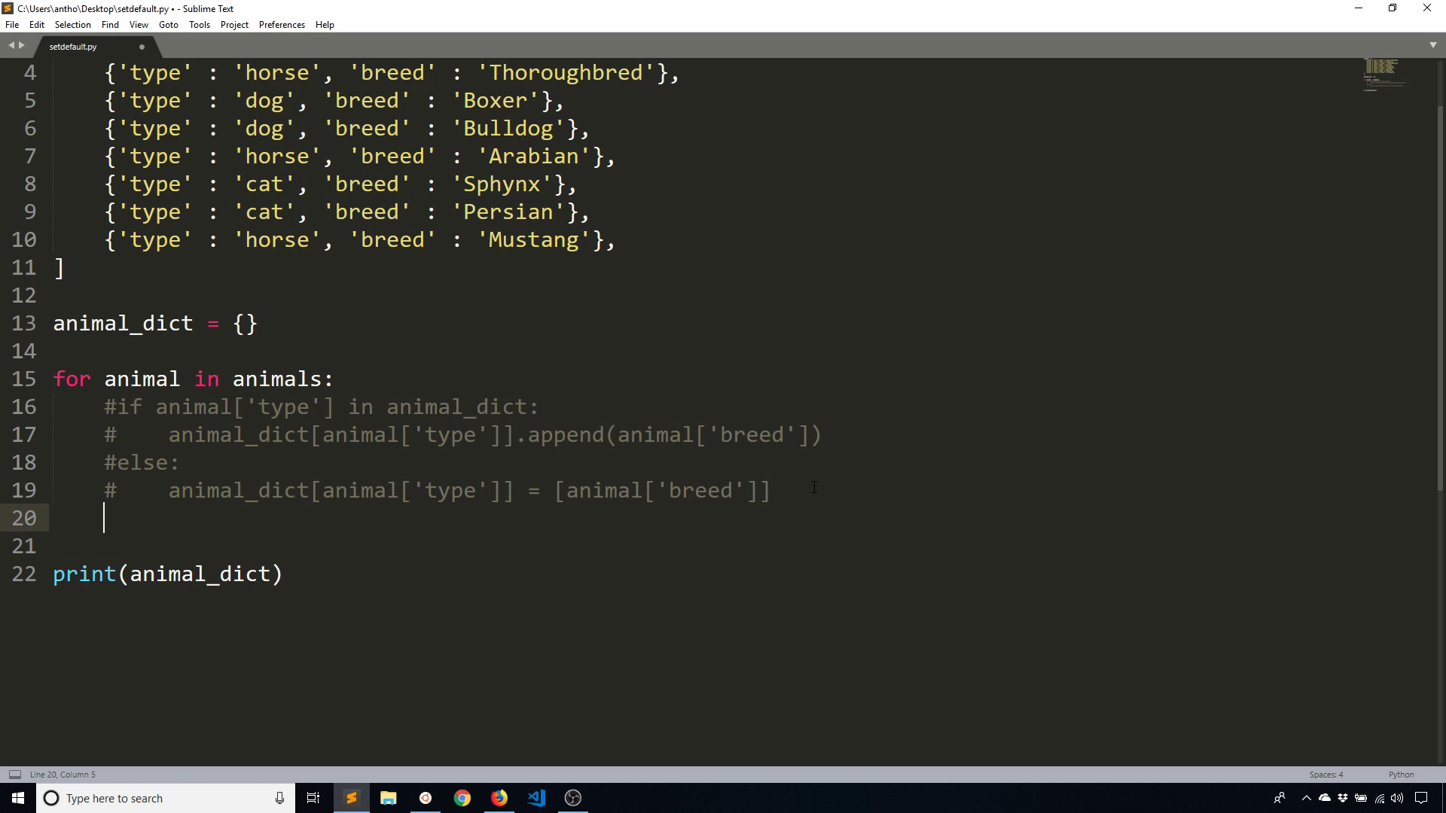
pyautogui.write('pass')
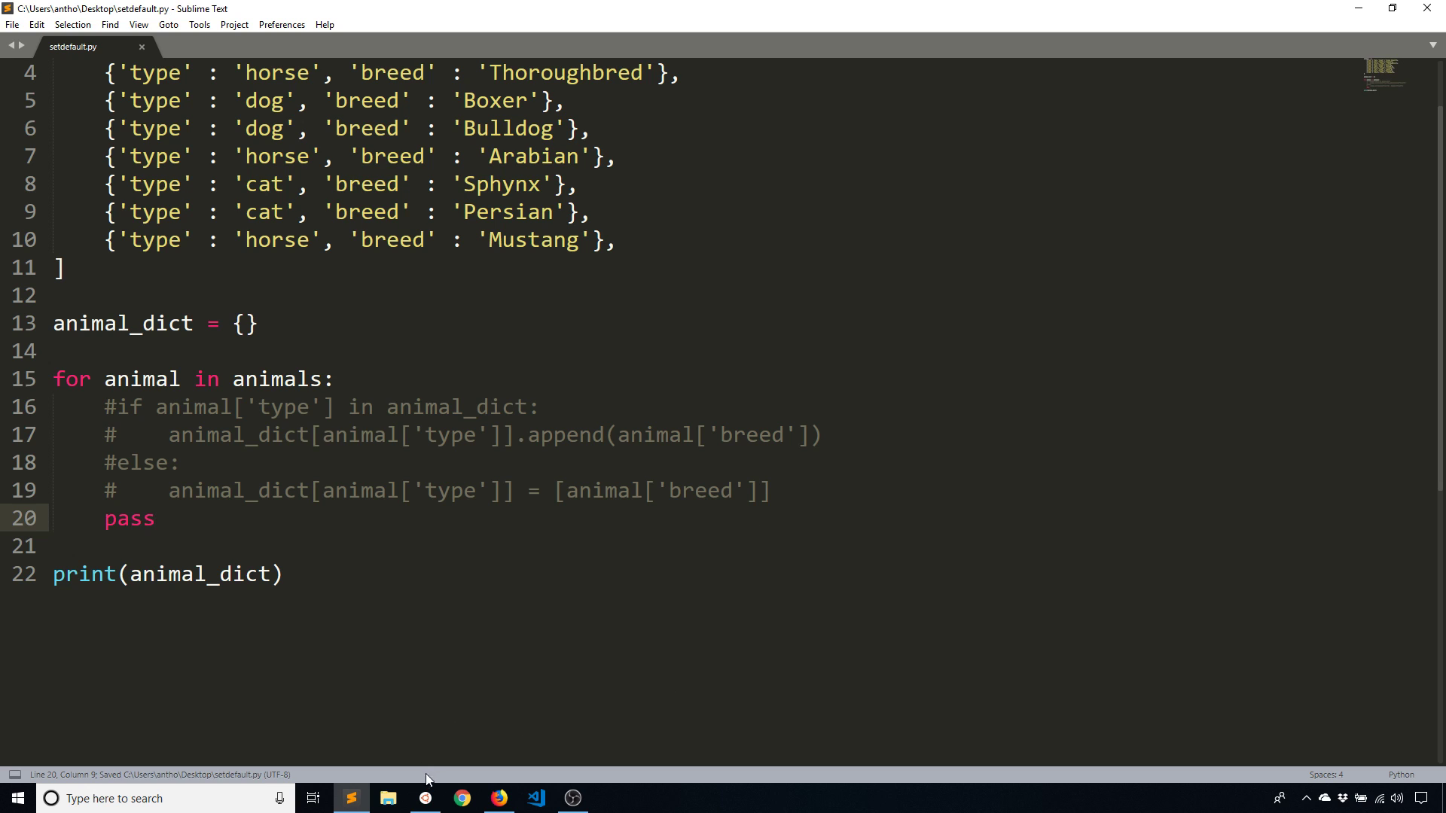
pyautogui.click(415, 798)
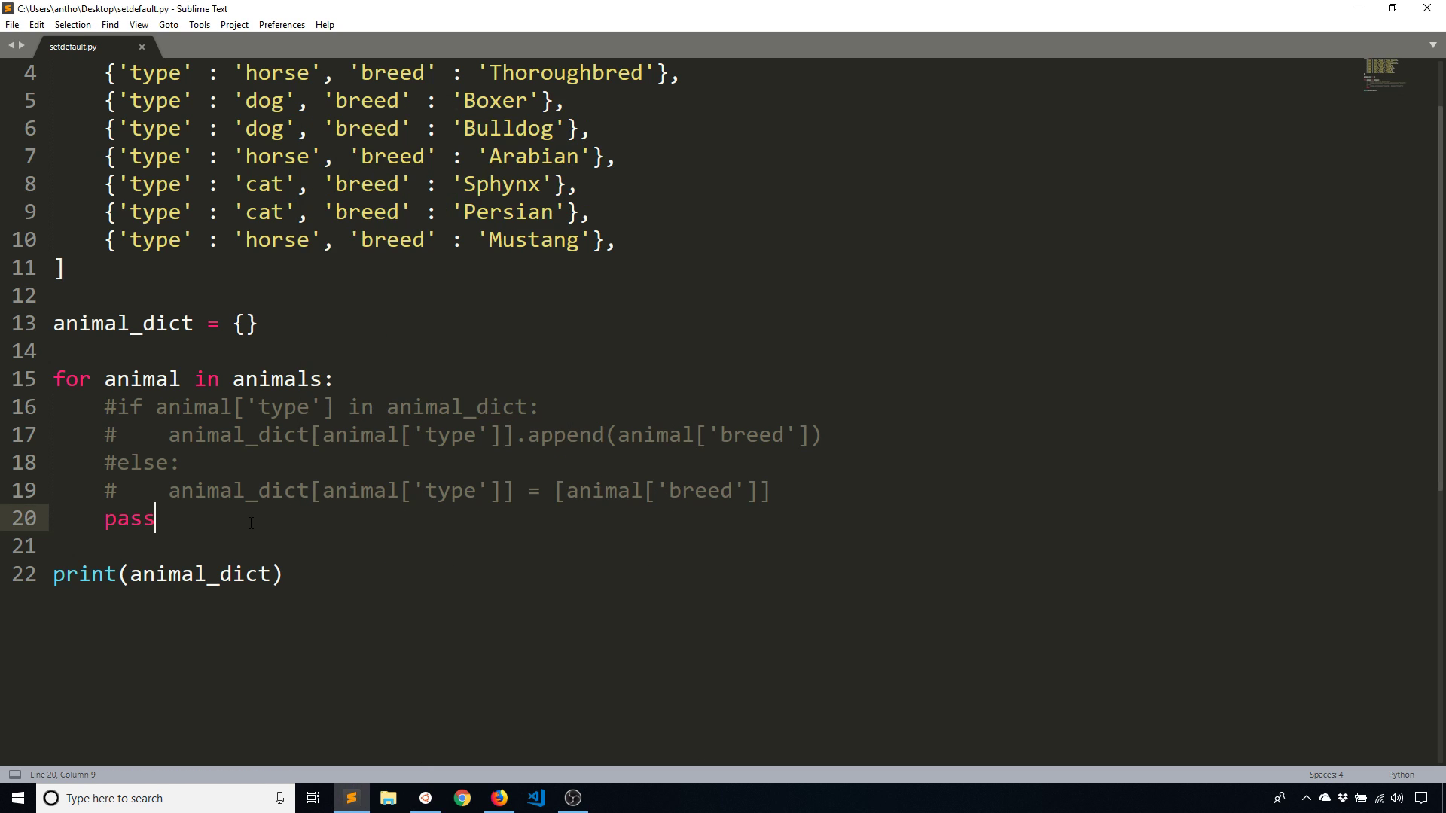
pyautogui.press('BackSpace')
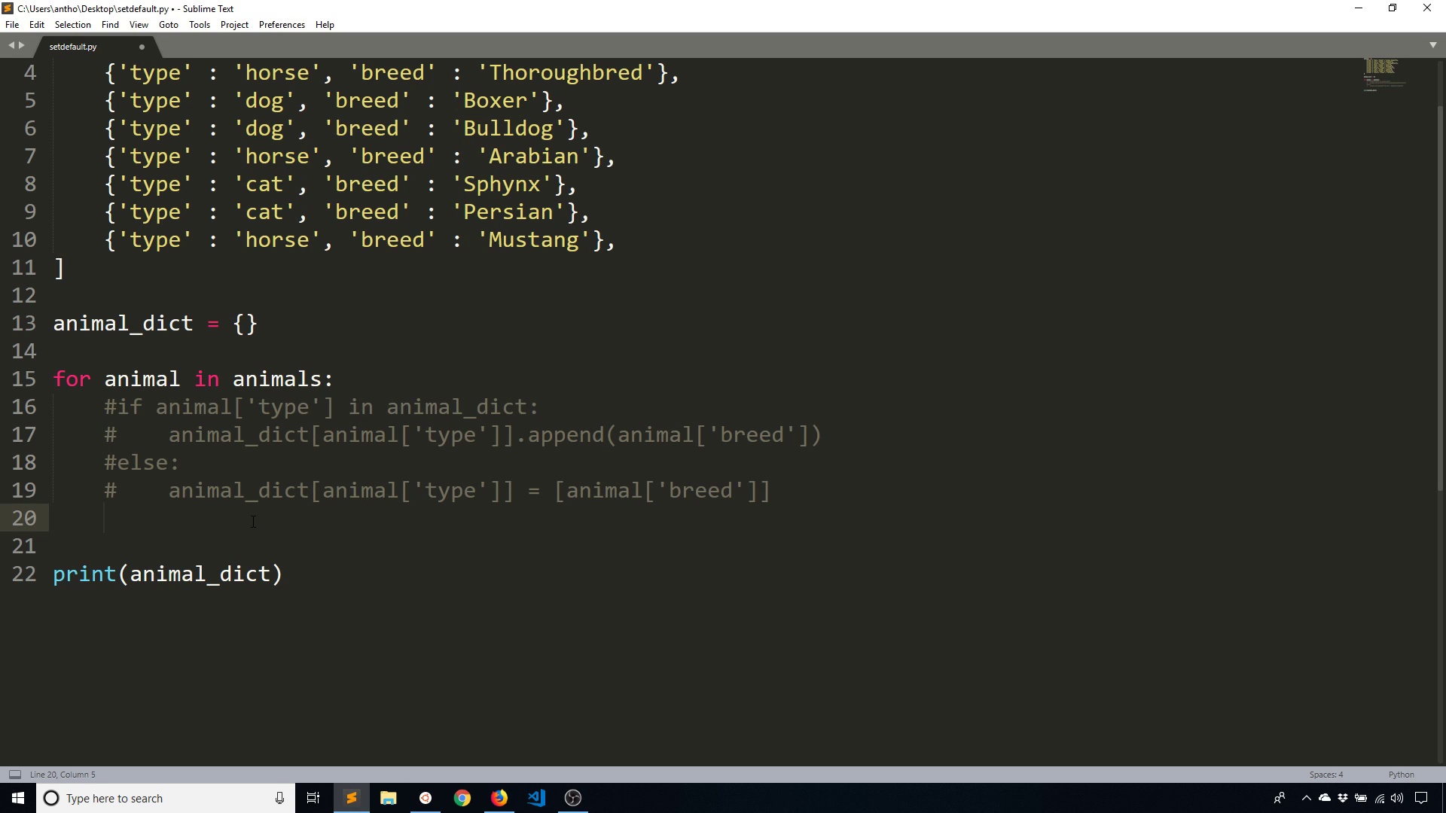
# Write animal_dict.setdefault(animal['type'], []) on line 20 of the loop
pyautogui.write('animal_dict')
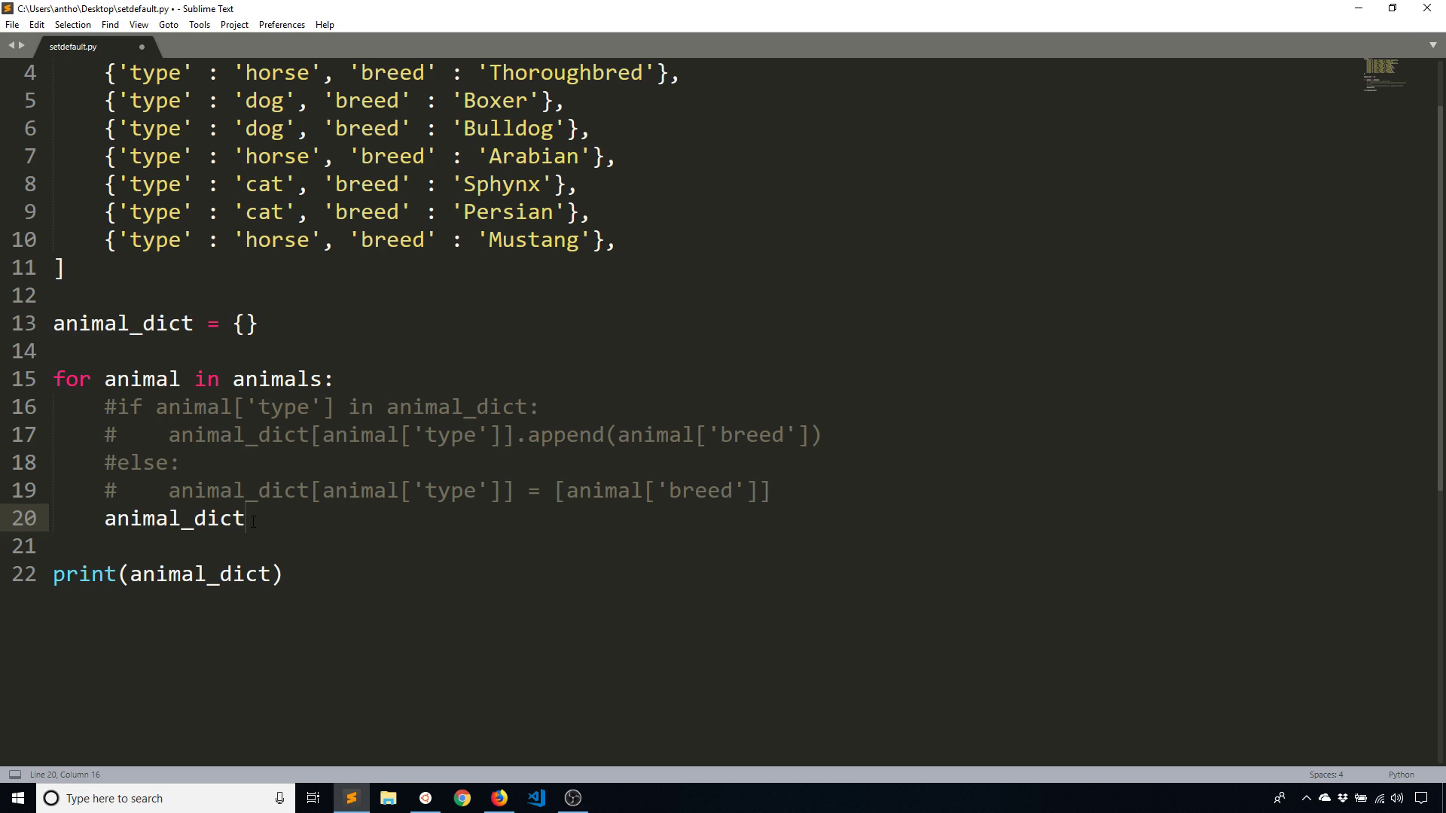
pyautogui.write('.setdefault(')
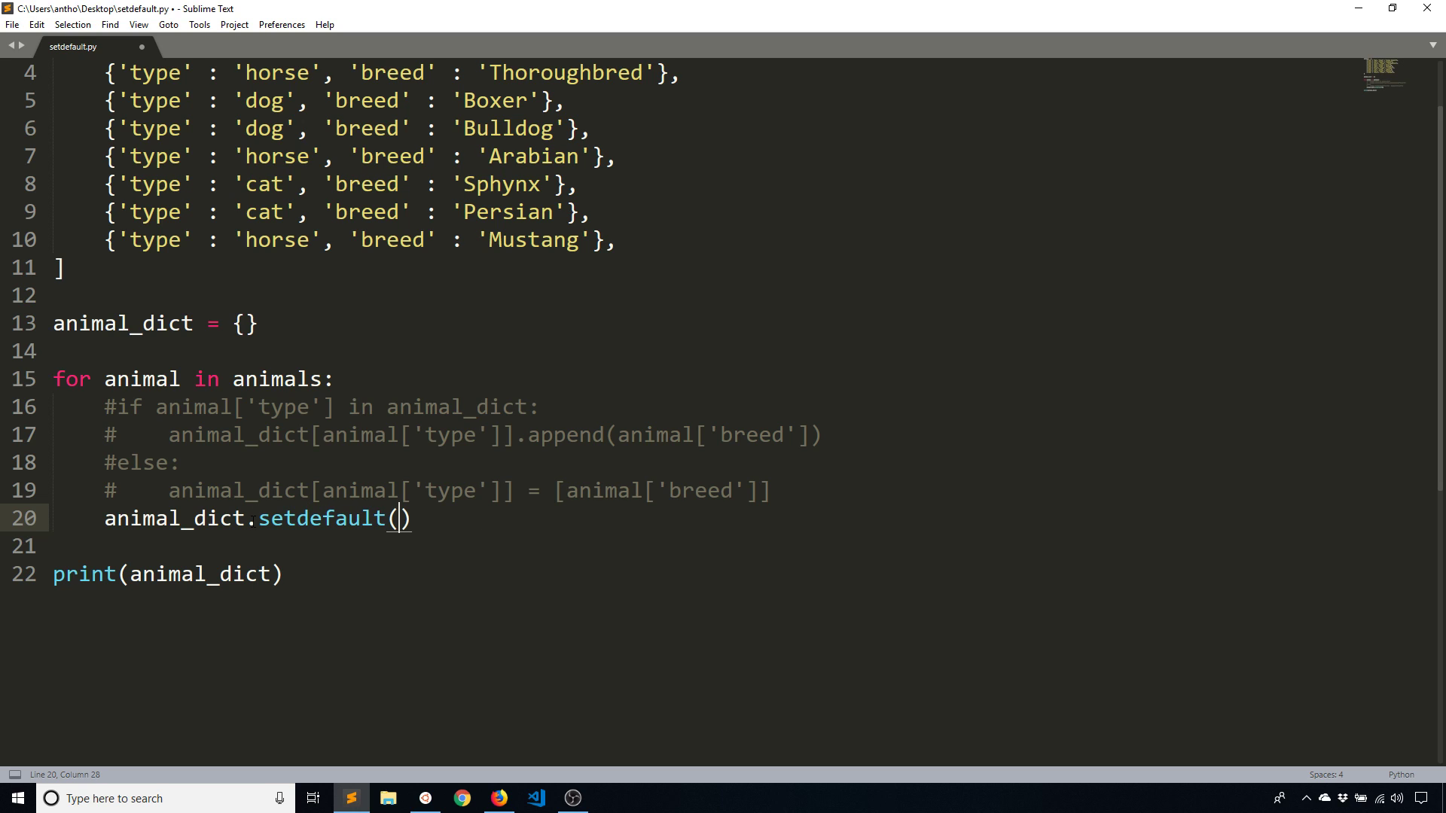
pyautogui.write('animal[')
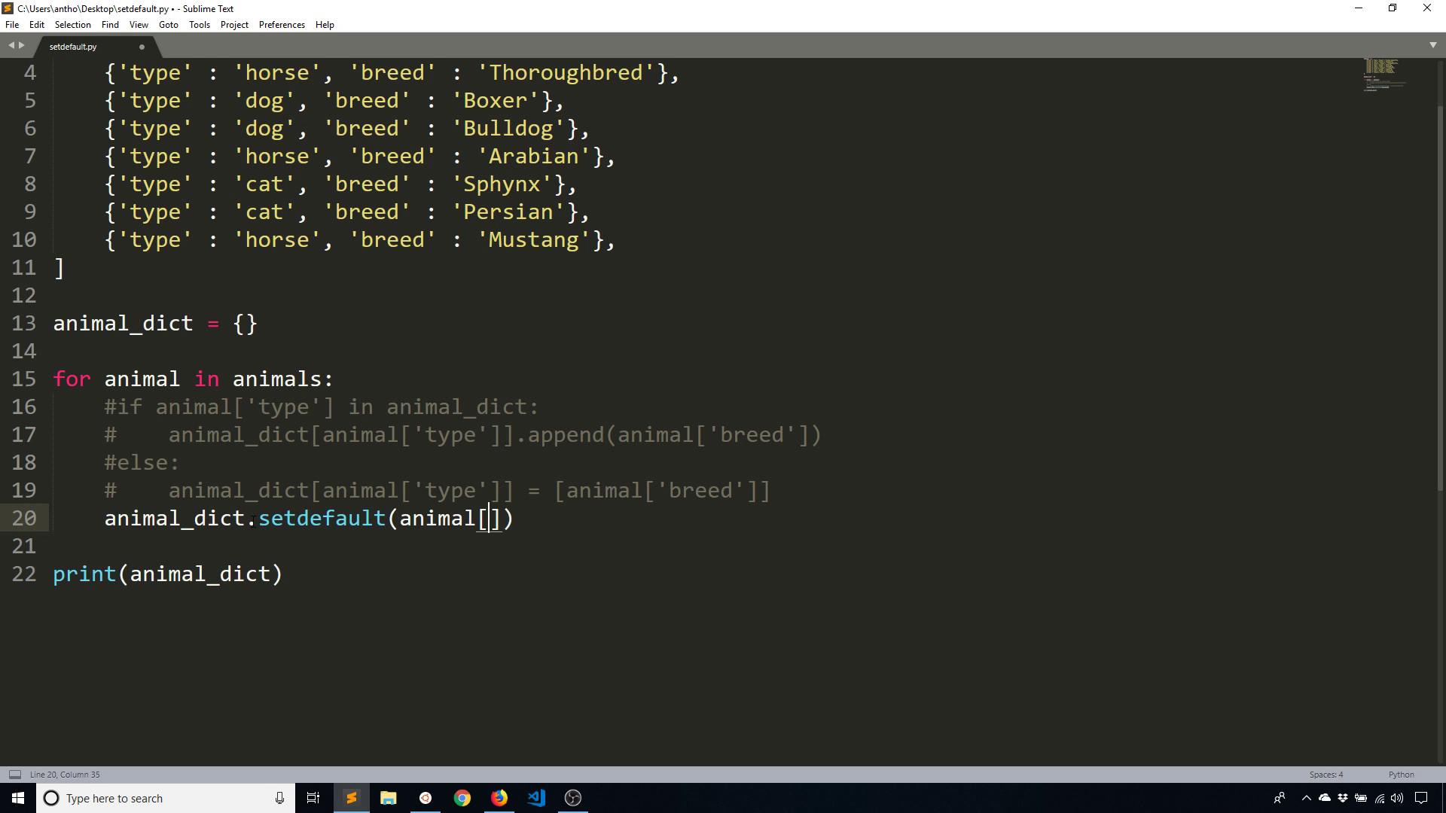
pyautogui.write("'type'")
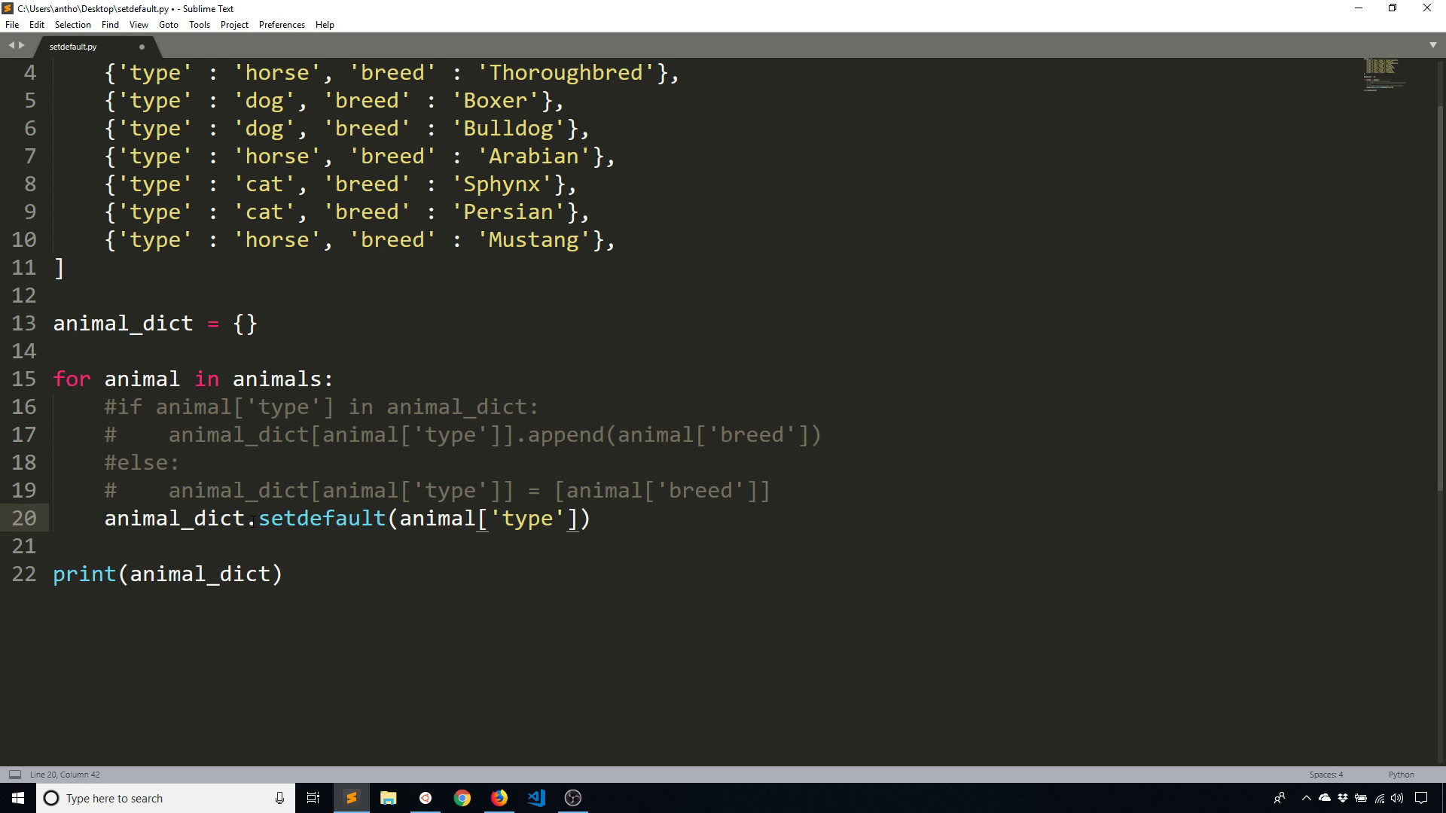
pyautogui.write(',')
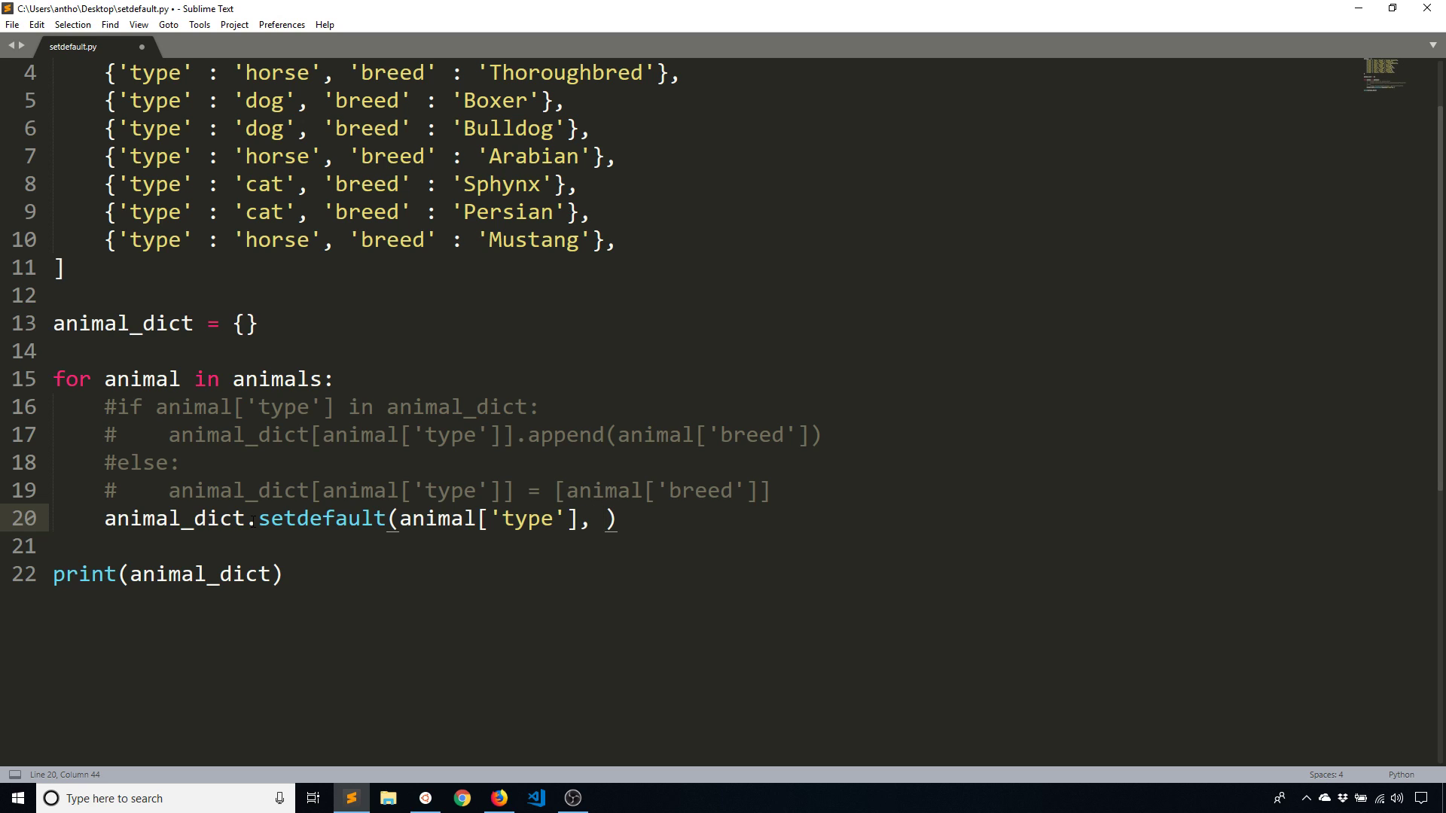
pyautogui.write('[]')
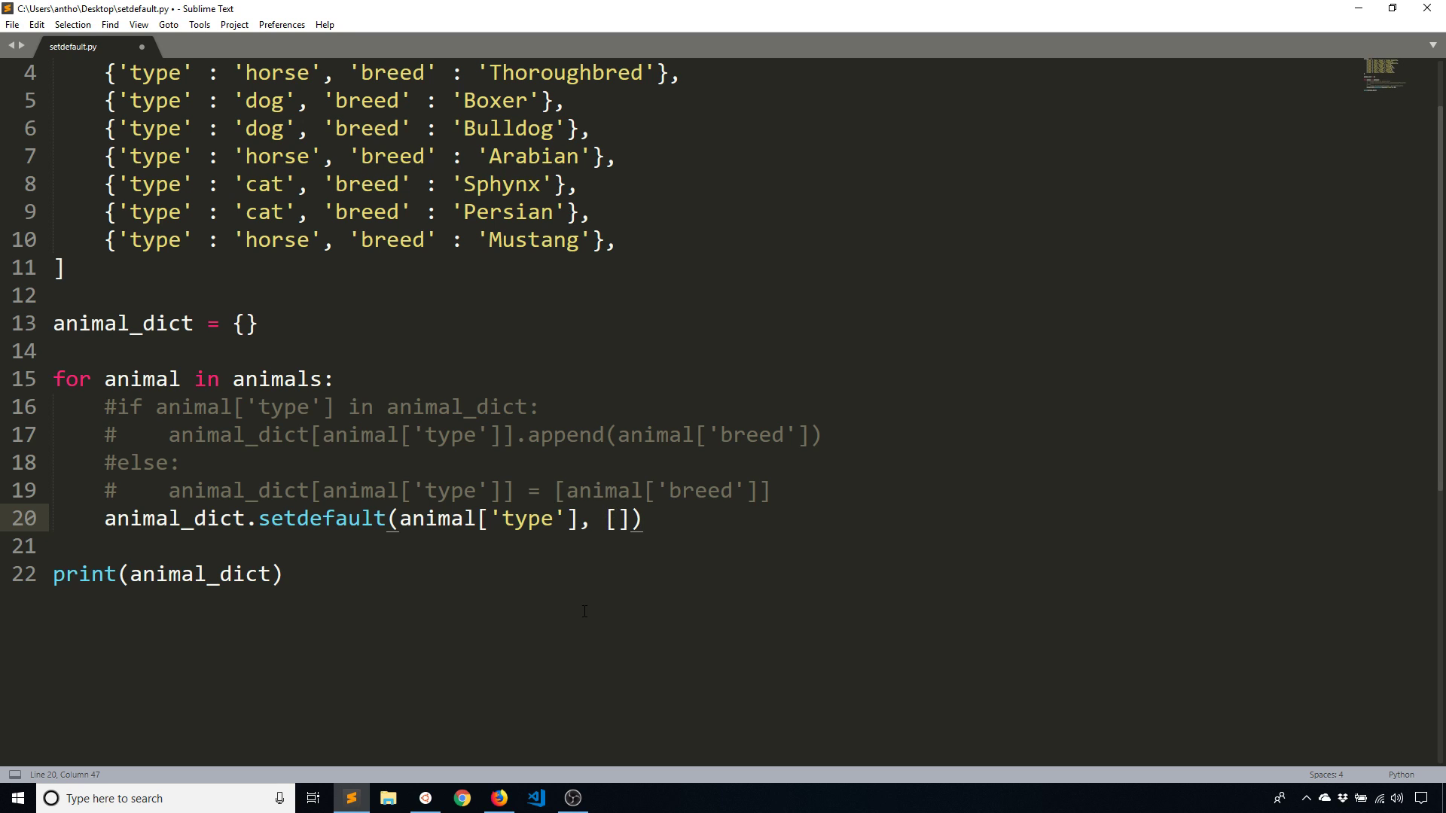
pyautogui.scroll(-3)
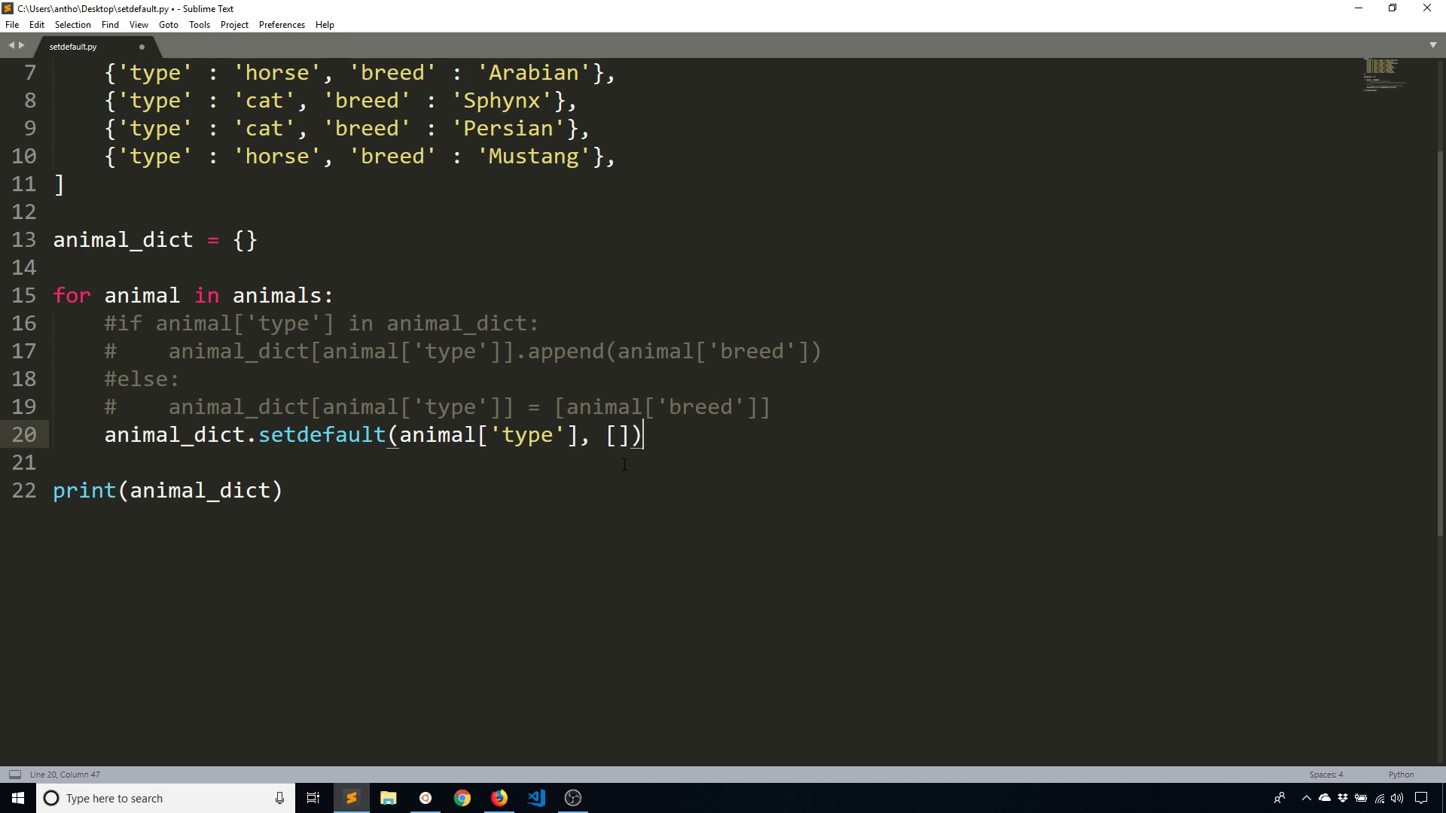
# Chain .append(animal['breed']) onto the setdefault call and bring up the terminal to rerun
pyautogui.write(".append(animal['breed")
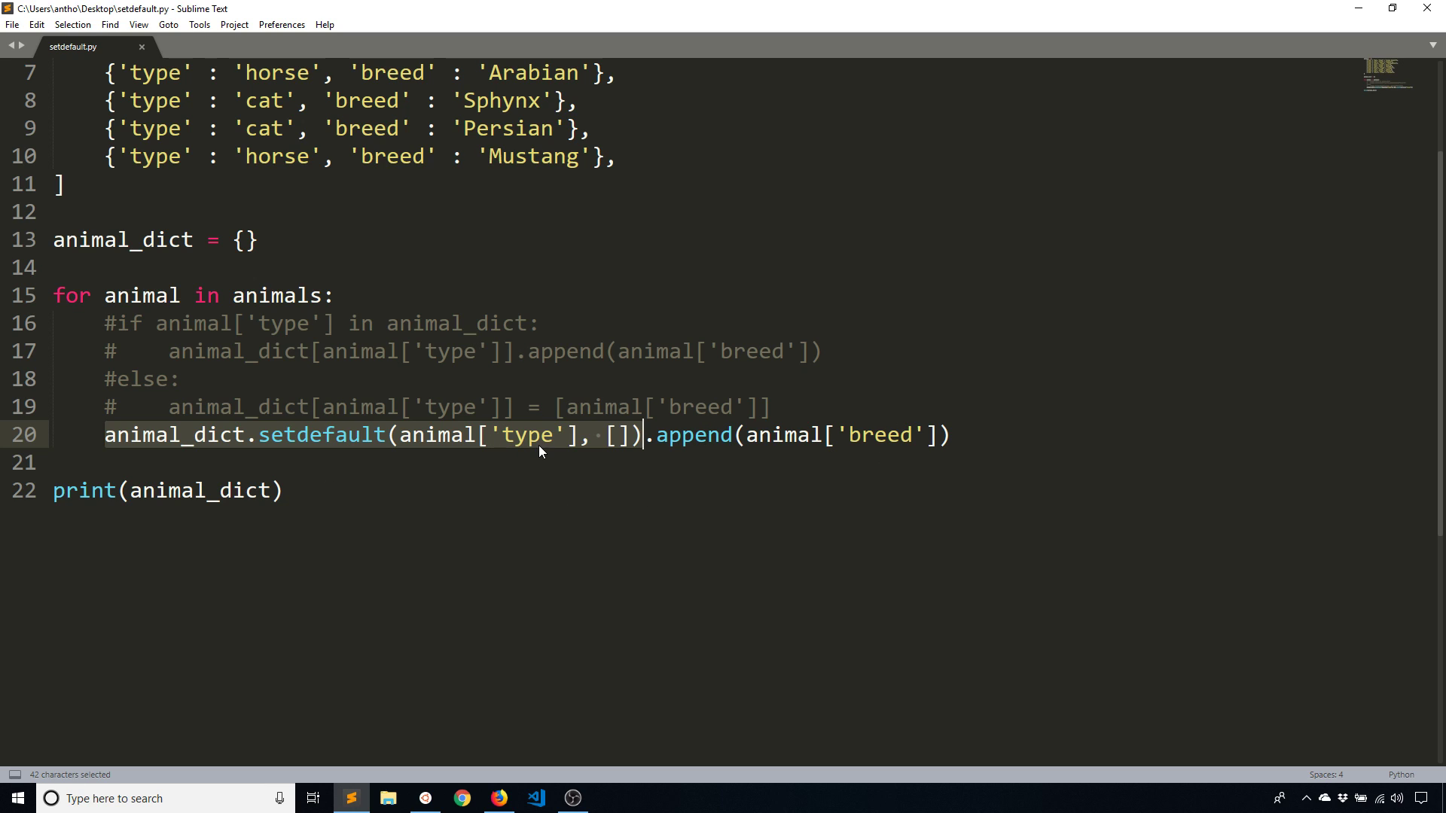
pyautogui.moveTo(620, 455)
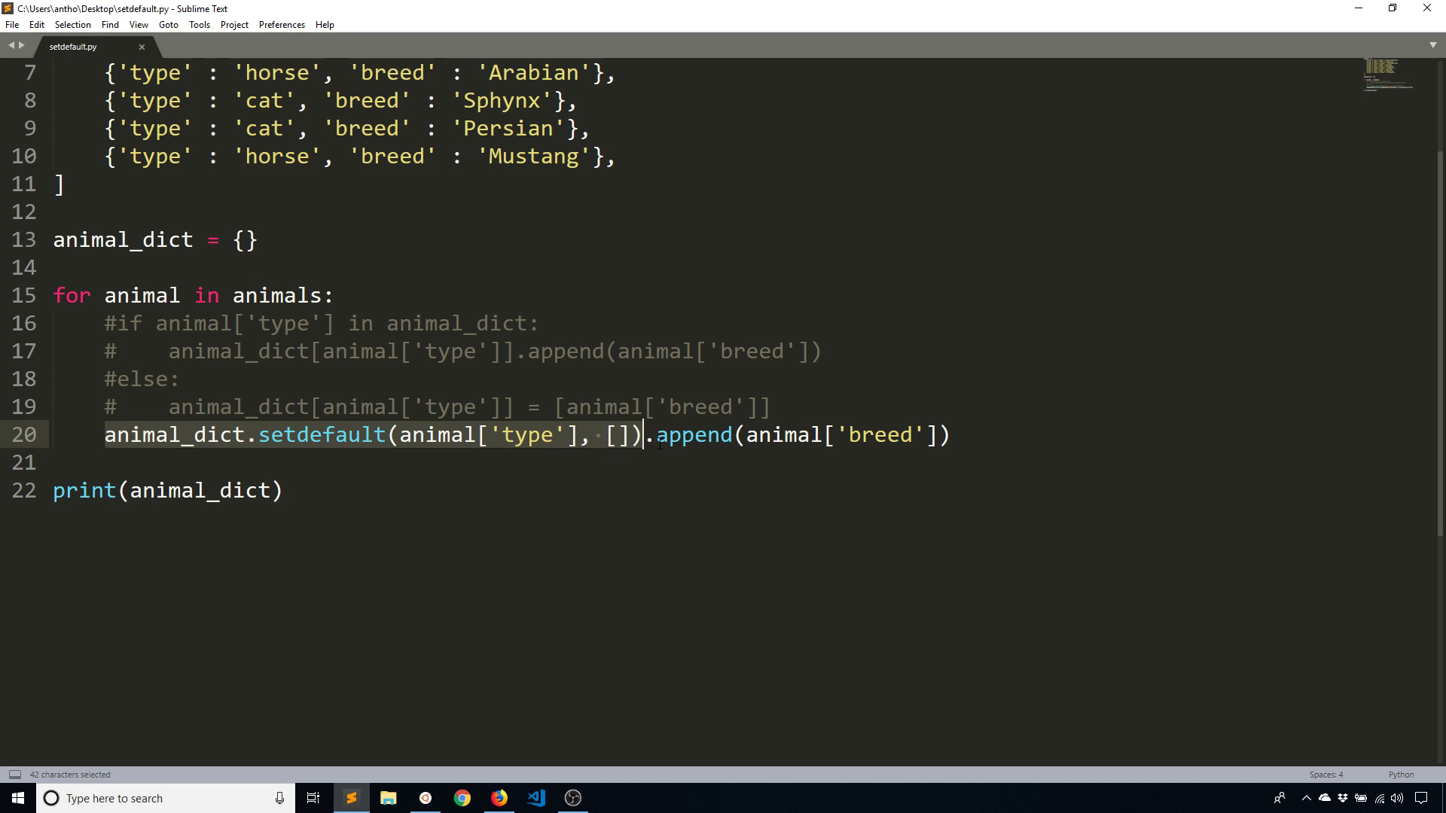
pyautogui.click(961, 434)
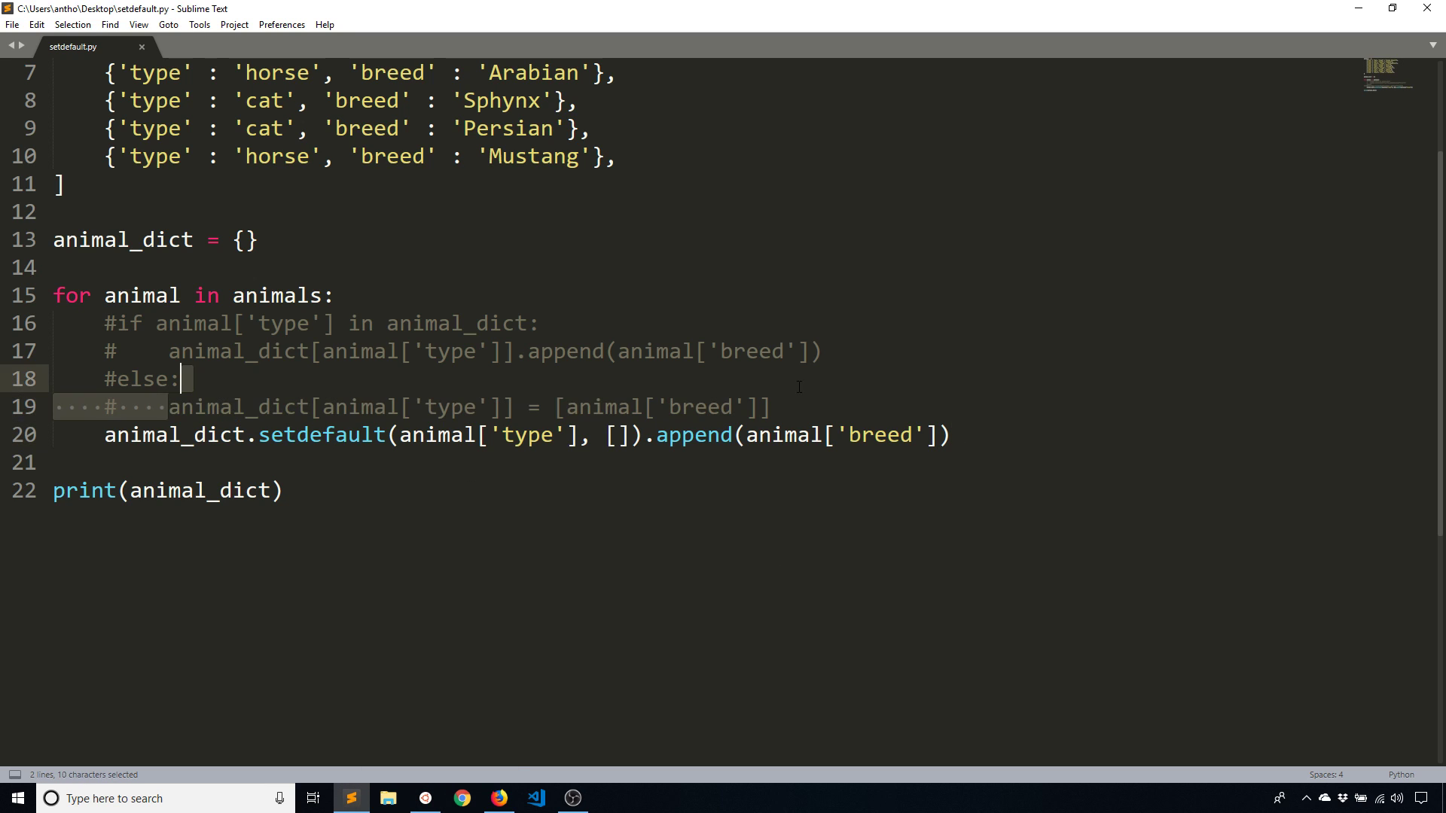
pyautogui.click(283, 491)
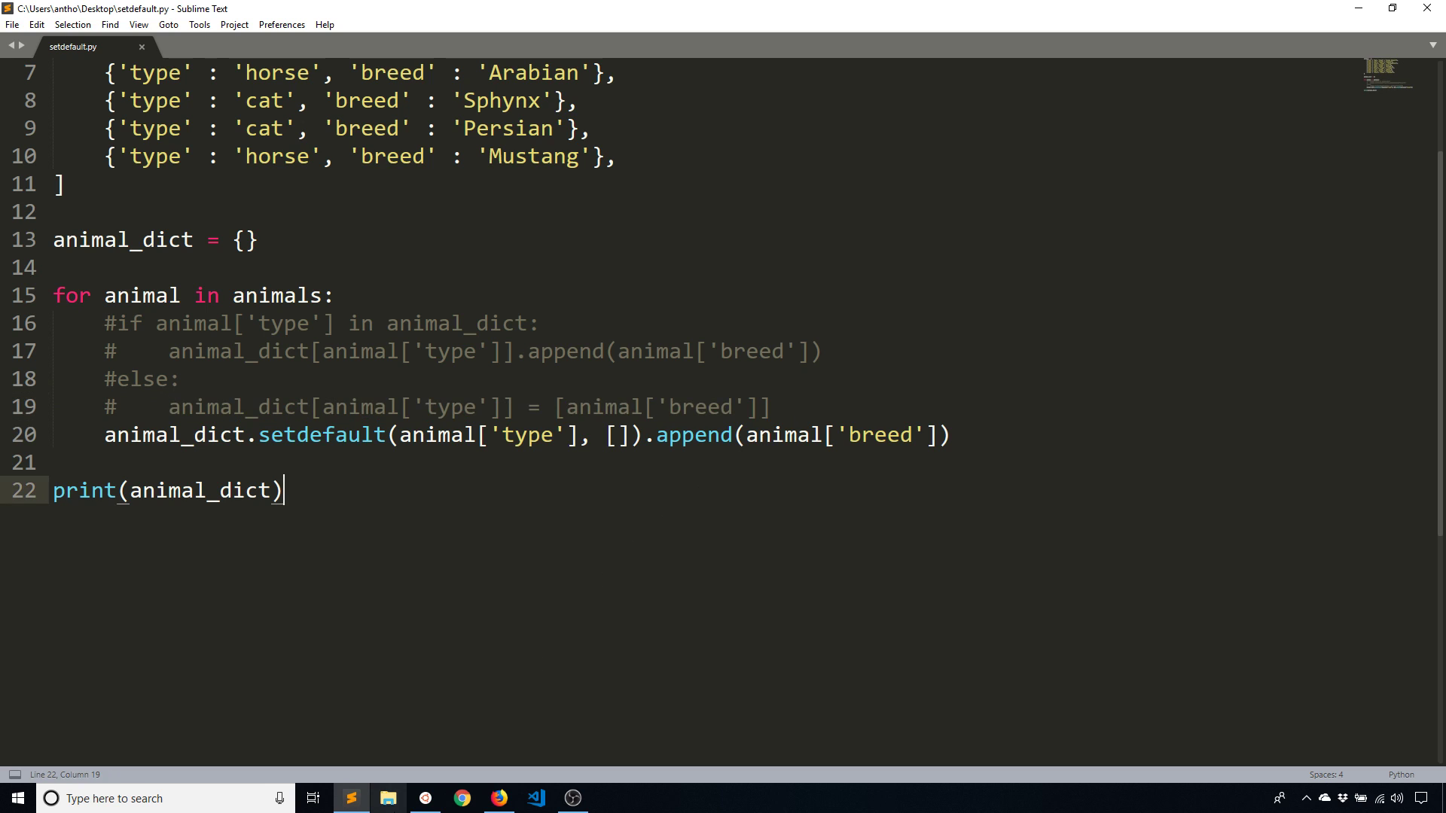
pyautogui.click(425, 798)
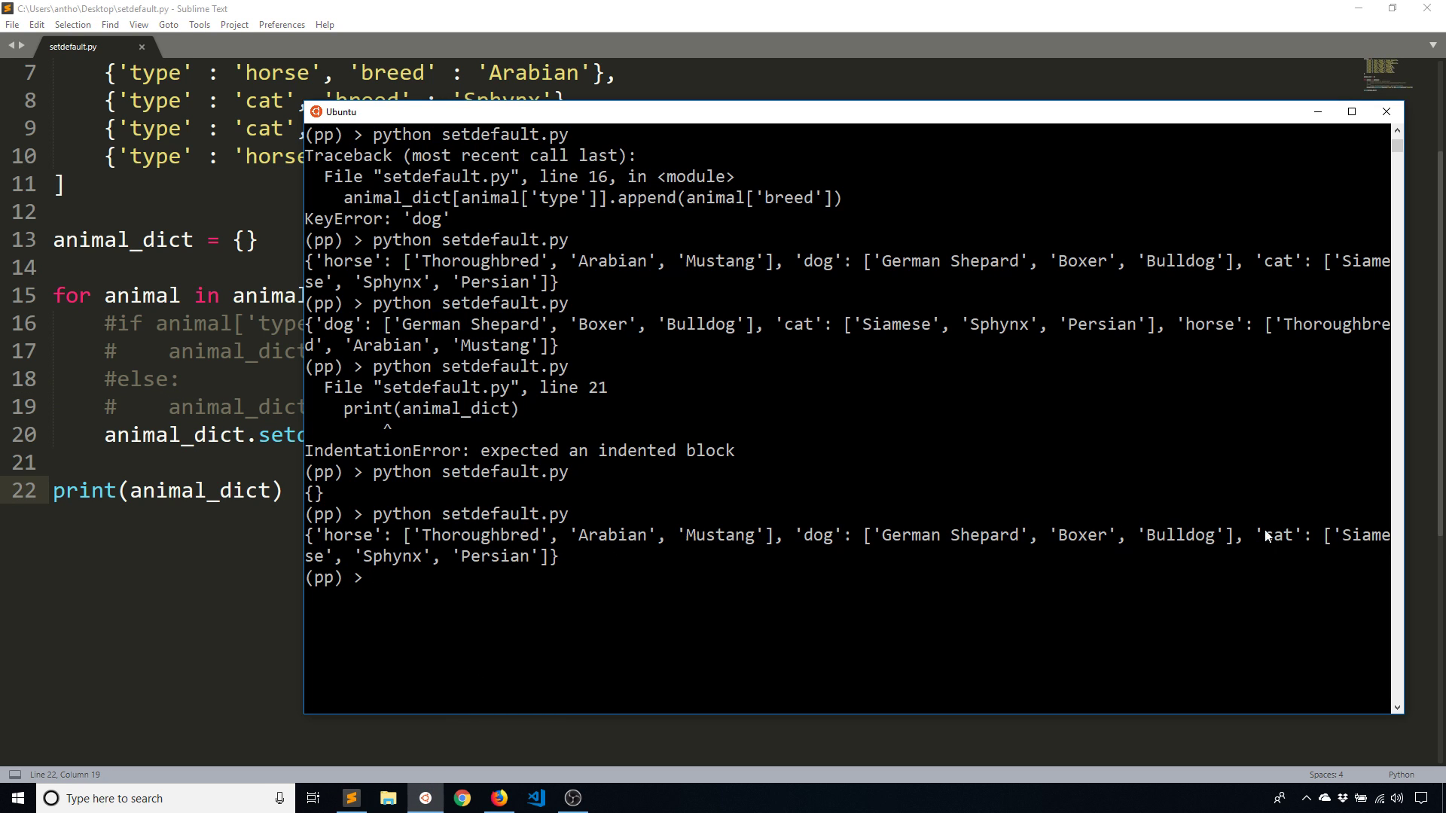
pyautogui.moveTo(639, 550)
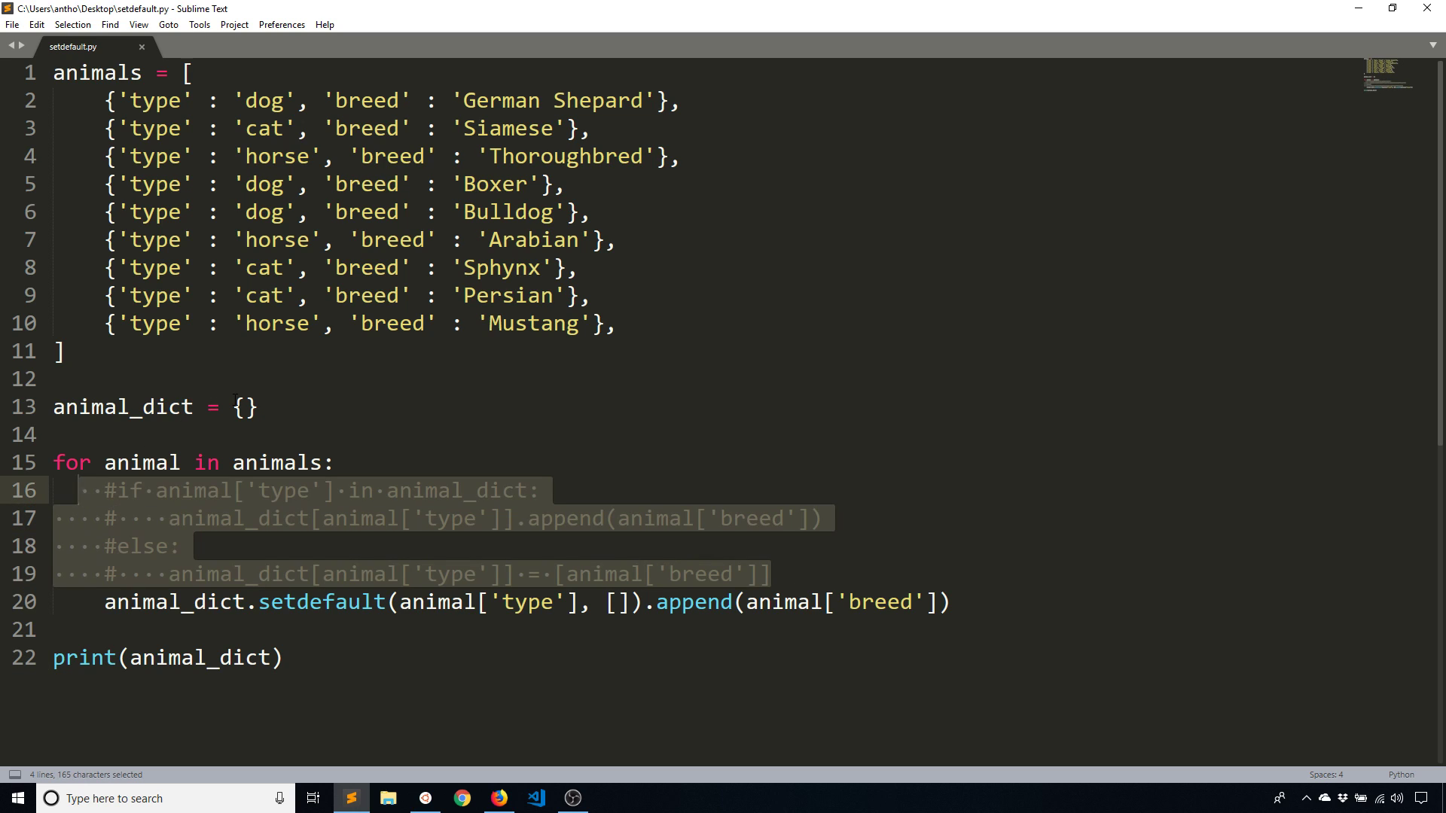
# Deselect the commented block, scroll through the finished script and switch to Firefox
pyautogui.click(244, 407)
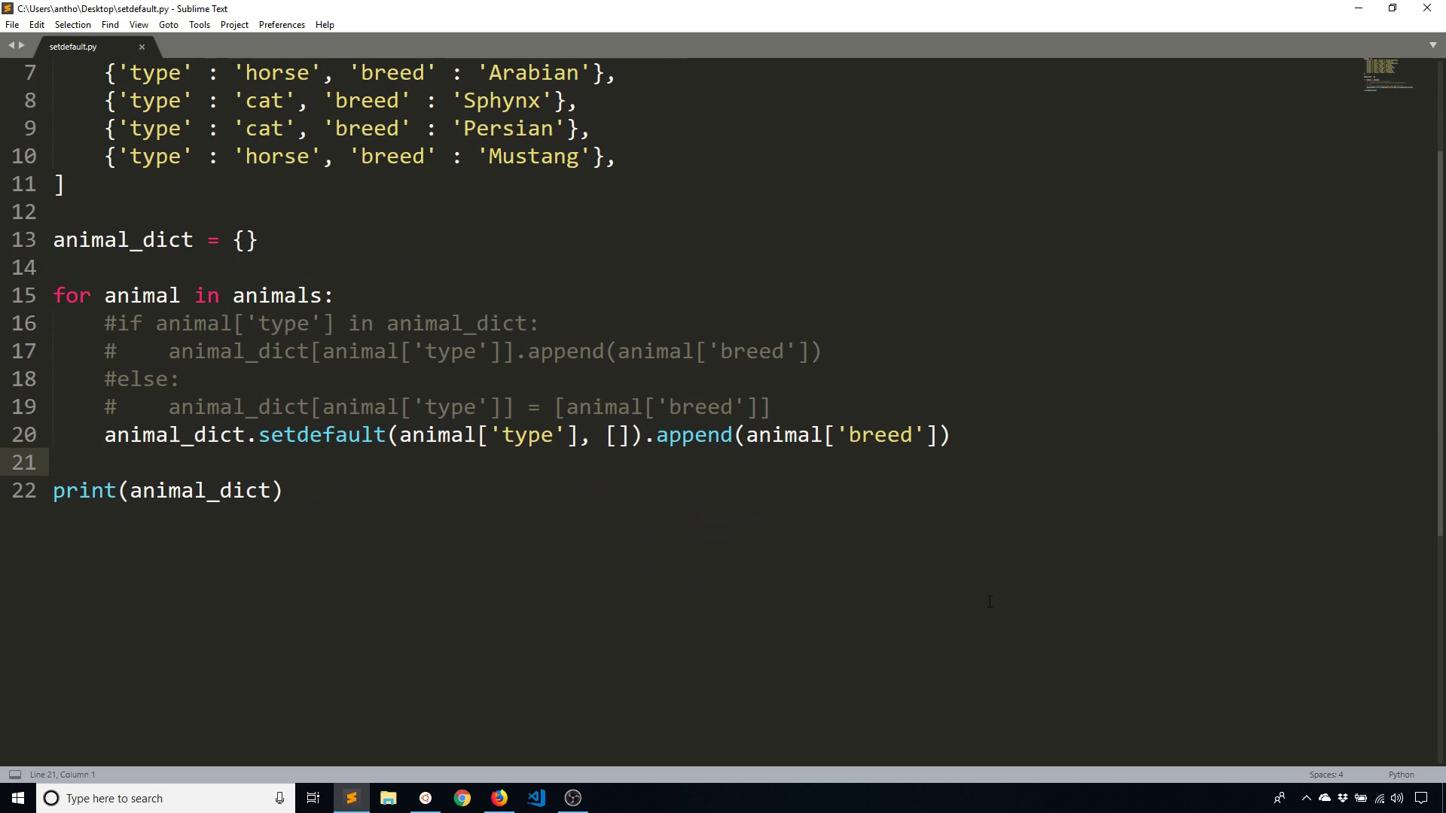
pyautogui.moveTo(570, 473)
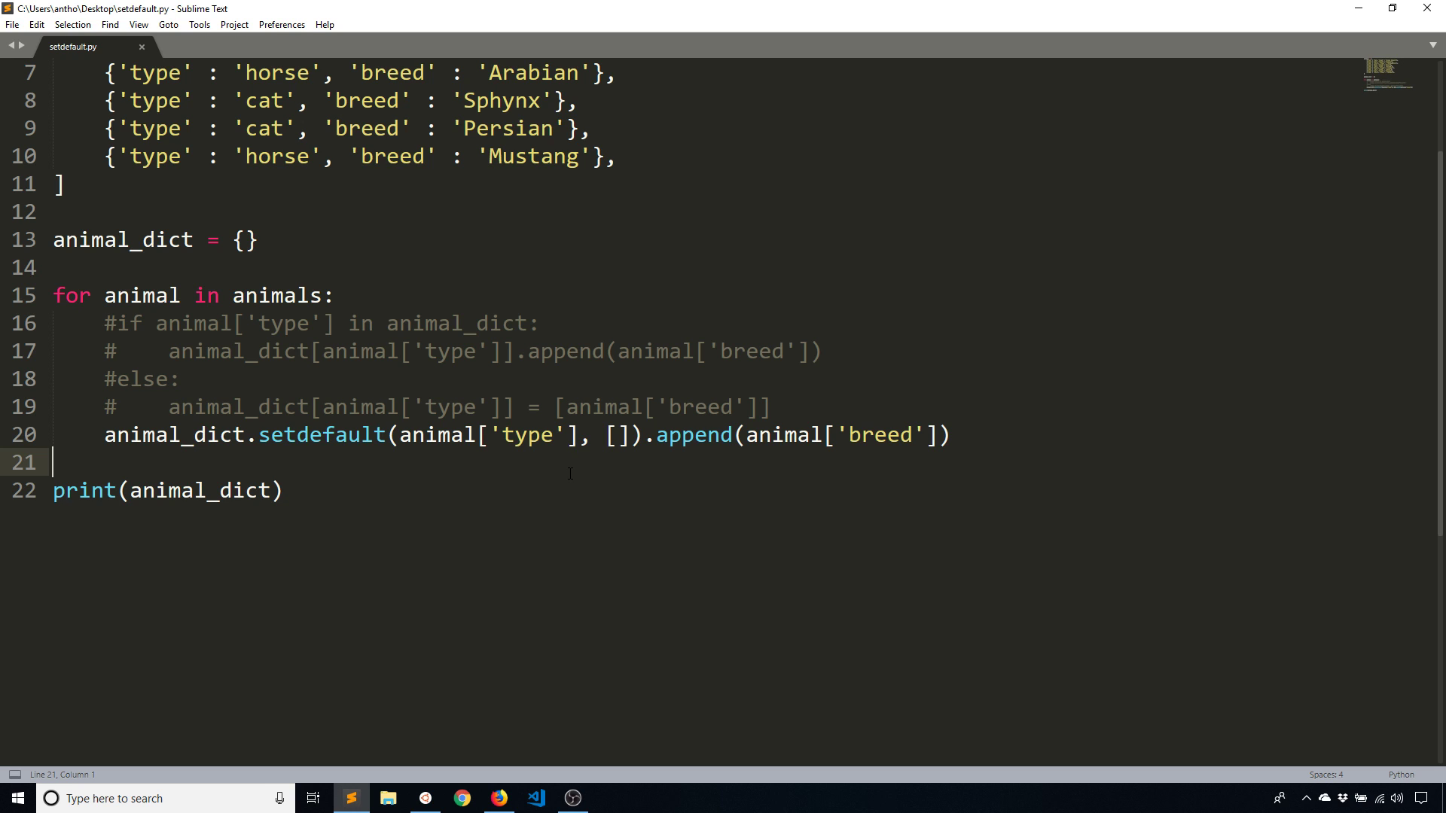
pyautogui.scroll(3)
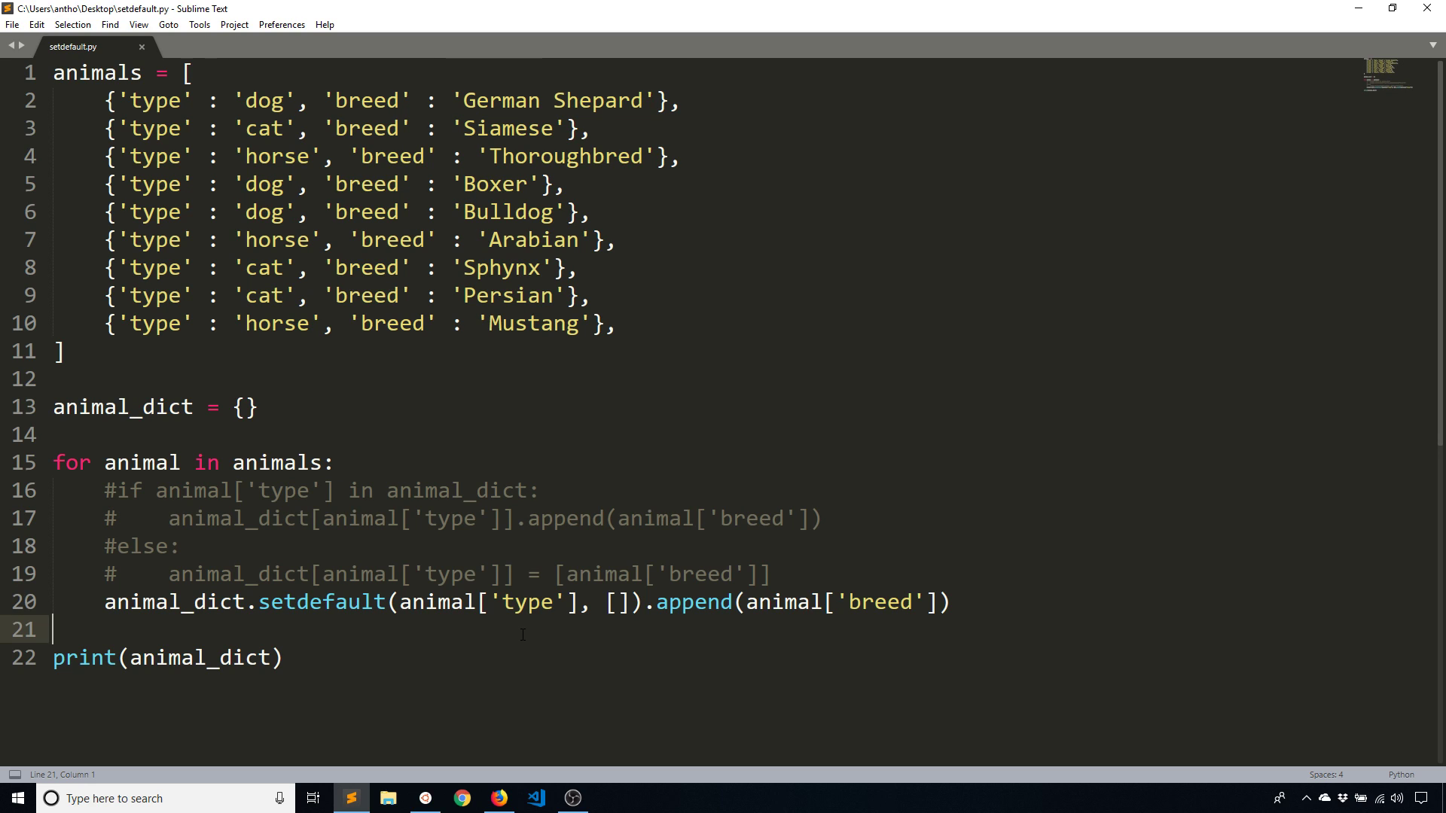
pyautogui.click(499, 798)
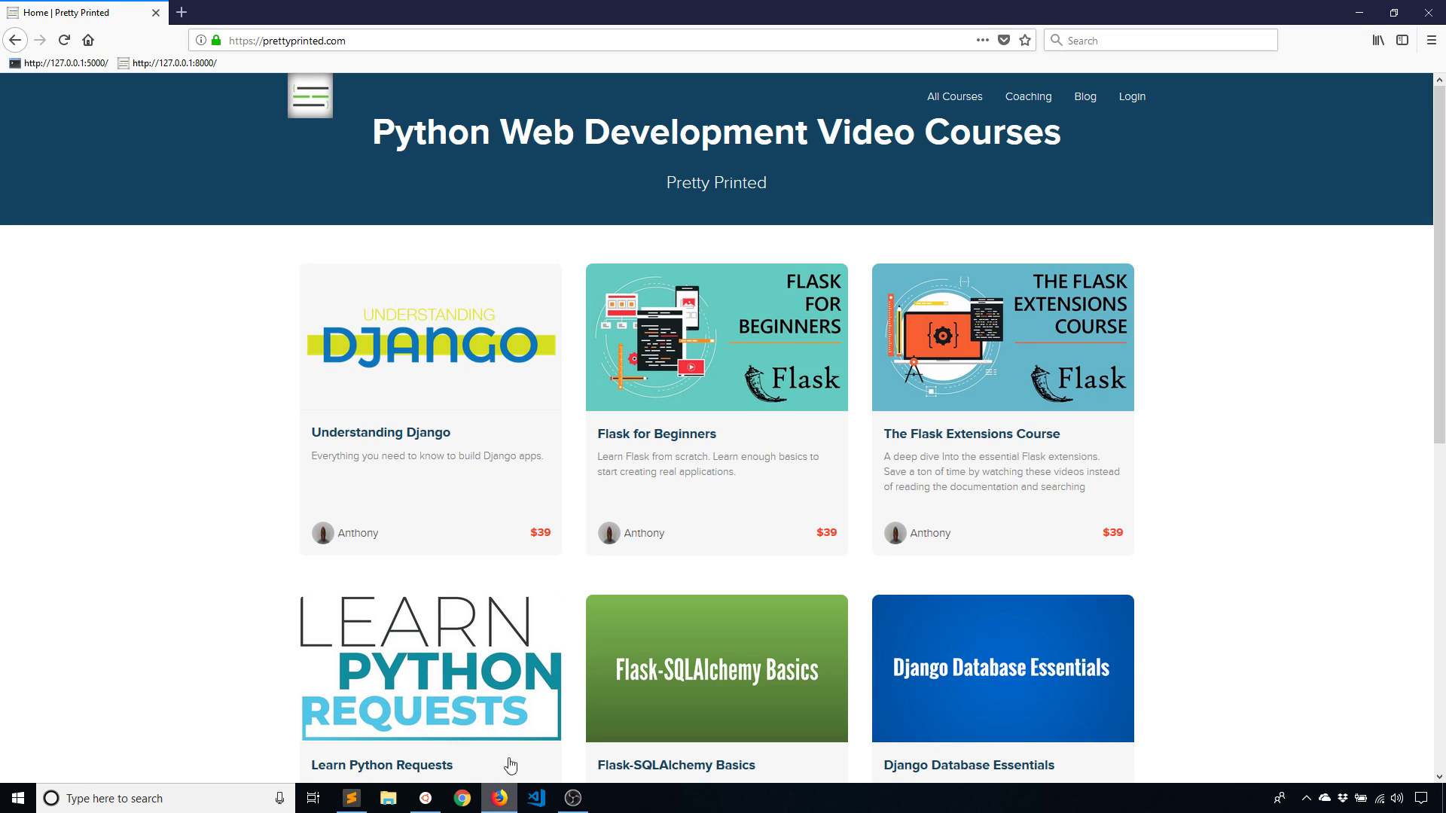
pyautogui.moveTo(247, 282)
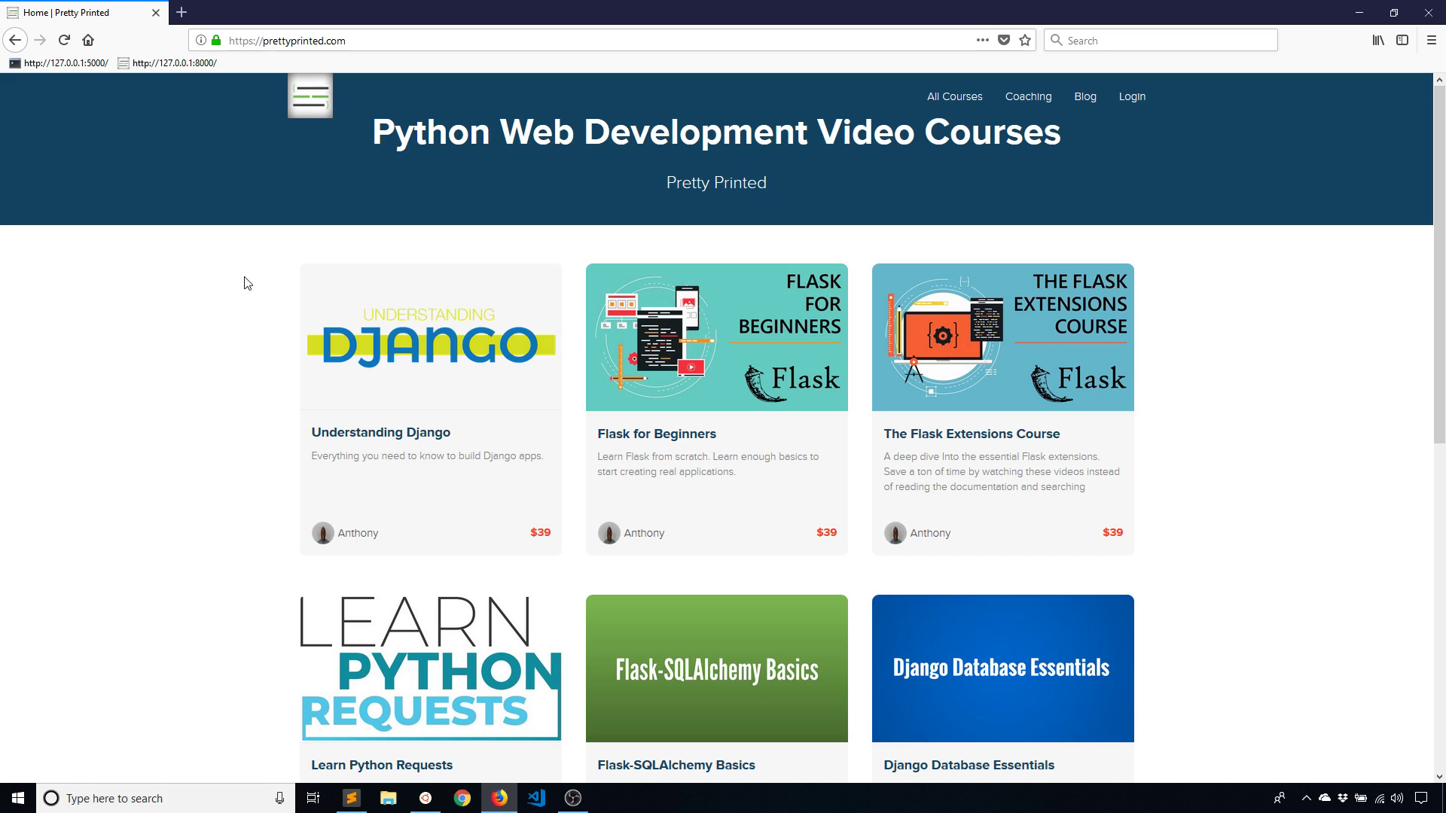
pyautogui.moveTo(761, 205)
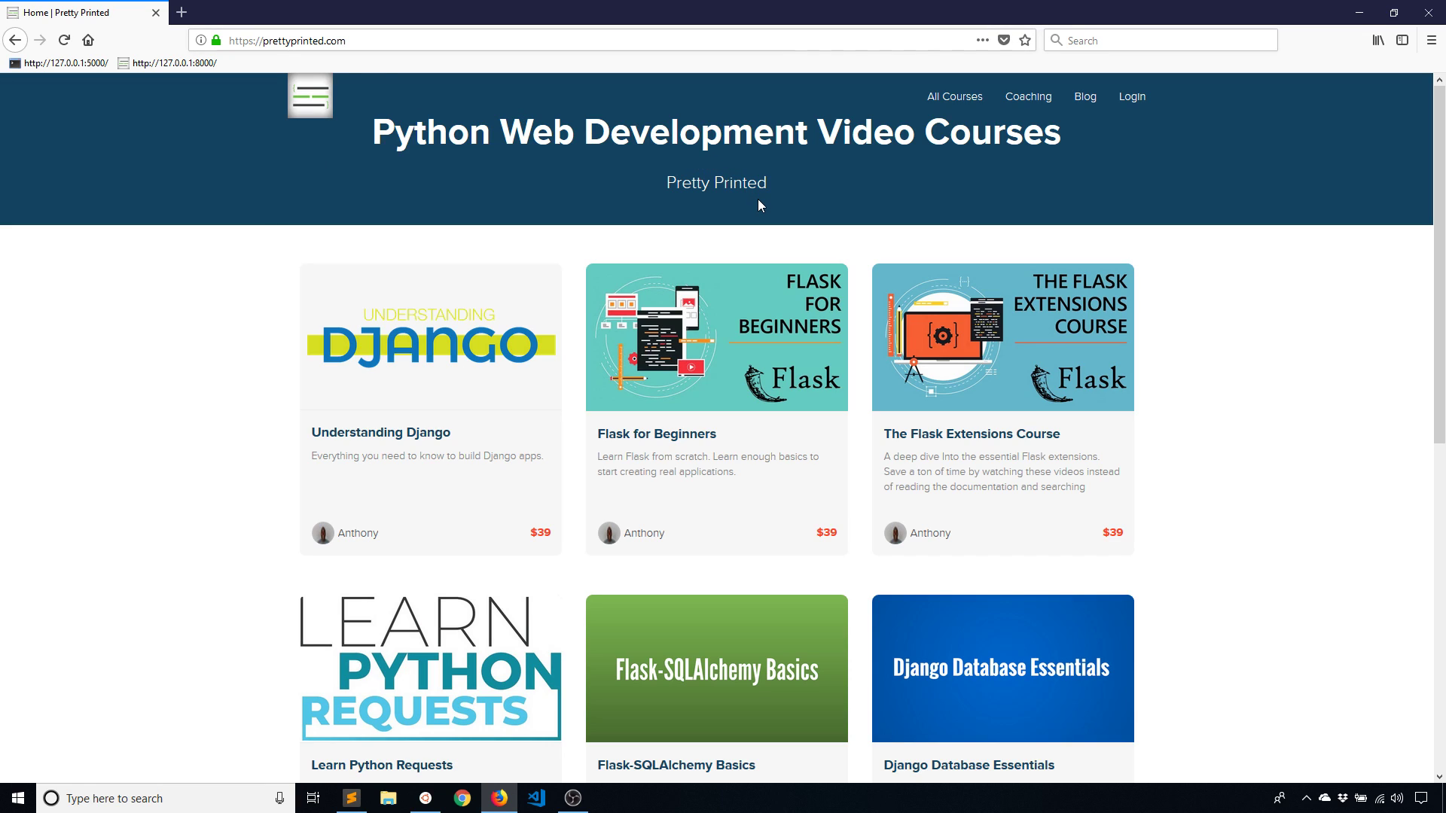